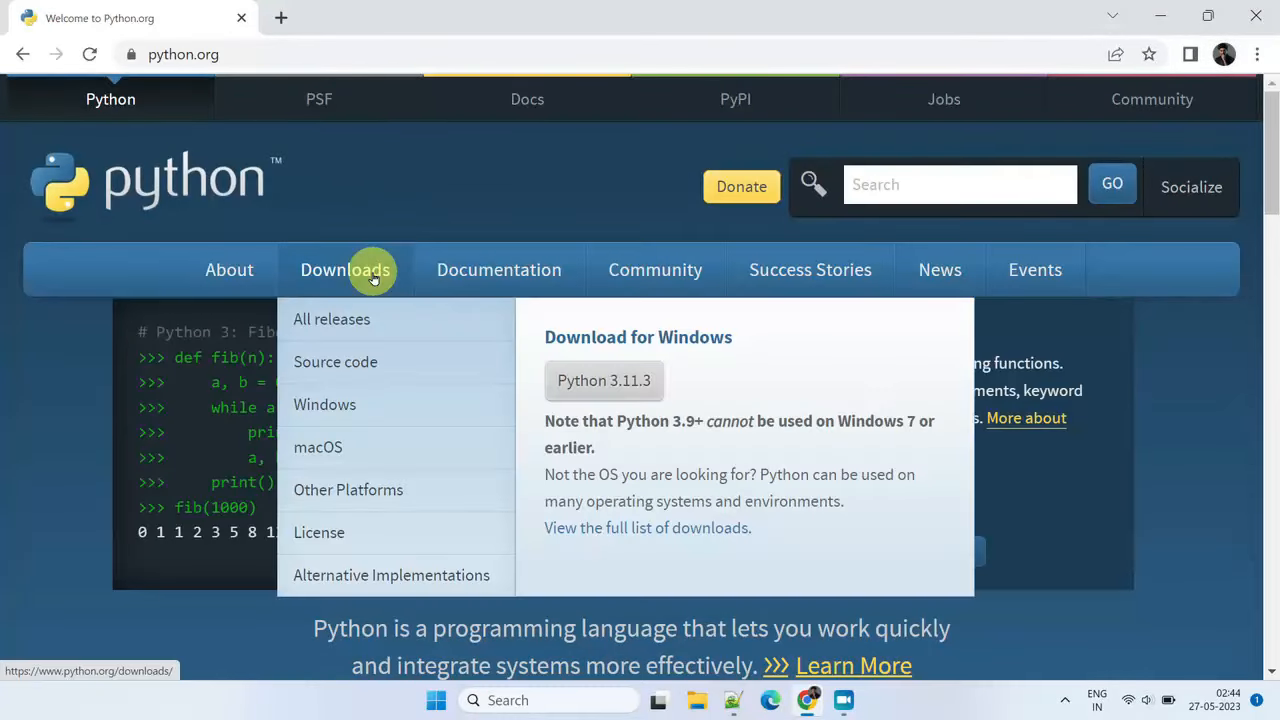
# Download the Windows 64-bit installer from the Python 3.10.11 release page
pyautogui.click(324, 404)
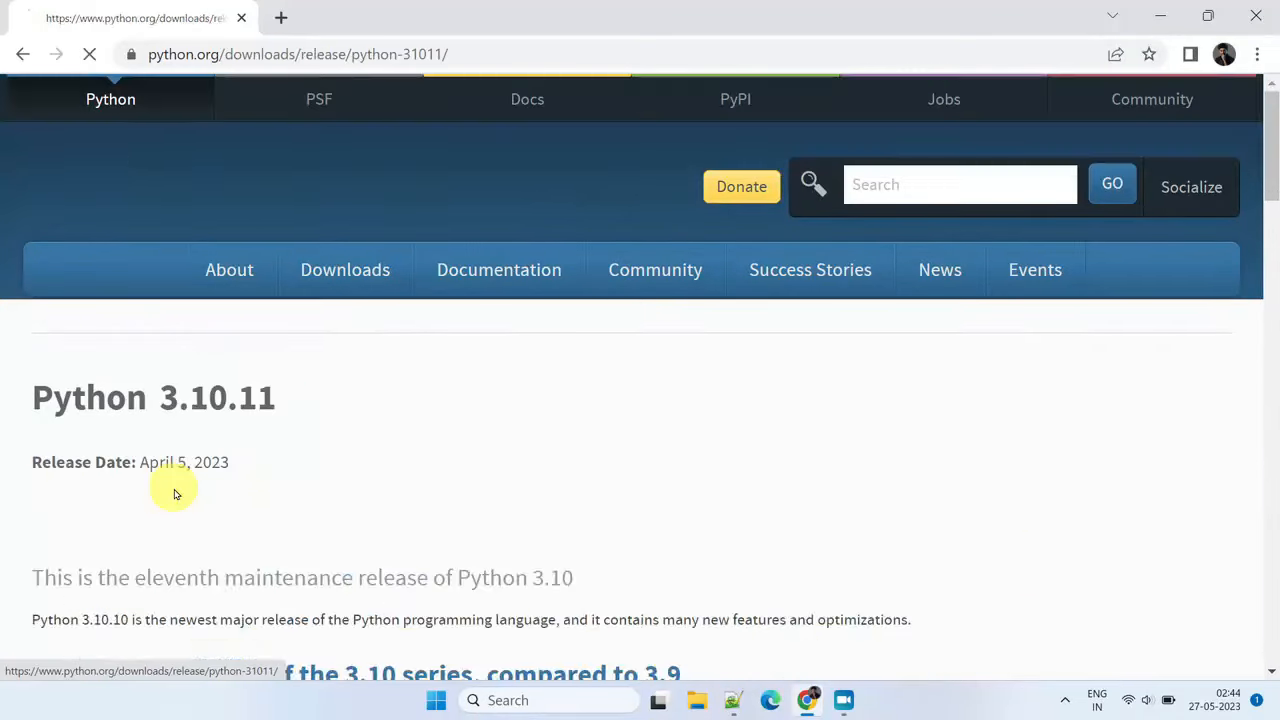
pyautogui.scroll(-3)
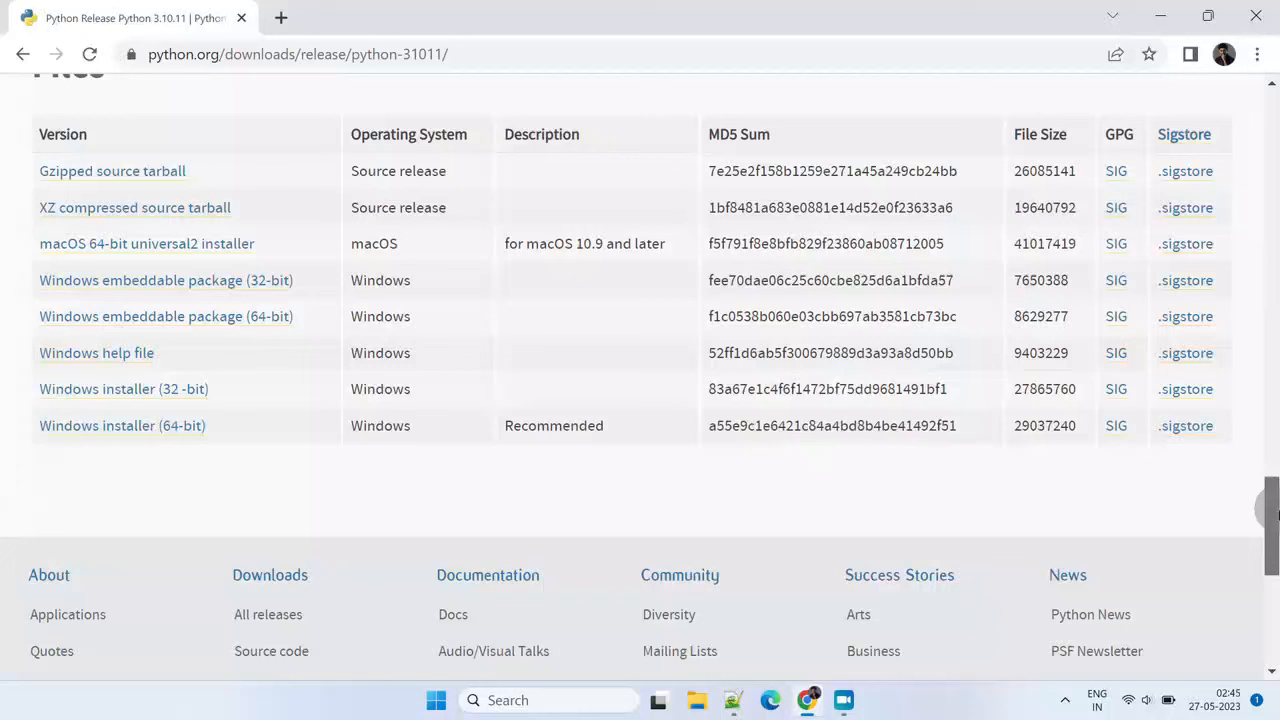
pyautogui.click(120, 424)
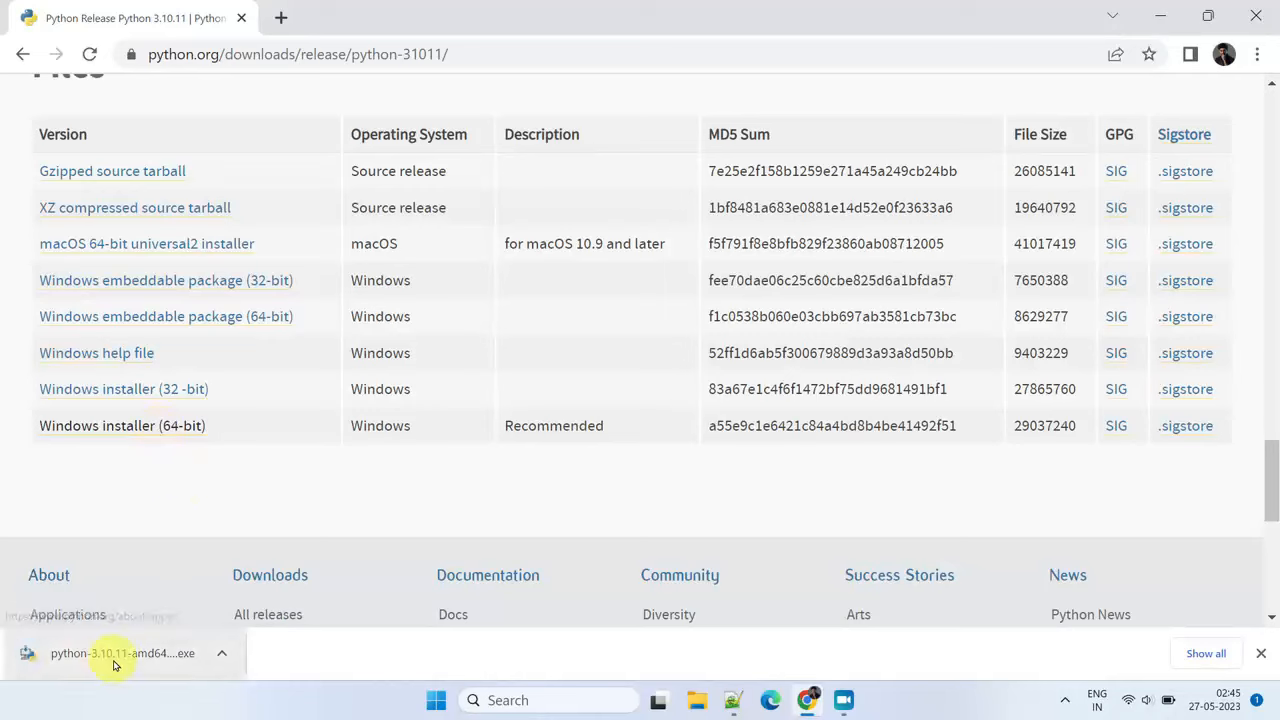
# Run the Python 3.10.11 installer with python.exe added to PATH and default settings
pyautogui.click(110, 652)
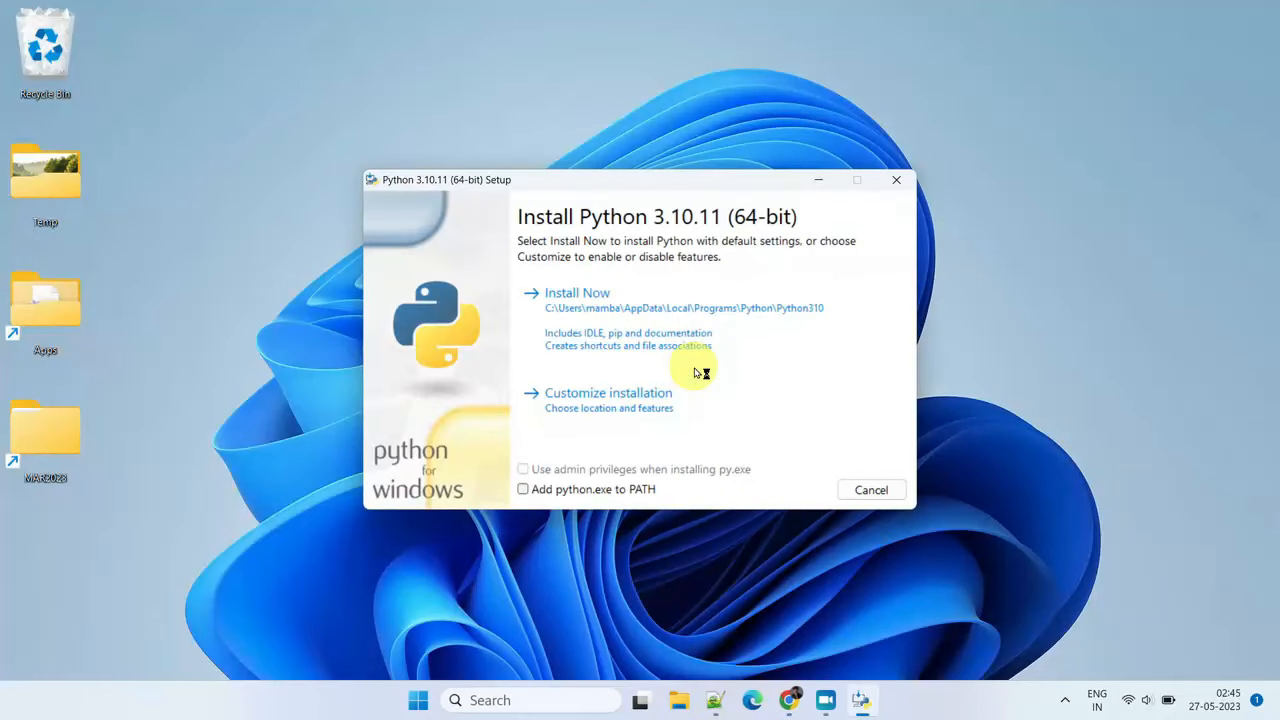
pyautogui.moveTo(596, 480)
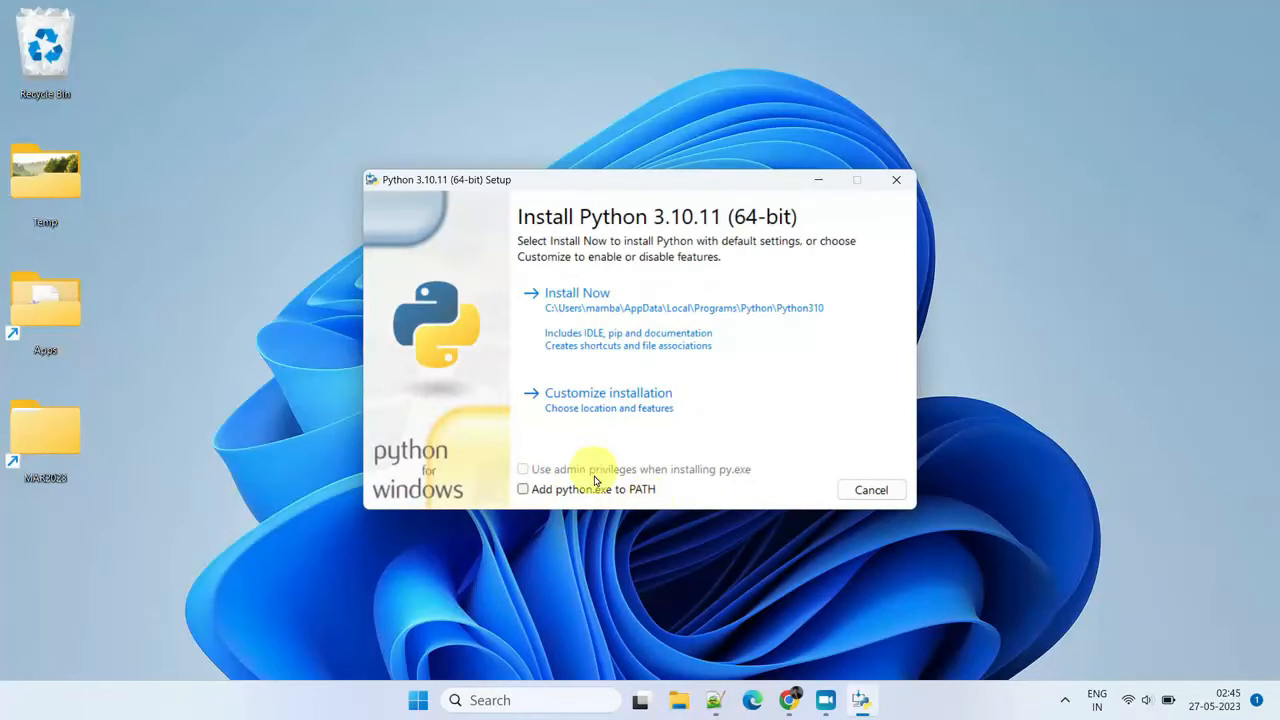
pyautogui.click(522, 488)
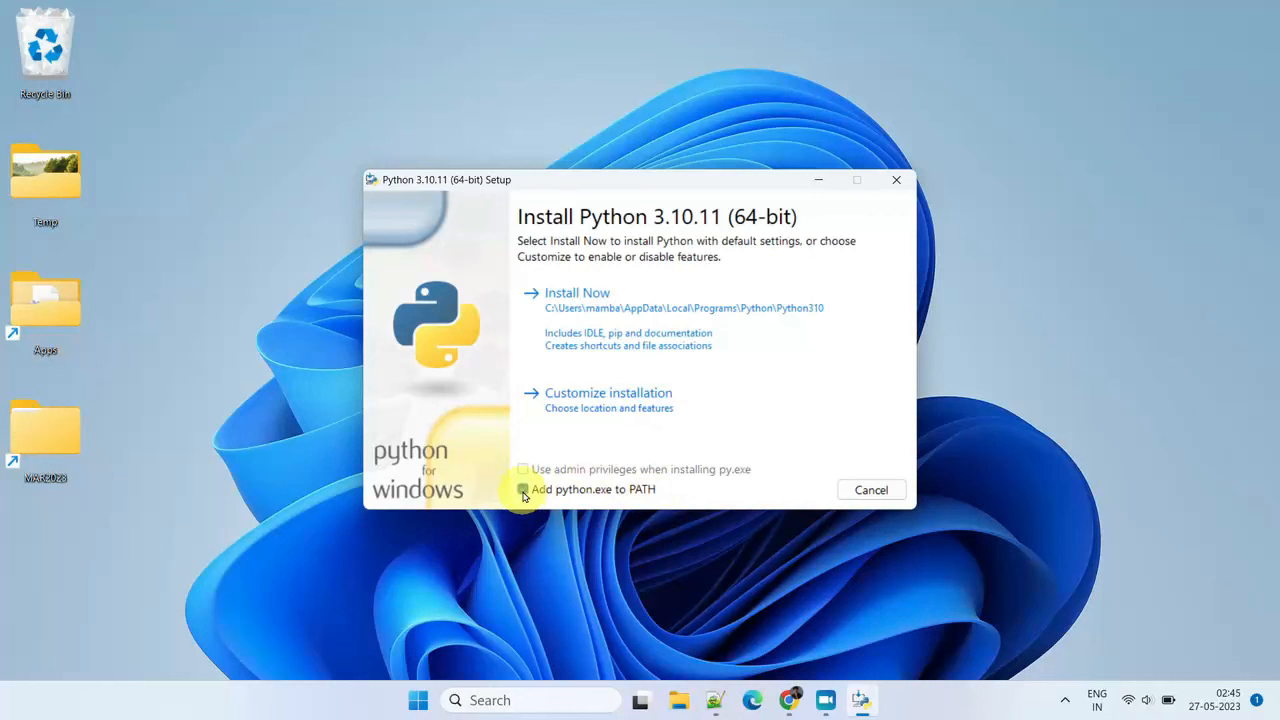
pyautogui.click(522, 488)
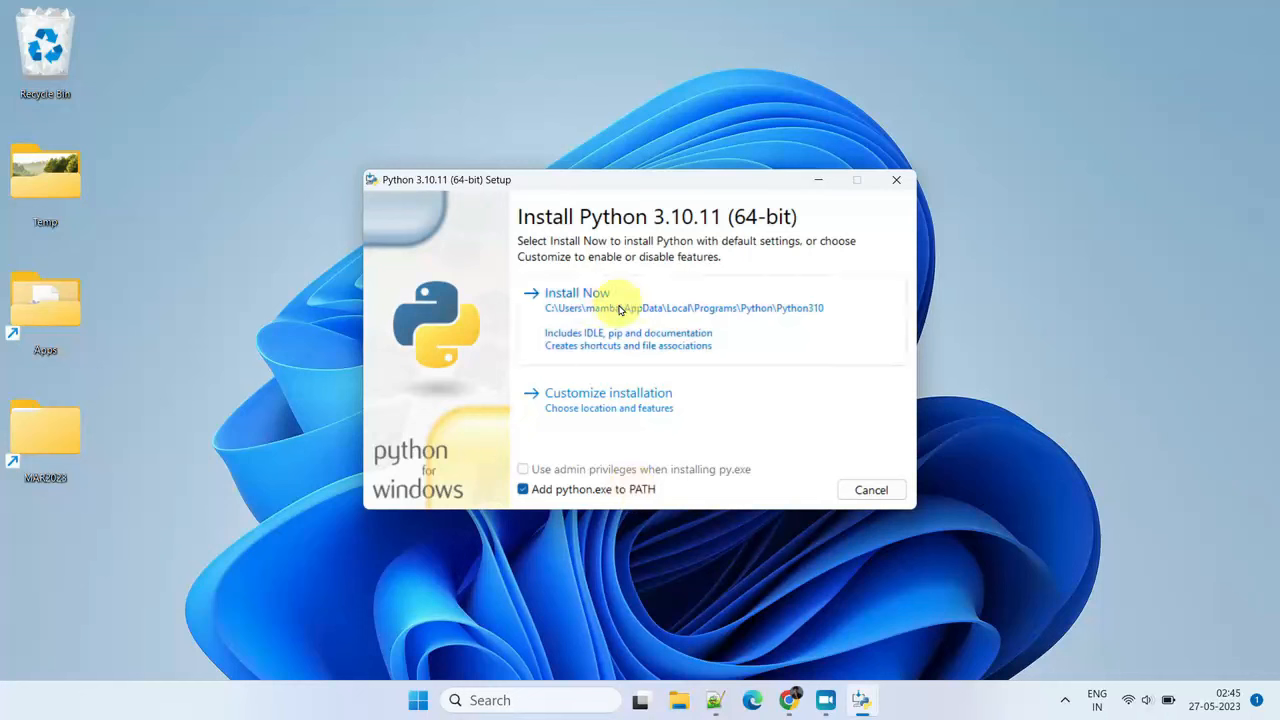
pyautogui.click(576, 292)
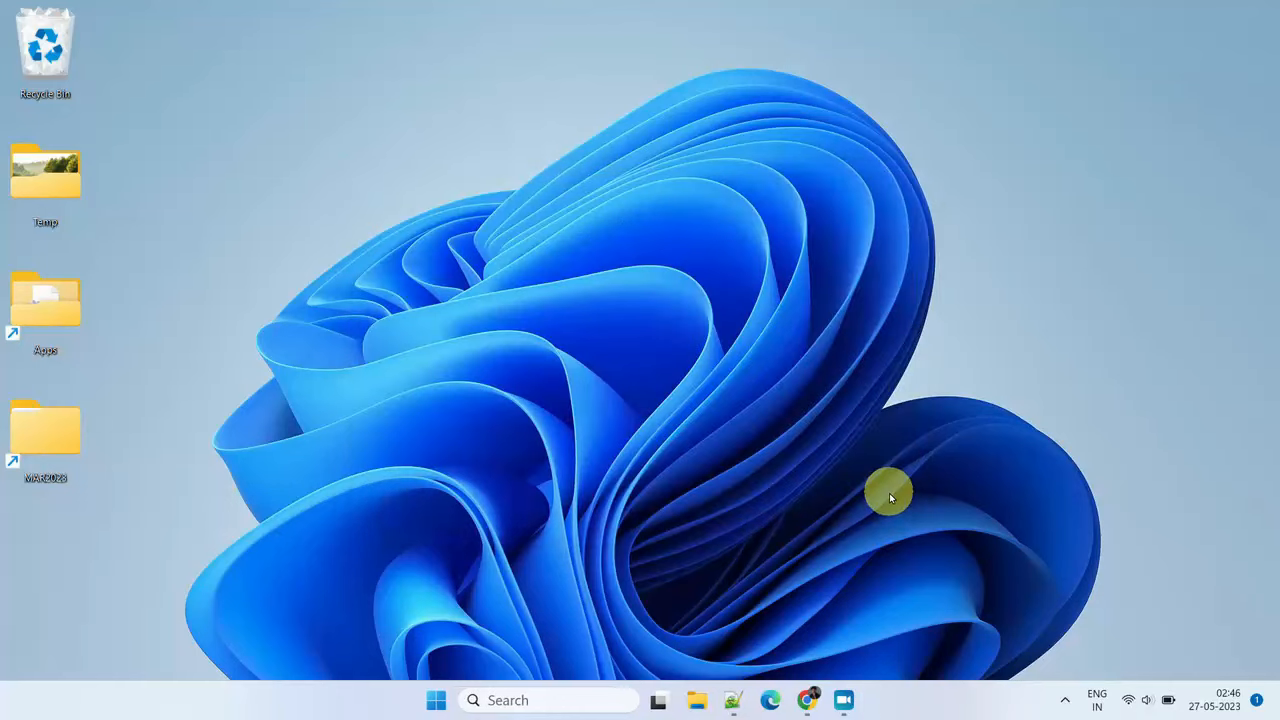
# Check python --version in cmd, then download Visual Studio Code for Windows
pyautogui.write('cmd')
pyautogui.write('python --version')
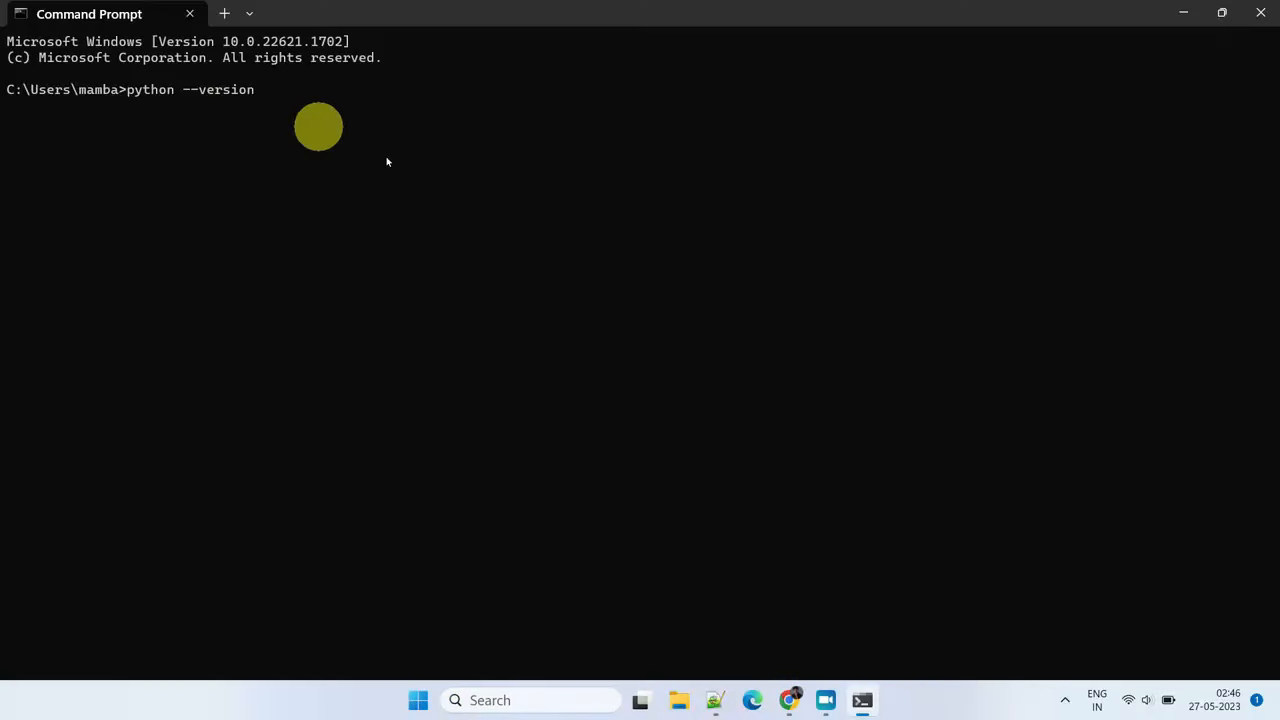
pyautogui.press('Return')
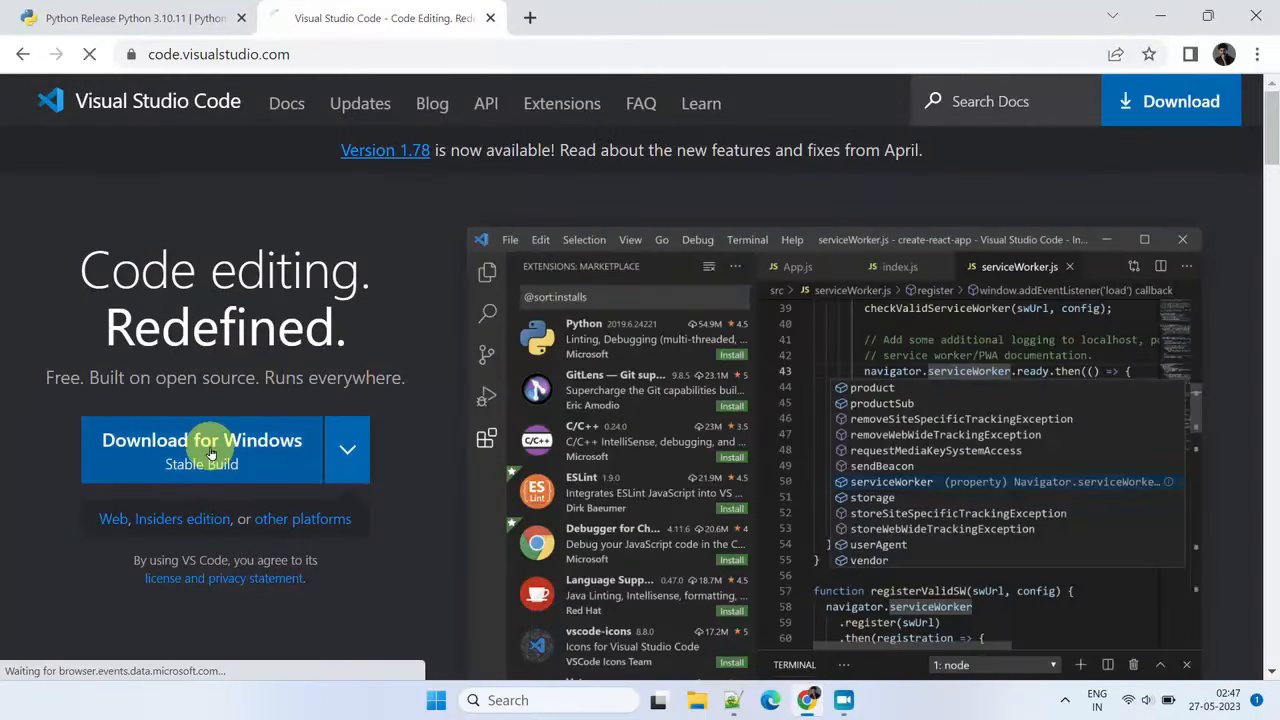
pyautogui.click(200, 448)
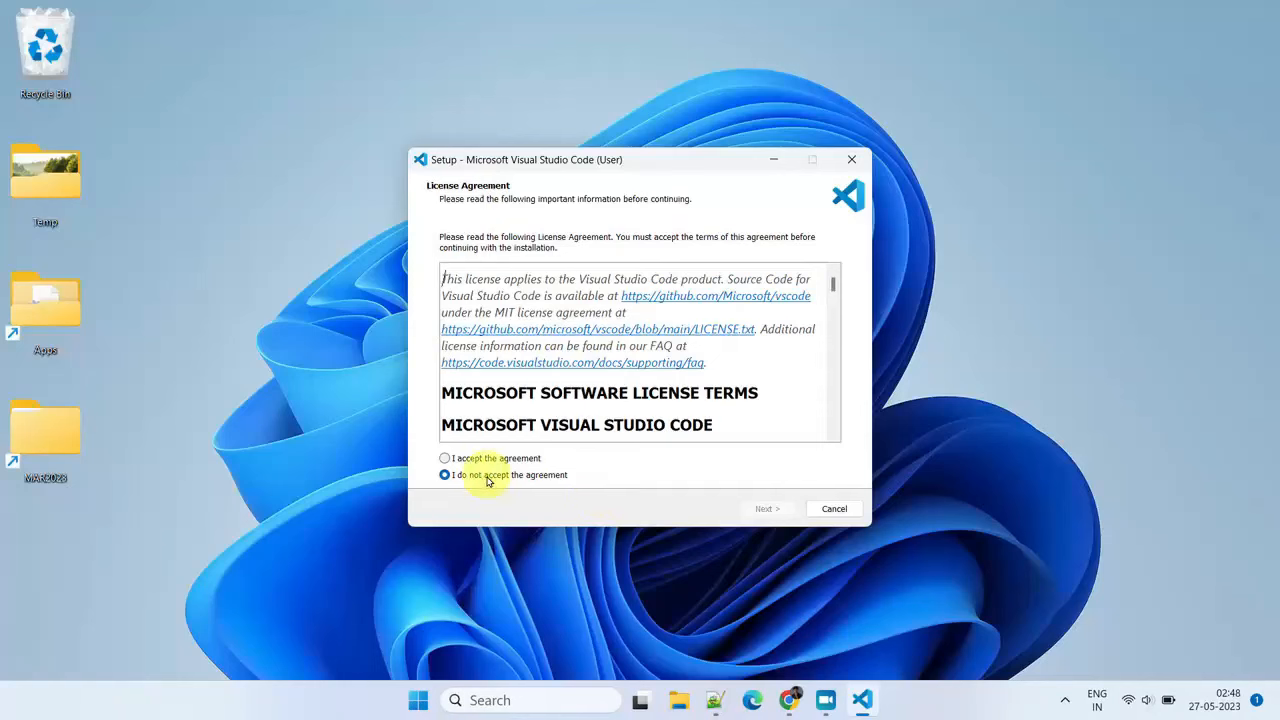
# Accept the VS Code license and keep the default Start Menu folder and additional tasks
pyautogui.click(768, 508)
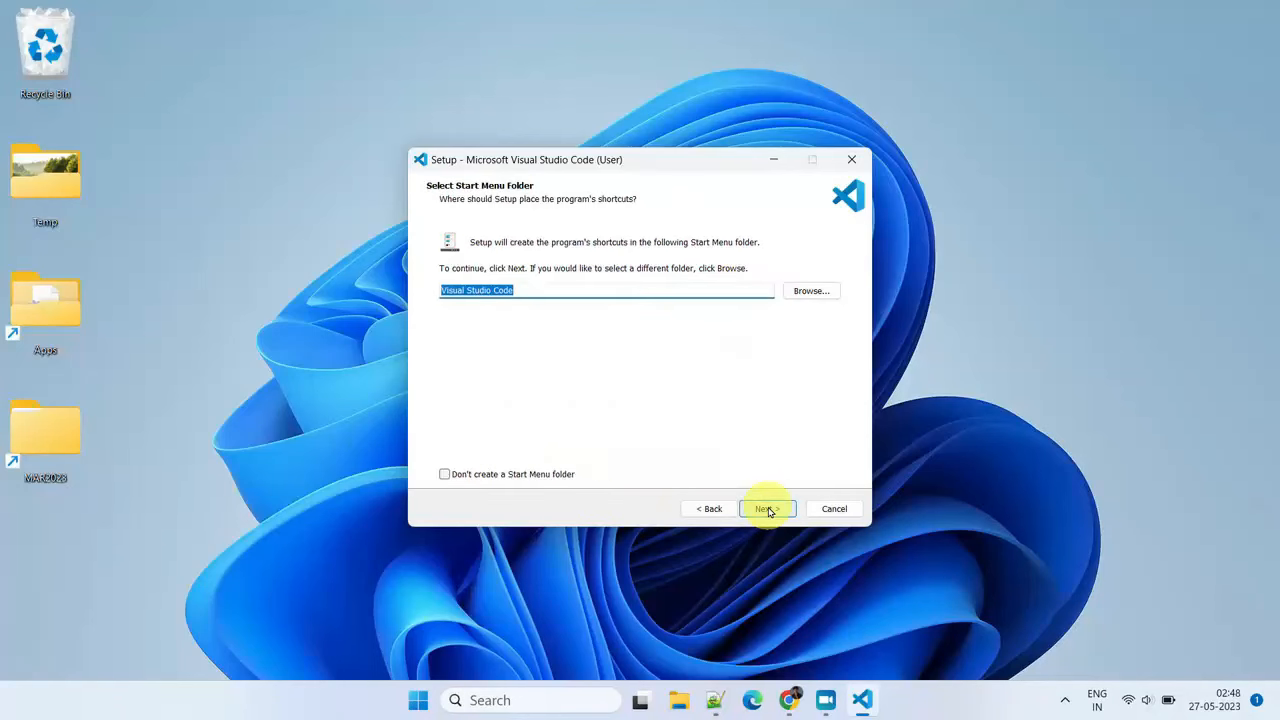
pyautogui.click(766, 510)
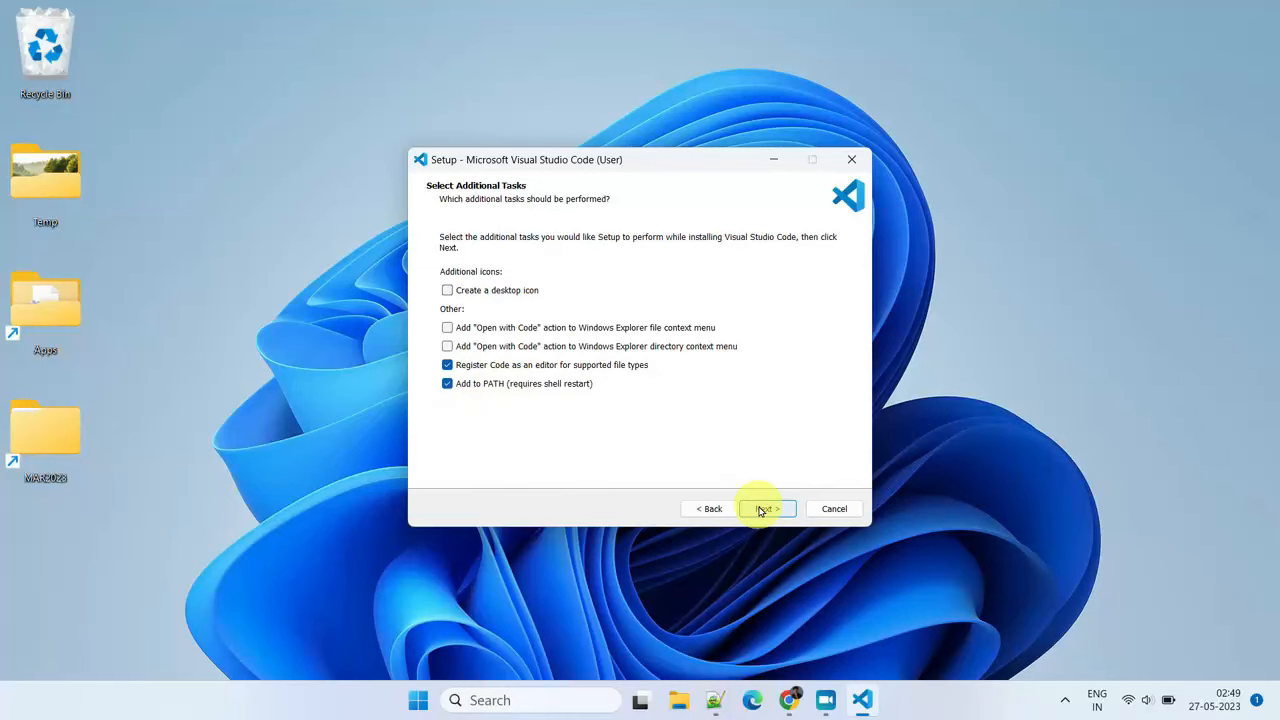
pyautogui.click(766, 508)
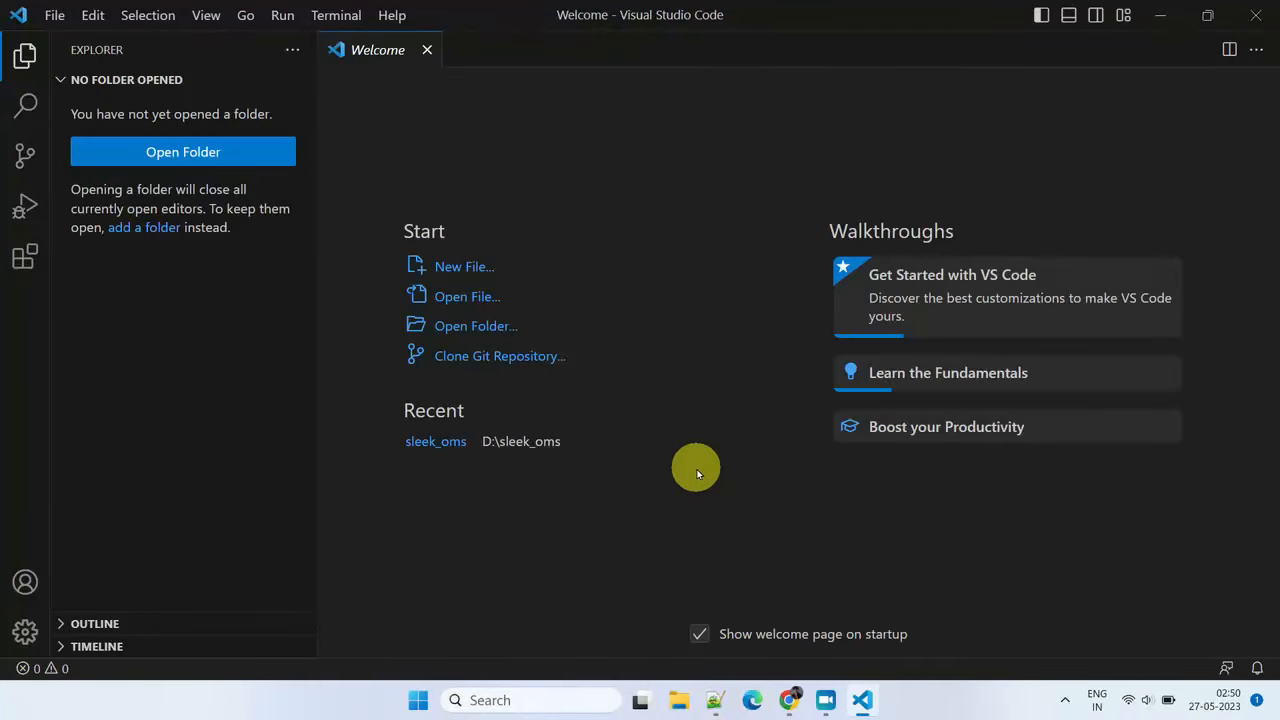
pyautogui.moveTo(24, 256)
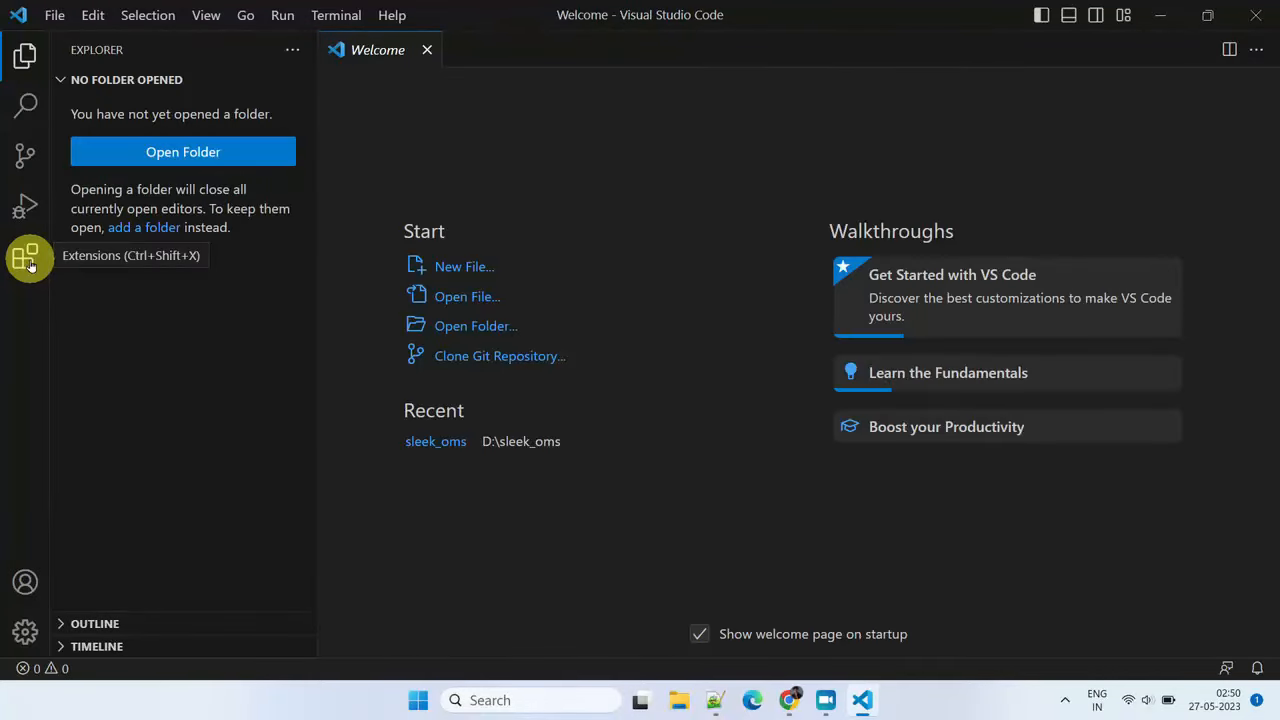
# Install Microsoft's Python extension from the Extensions marketplace
pyautogui.click(24, 256)
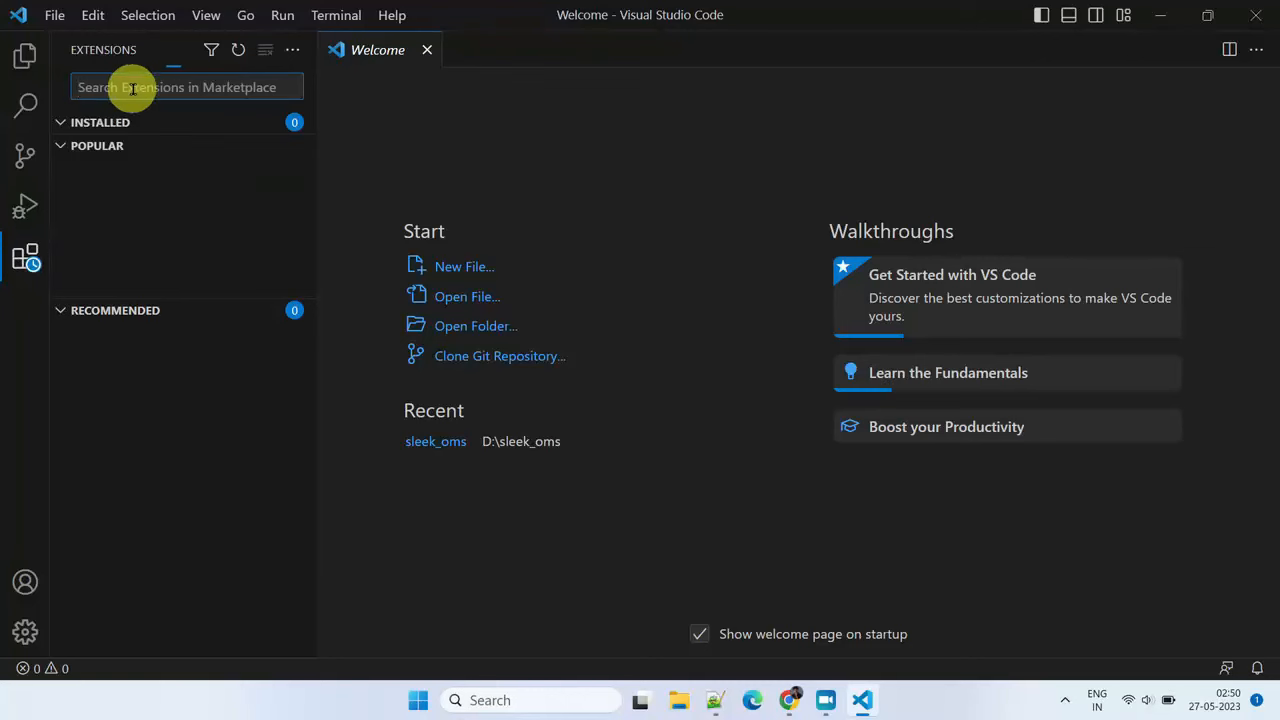
pyautogui.write('python')
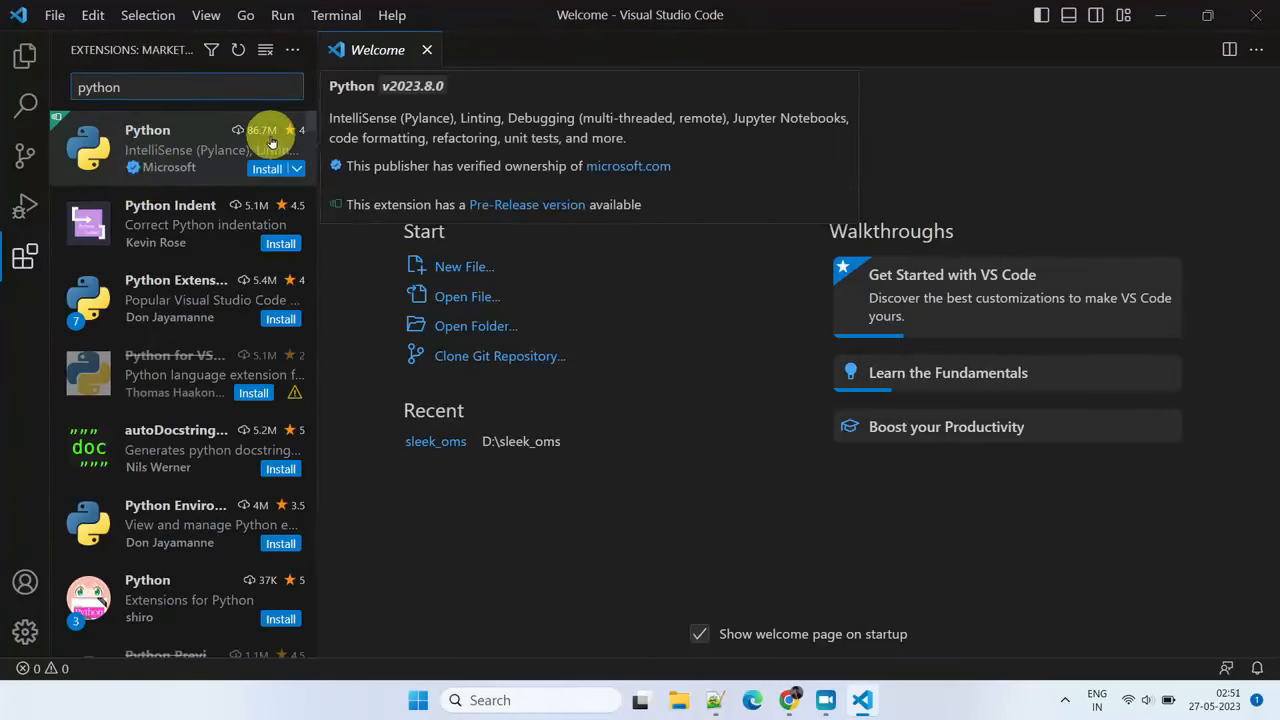
pyautogui.moveTo(280, 140)
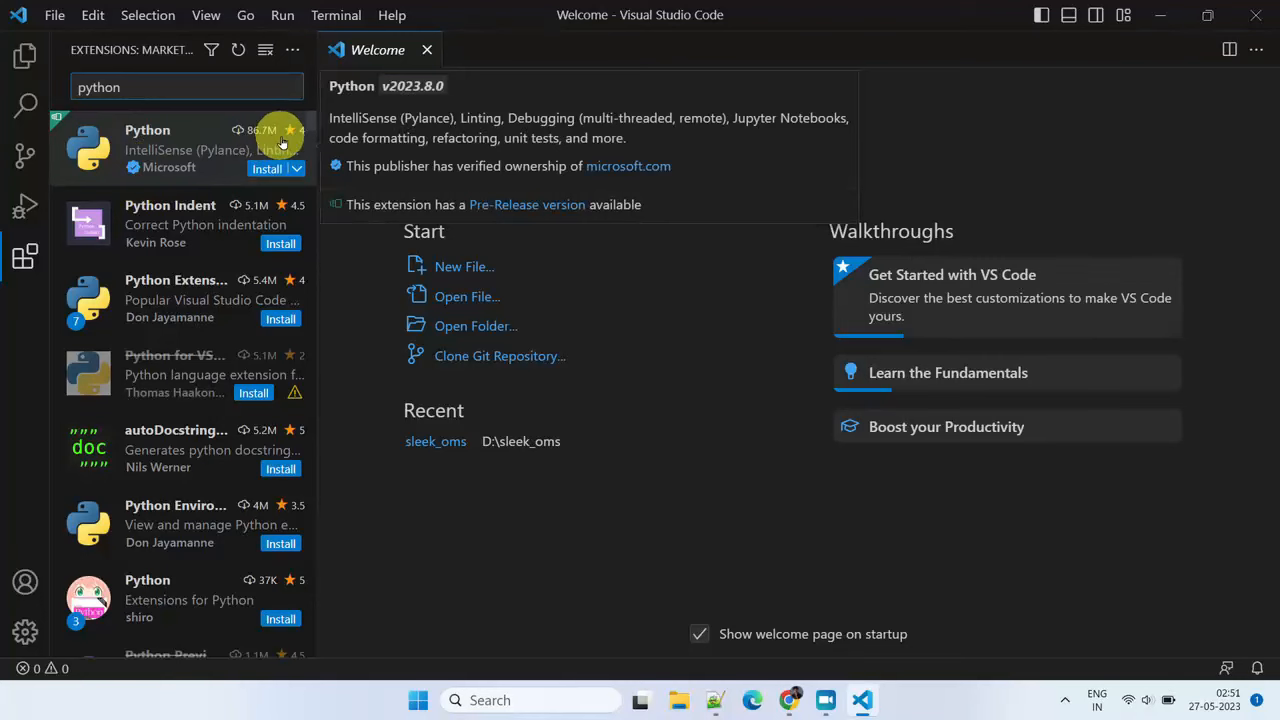
pyautogui.click(268, 168)
pyautogui.write('dbt')
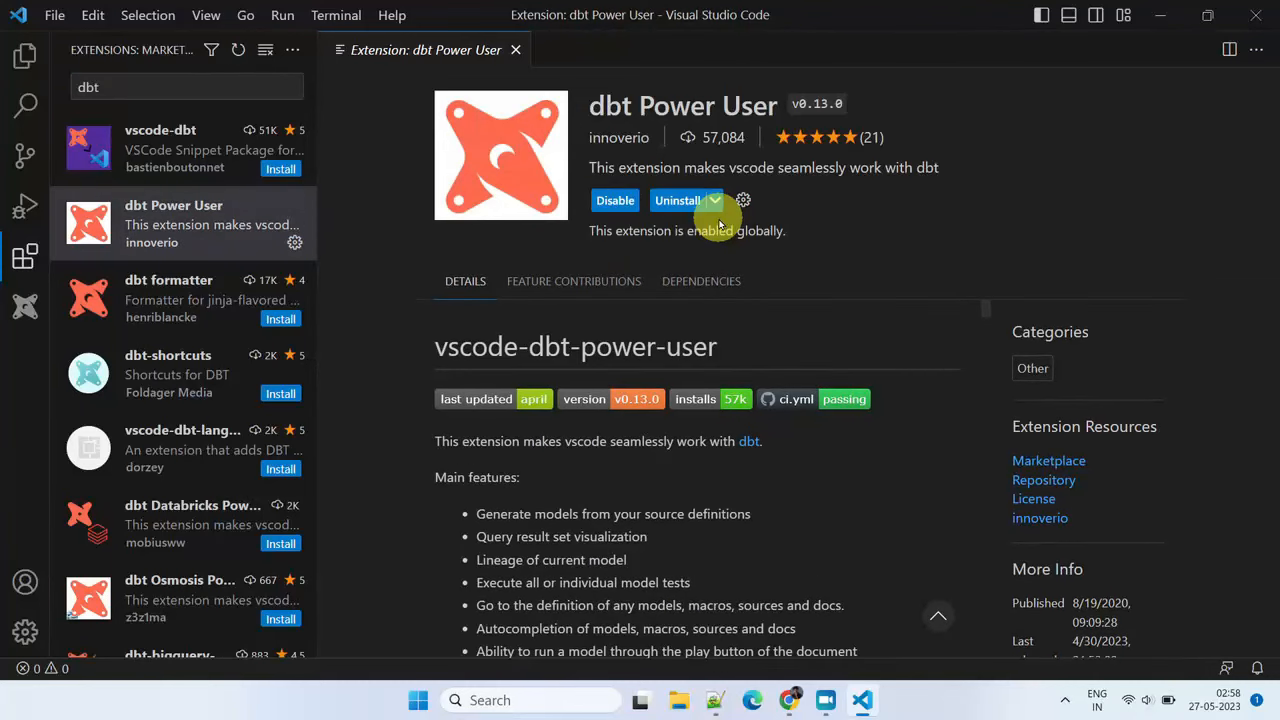
# In a new terminal, cd to D:\dbt_workspace and create the dbt_venv virtual environment
pyautogui.click(206, 16)
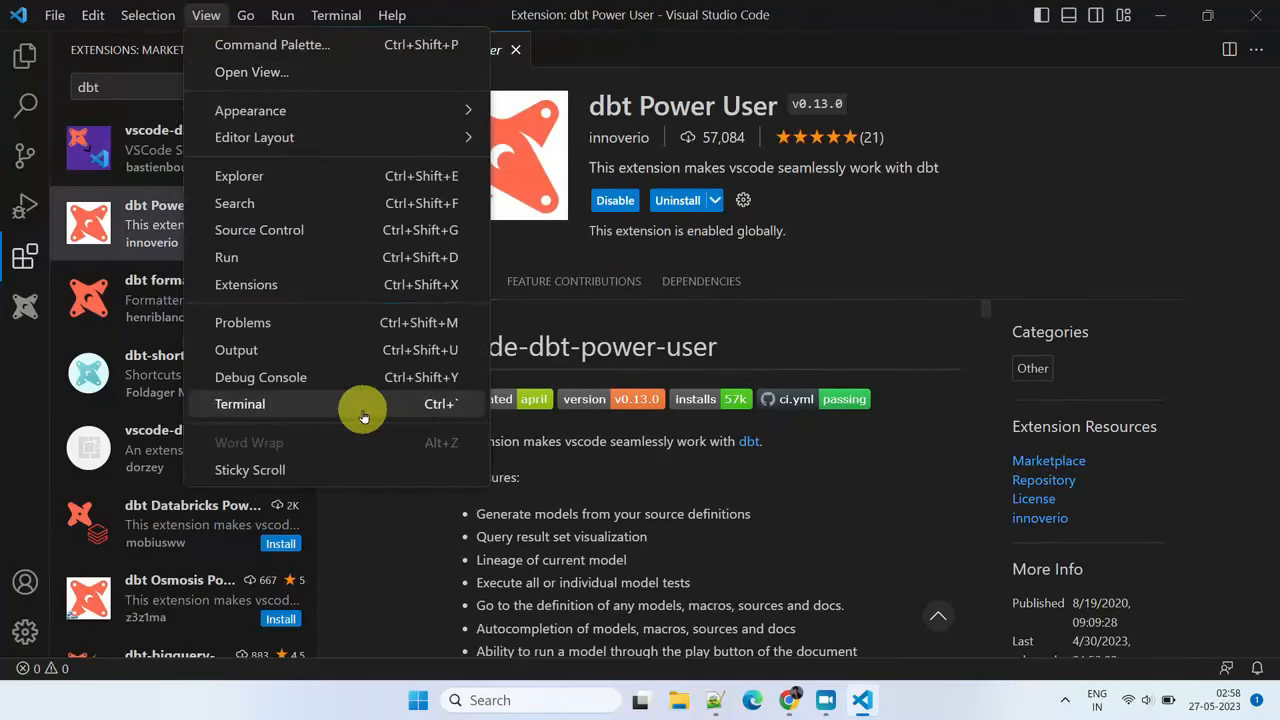
pyautogui.click(240, 404)
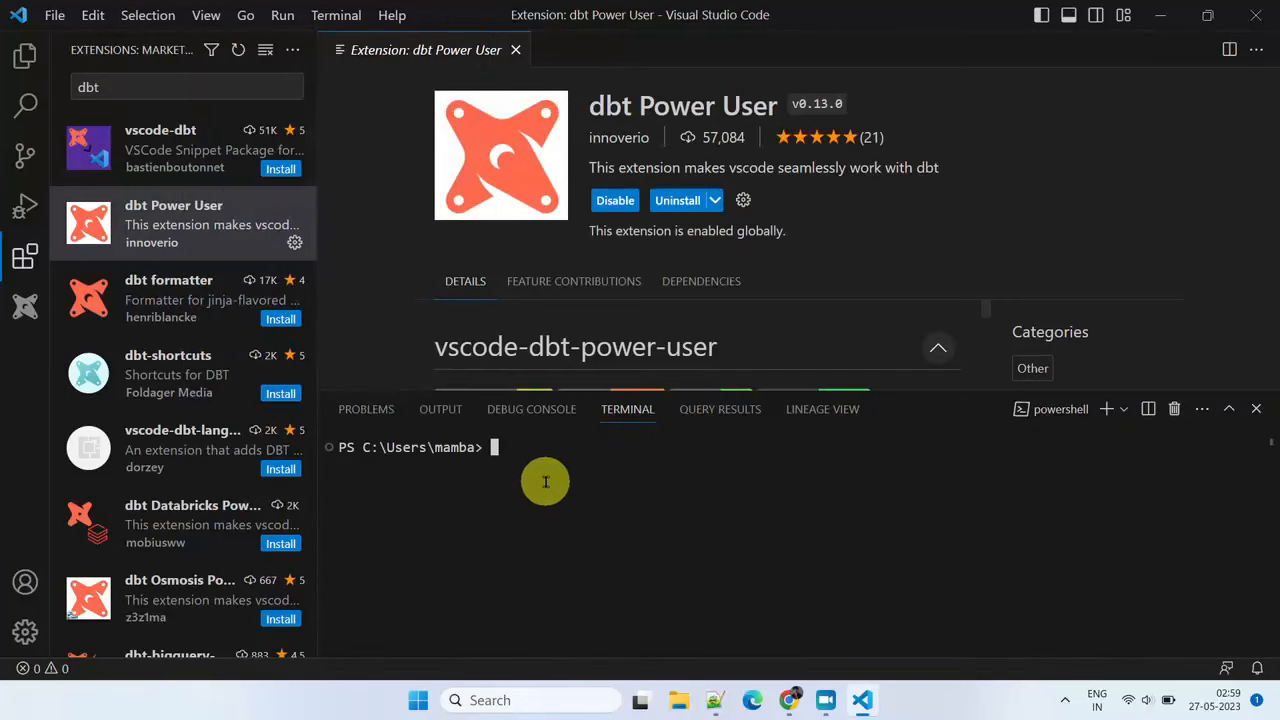
pyautogui.write('cd D:\\dbt_workspace')
pyautogui.write('python -m venv dbt_venv')
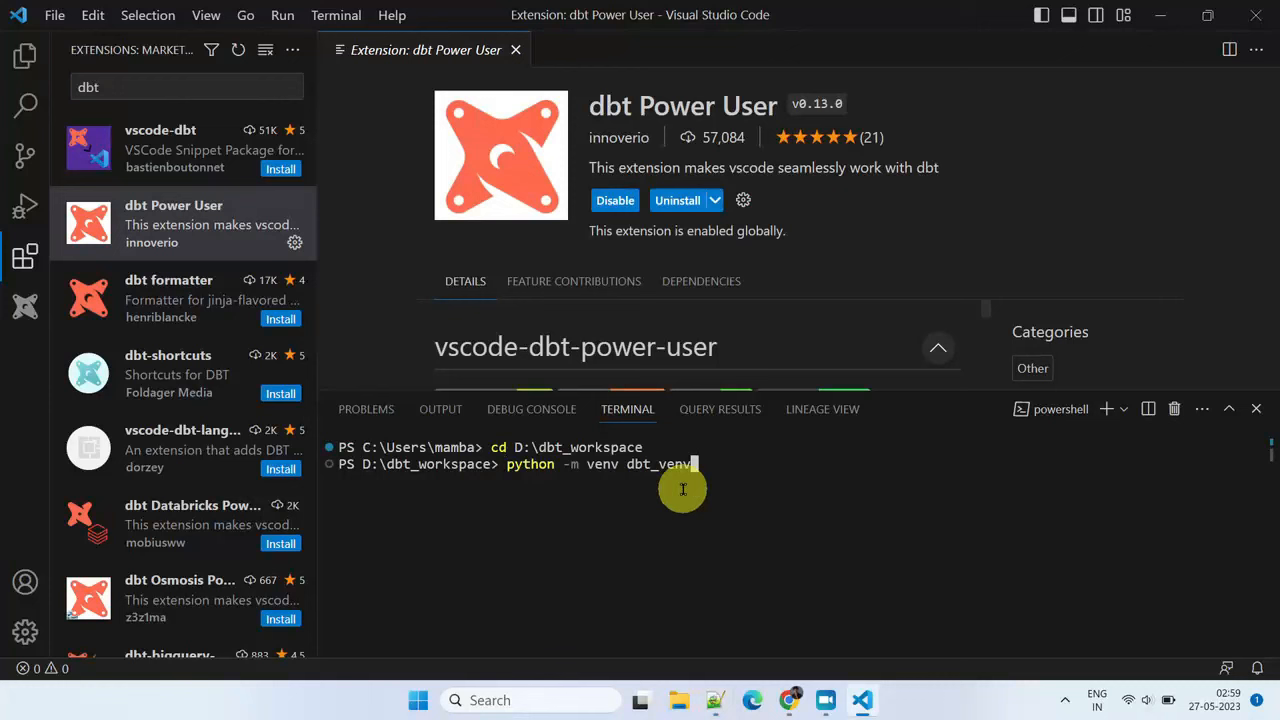
pyautogui.press('Return')
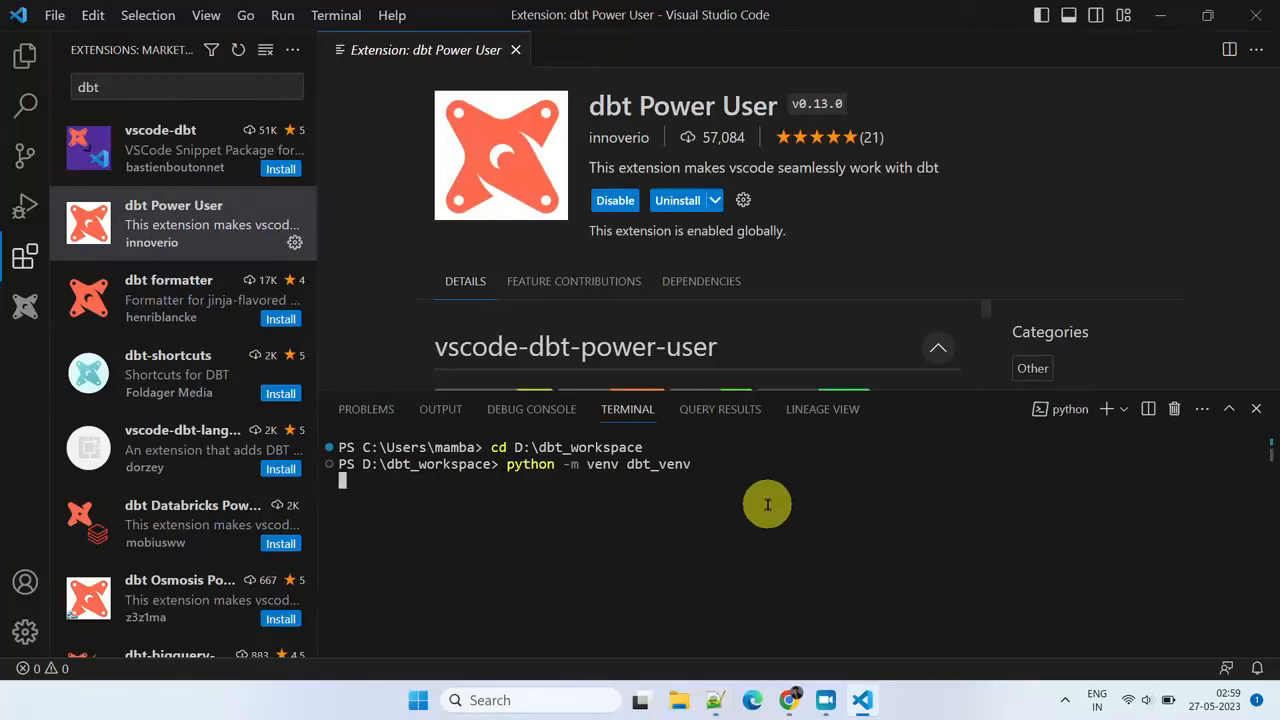
pyautogui.press('Return')
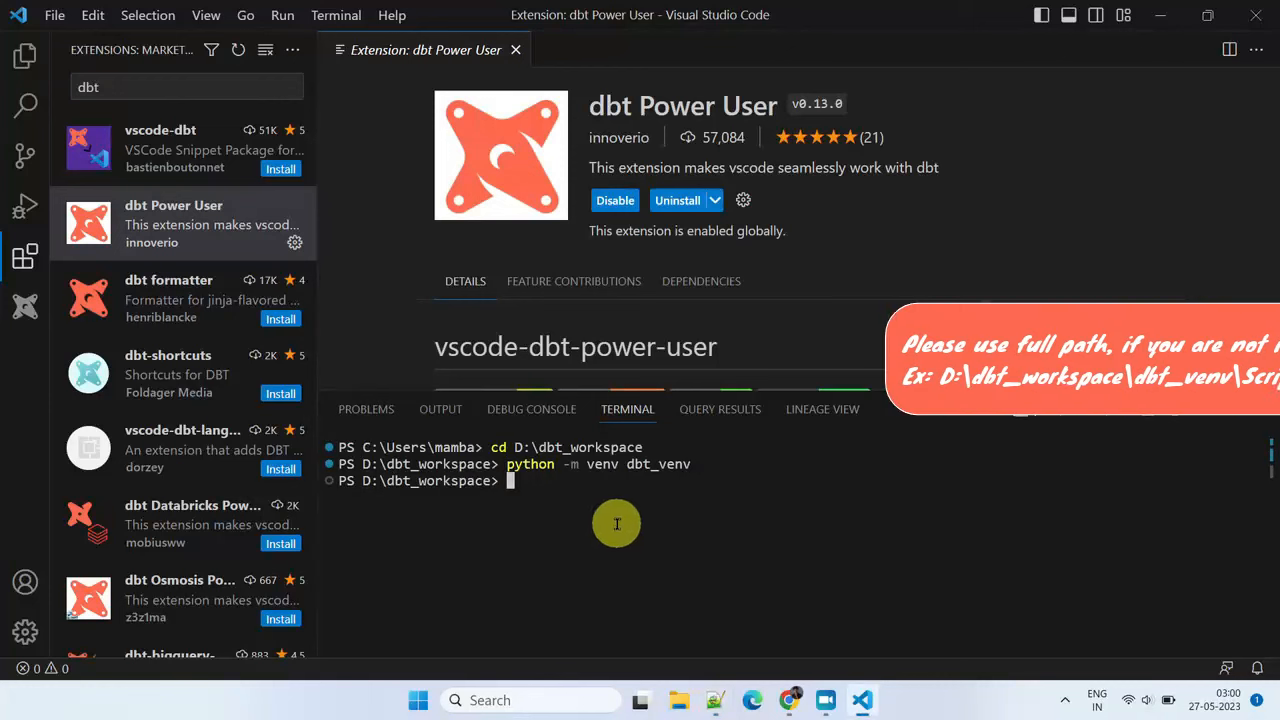
# Activate dbt_venv via .\dbt_venv\Scripts\Activate.ps1
pyautogui.write('.\\dbt_venv\\Scripts\\Activate.ps1')
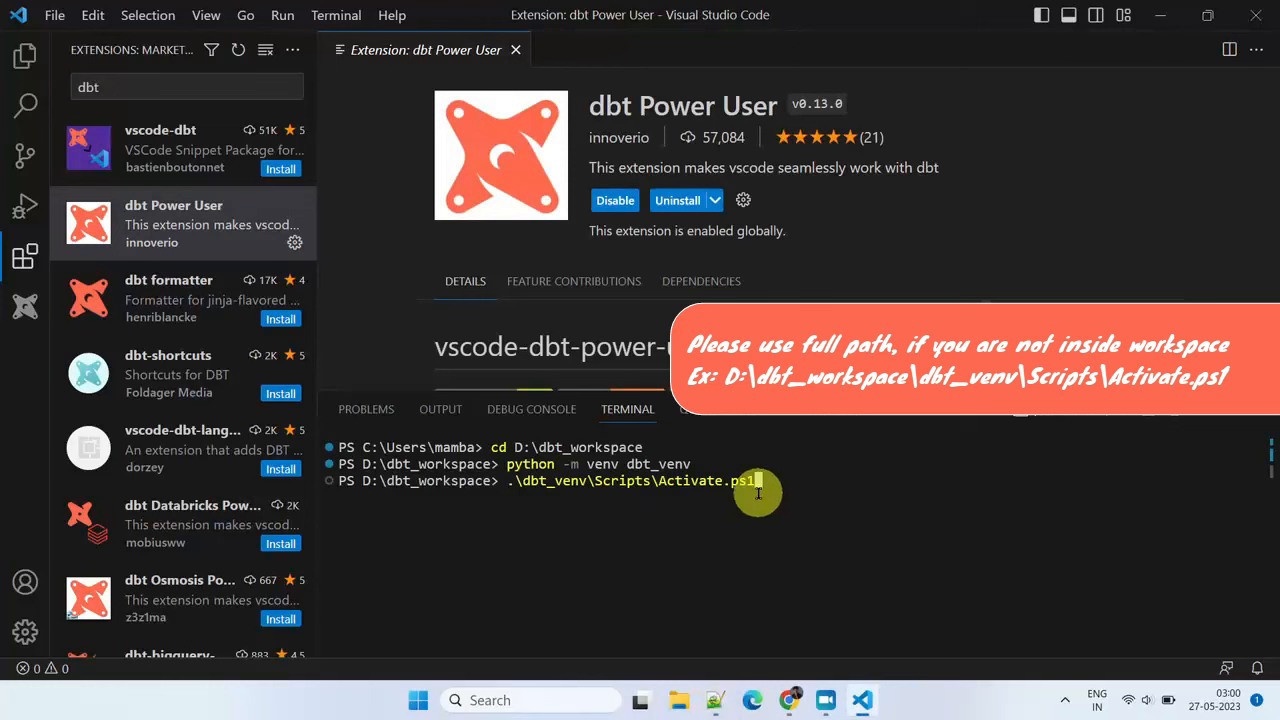
pyautogui.press('Return')
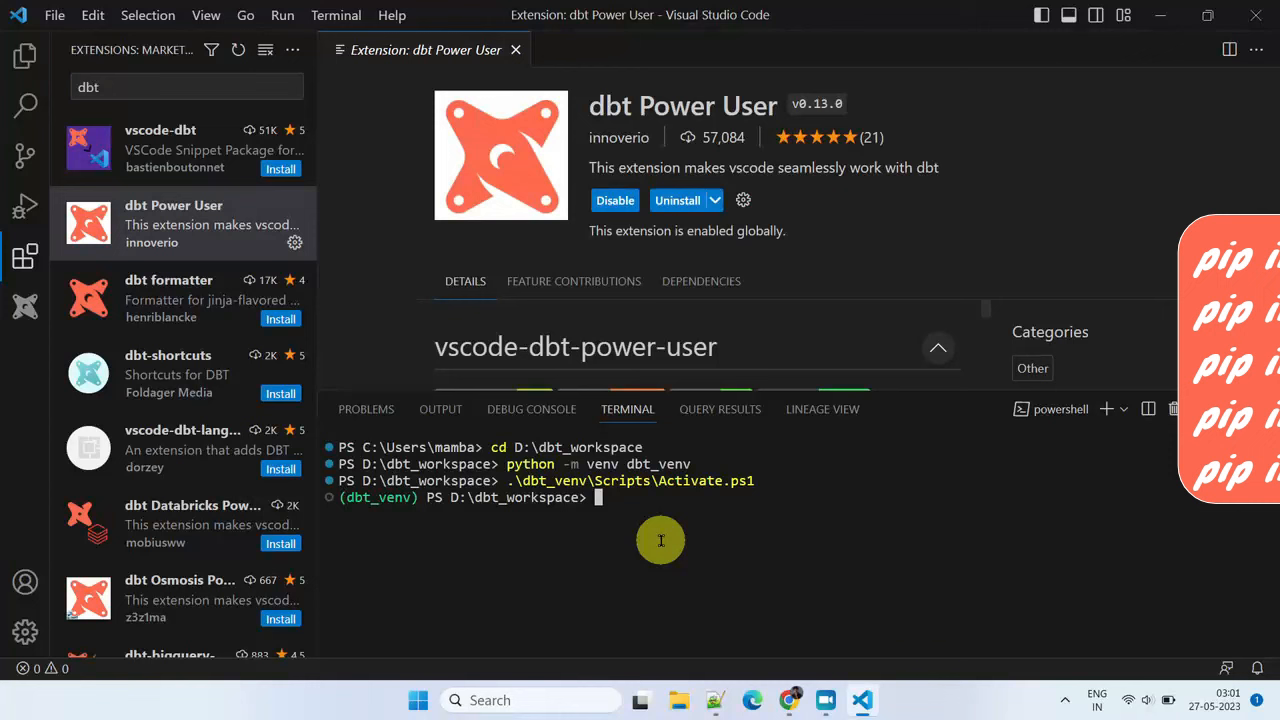
# pip install dbt-snowflake into dbt_venv, clear the terminal, and try mkdir $home\.dbt
pyautogui.write('pip install dbt-snowflake')
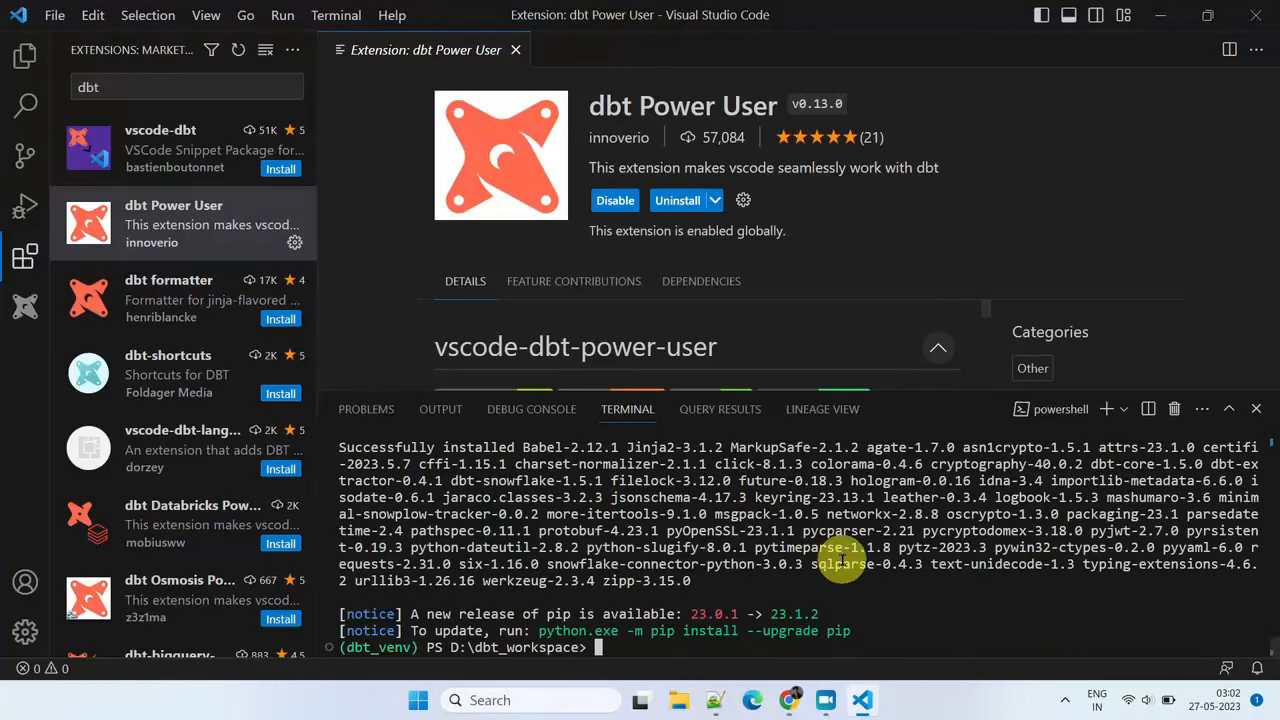
pyautogui.write('CLS')
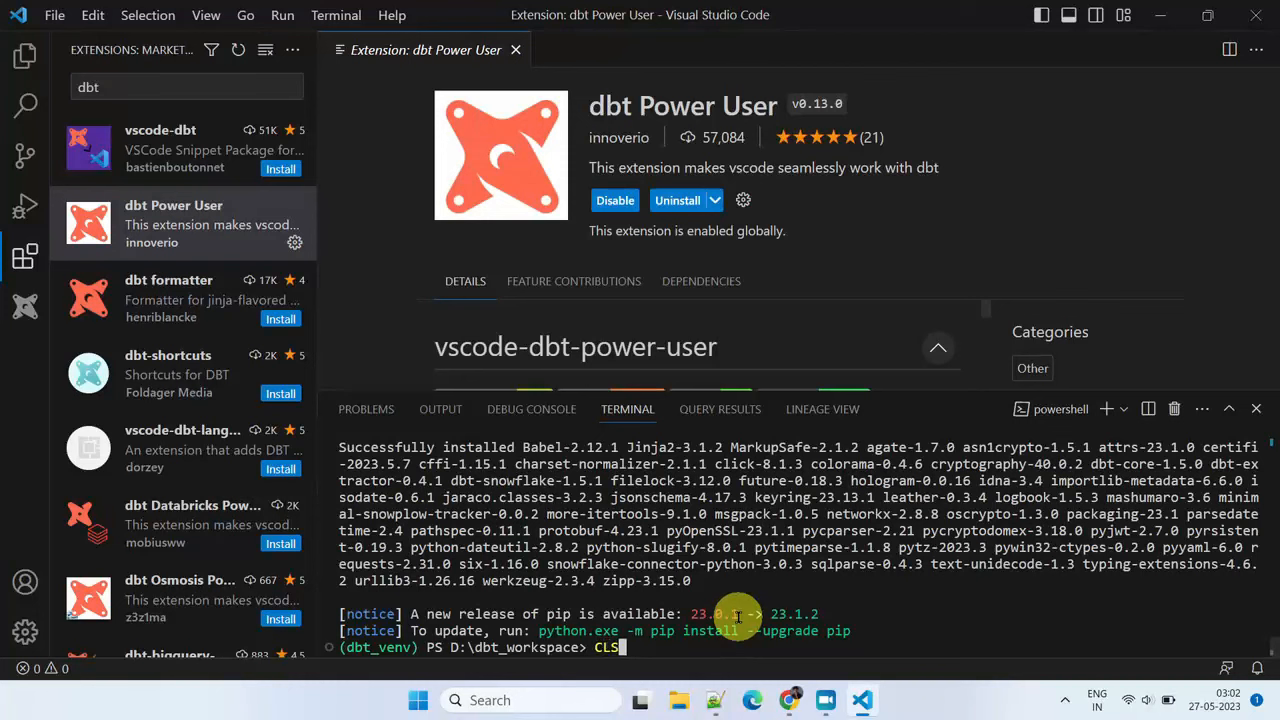
pyautogui.press('Return')
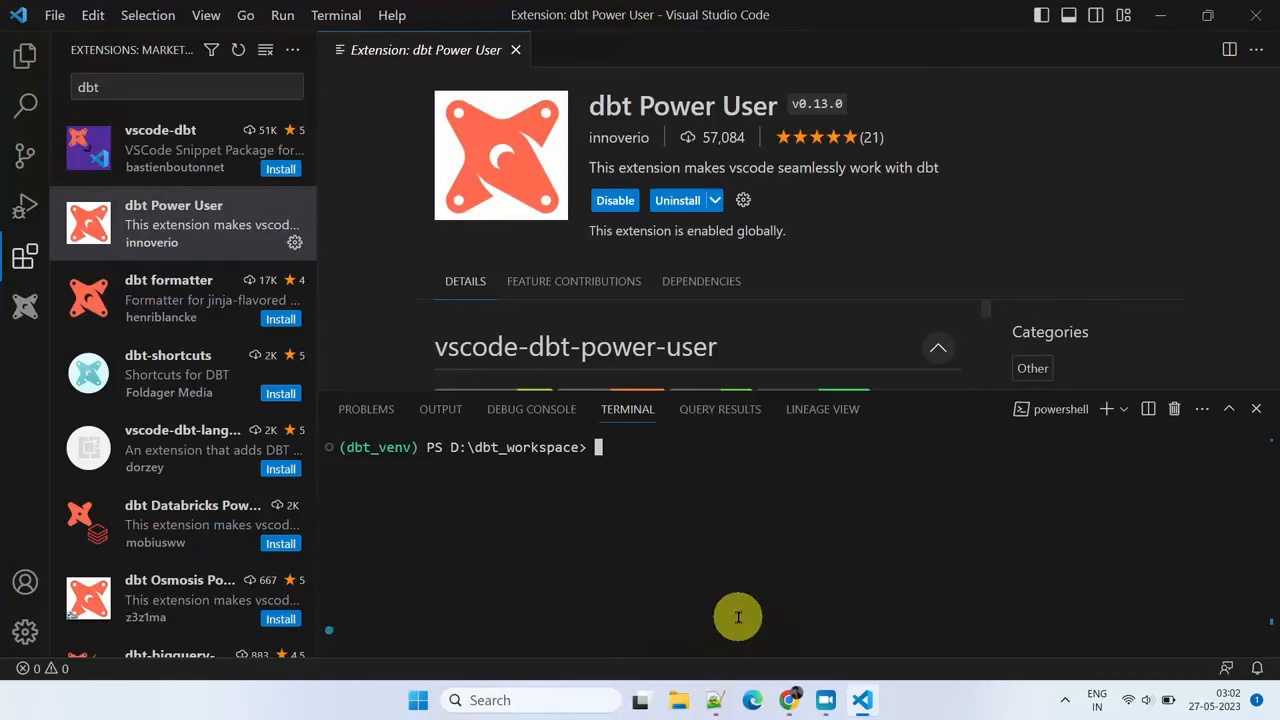
pyautogui.write('mkdir $home\\.dbt')
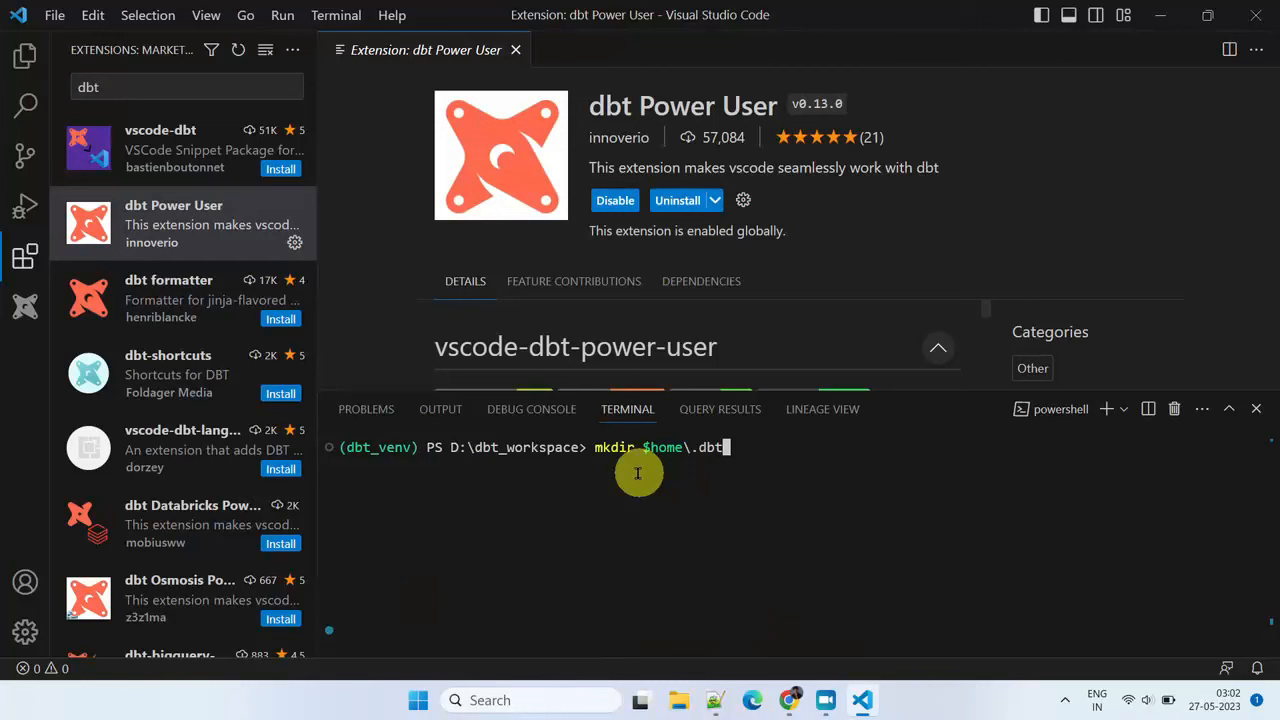
pyautogui.moveTo(720, 482)
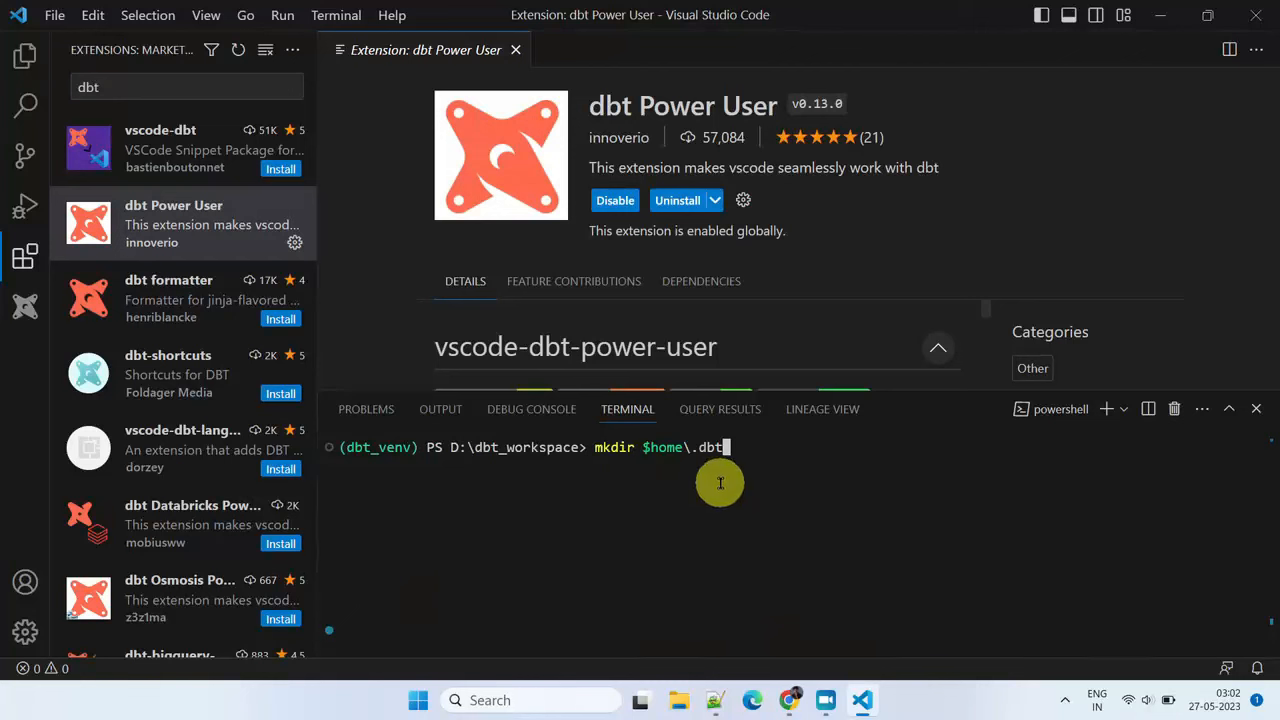
pyautogui.press('Return')
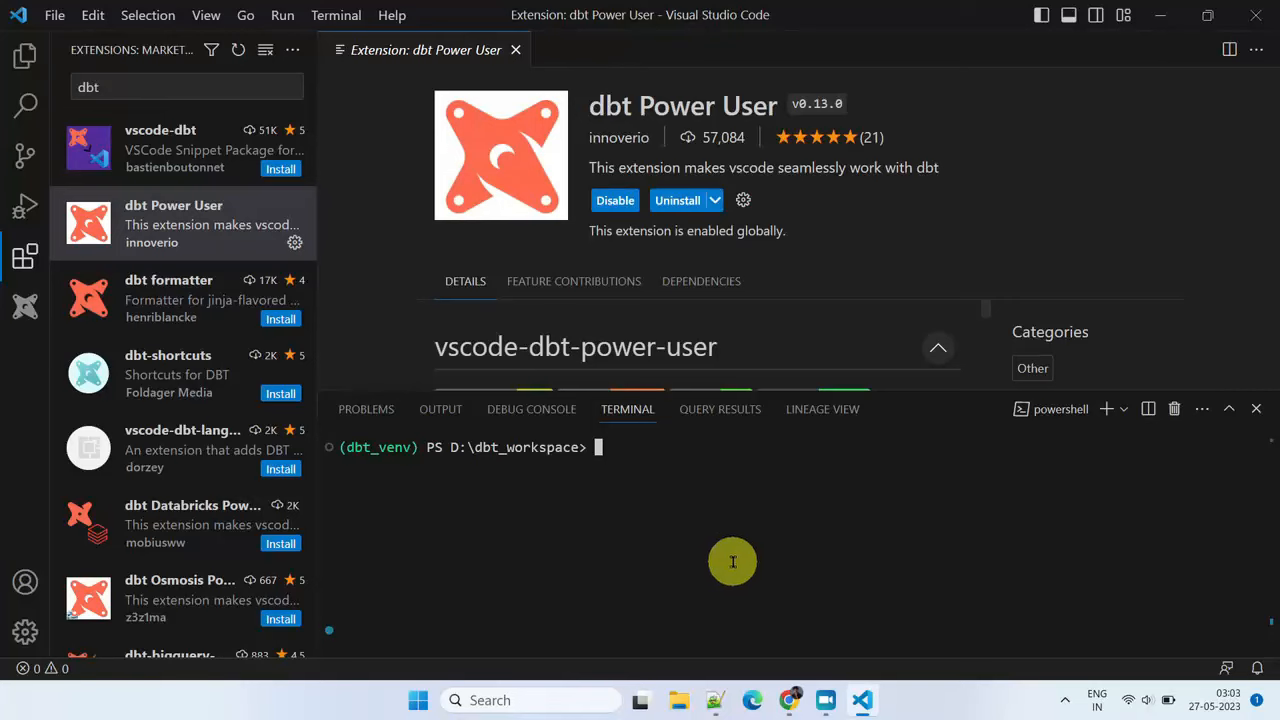
# Go to %userprofile% in File Explorer and add a new .dbt folder
pyautogui.click(680, 700)
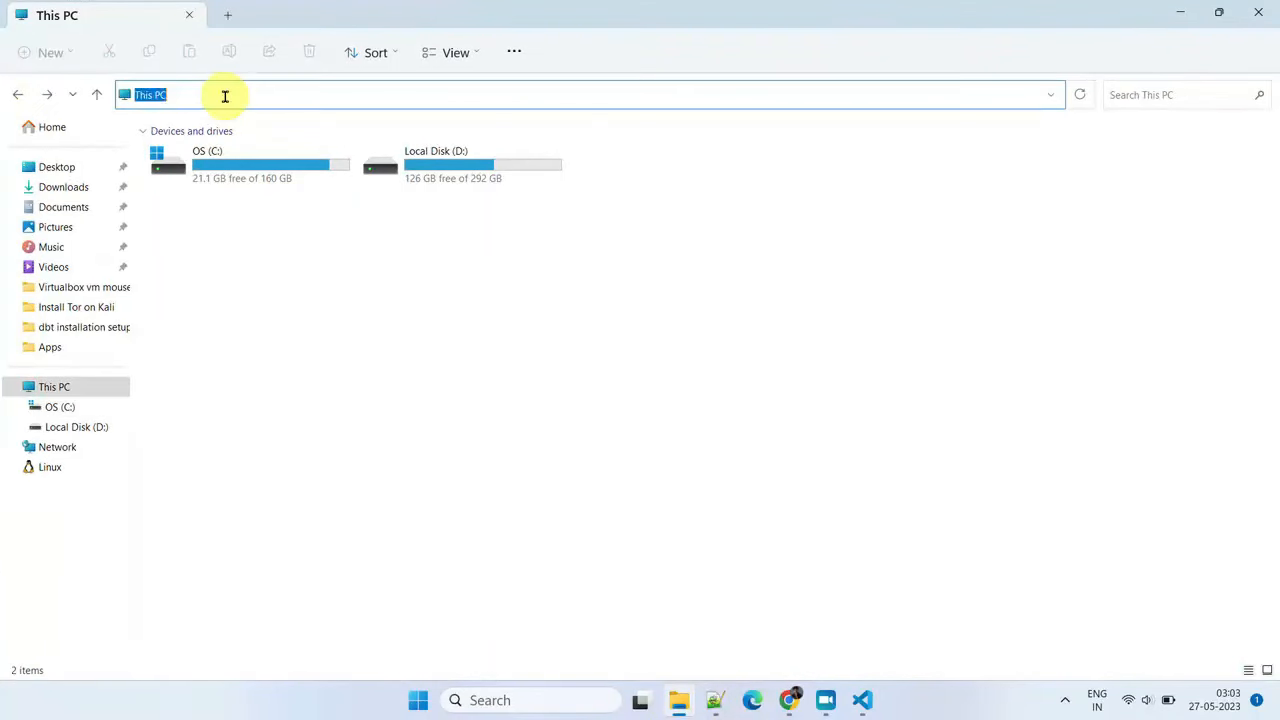
pyautogui.write('%userprofile%')
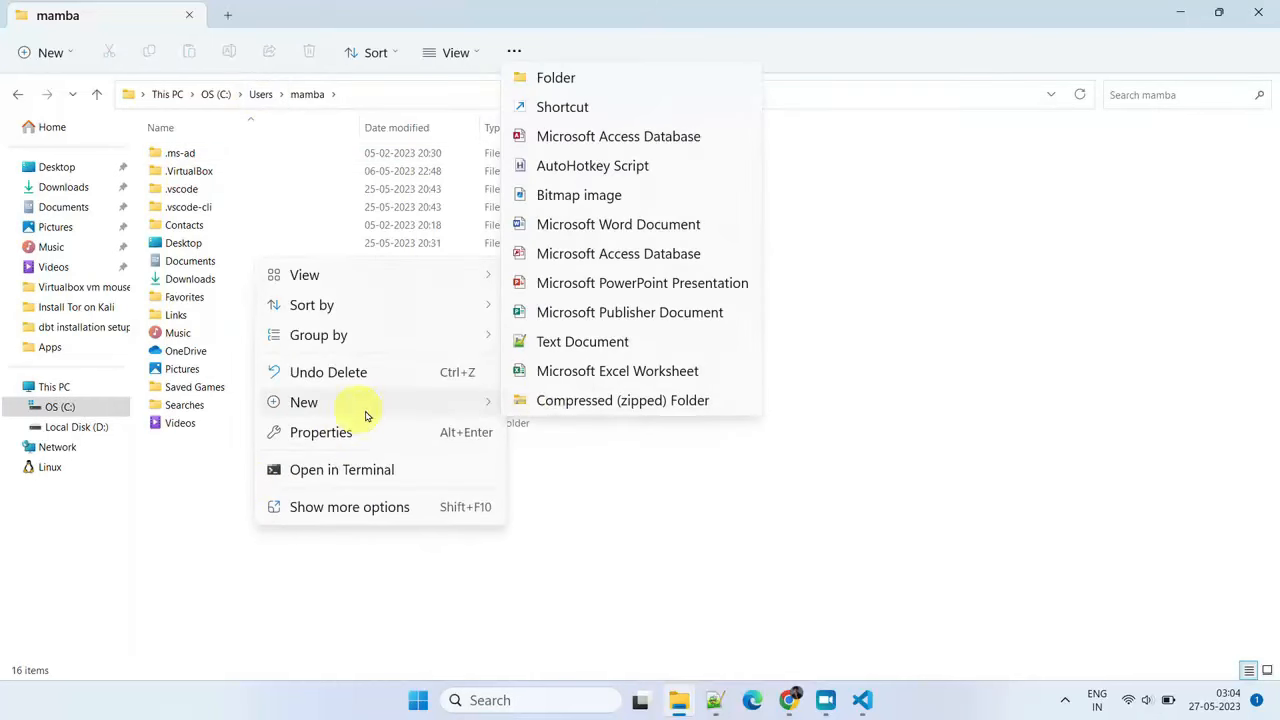
pyautogui.click(556, 76)
pyautogui.write('.dbt')
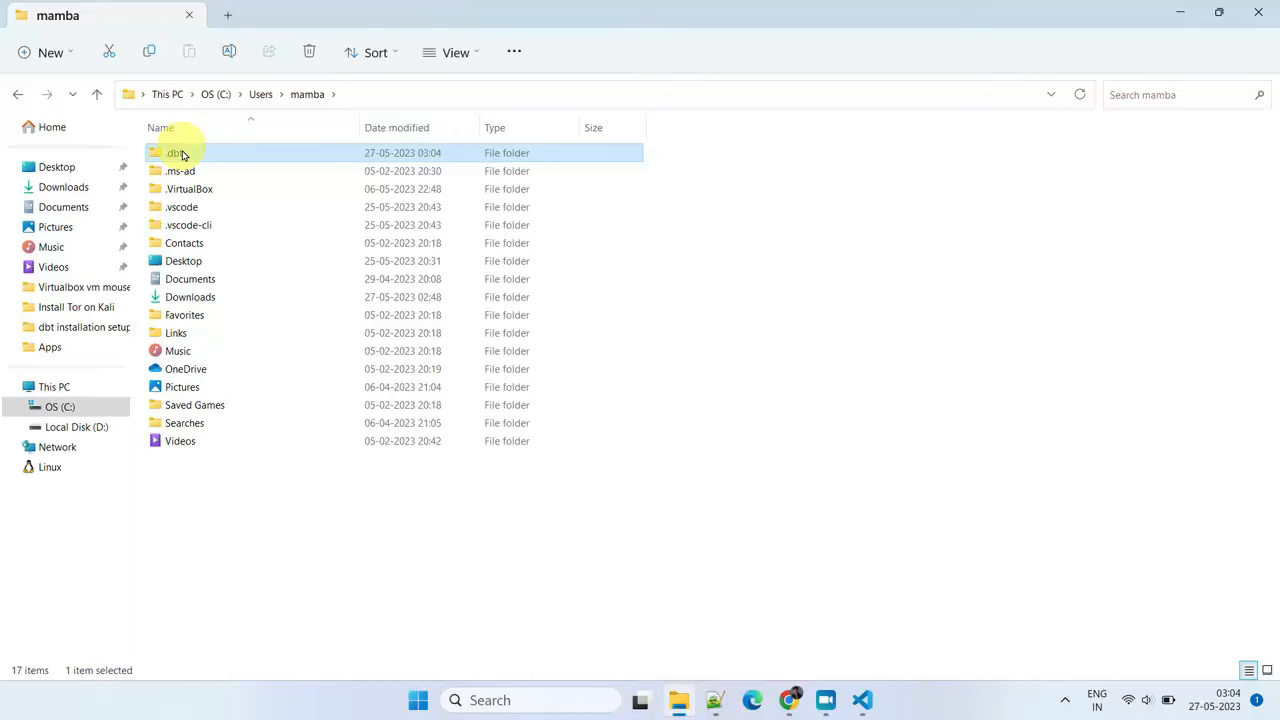
pyautogui.moveTo(284, 244)
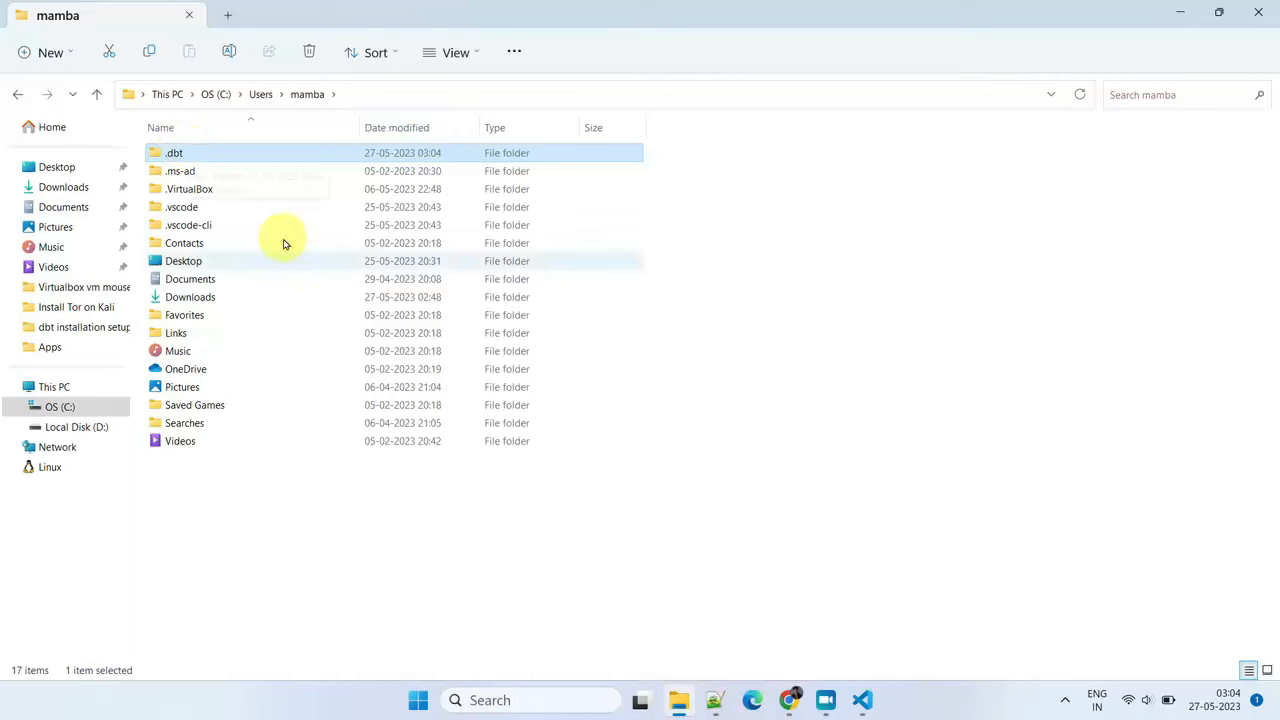
# Run dbt init and confirm the project name oms_dbt_proj
pyautogui.click(862, 700)
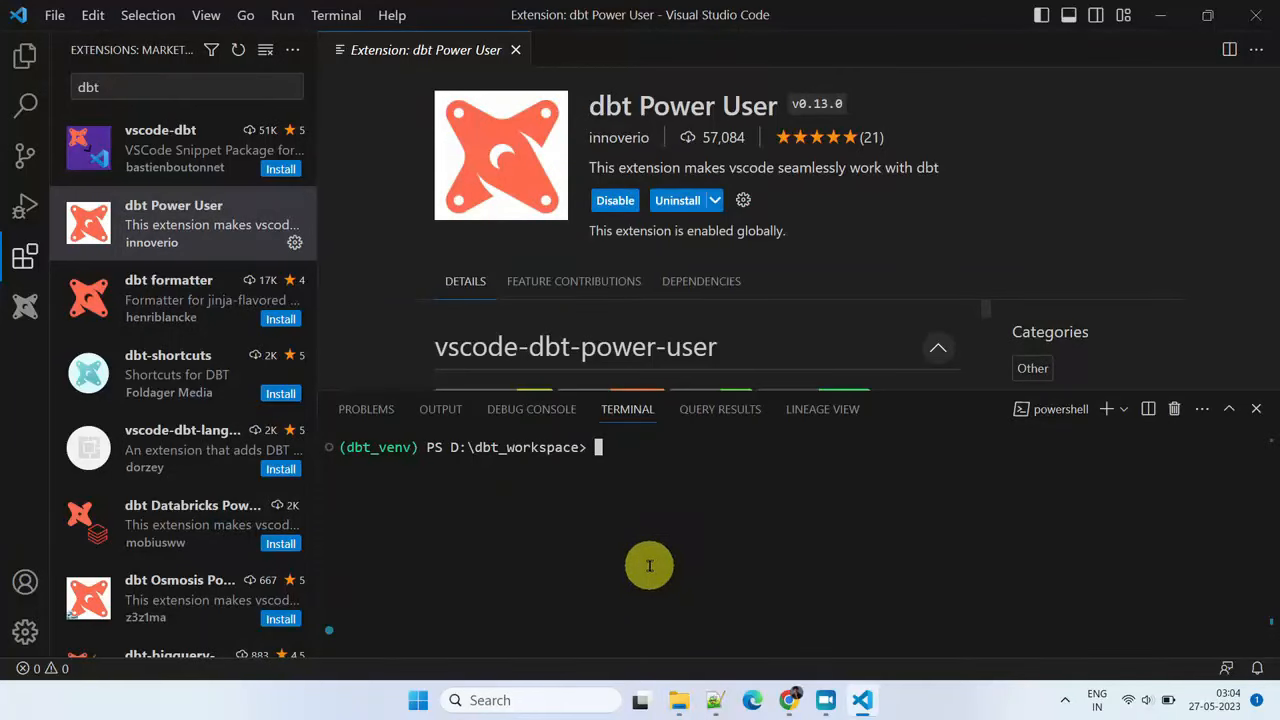
pyautogui.moveTo(600, 478)
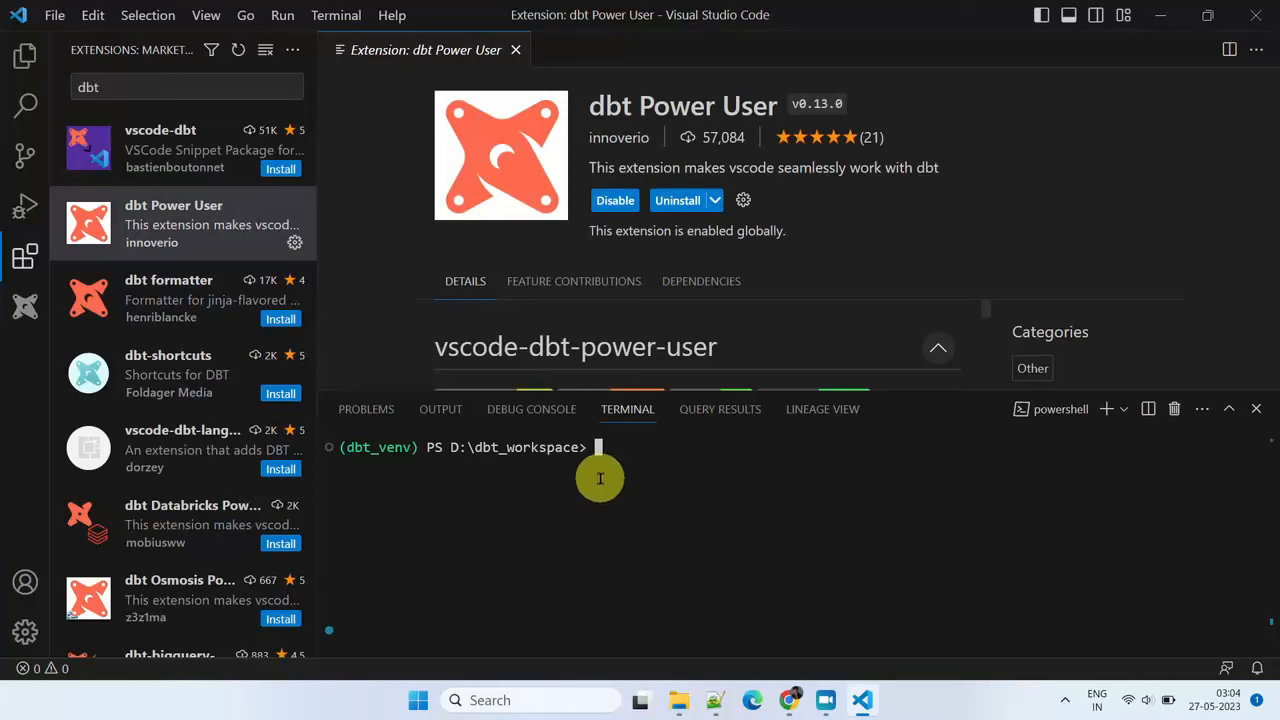
pyautogui.write('dbt init')
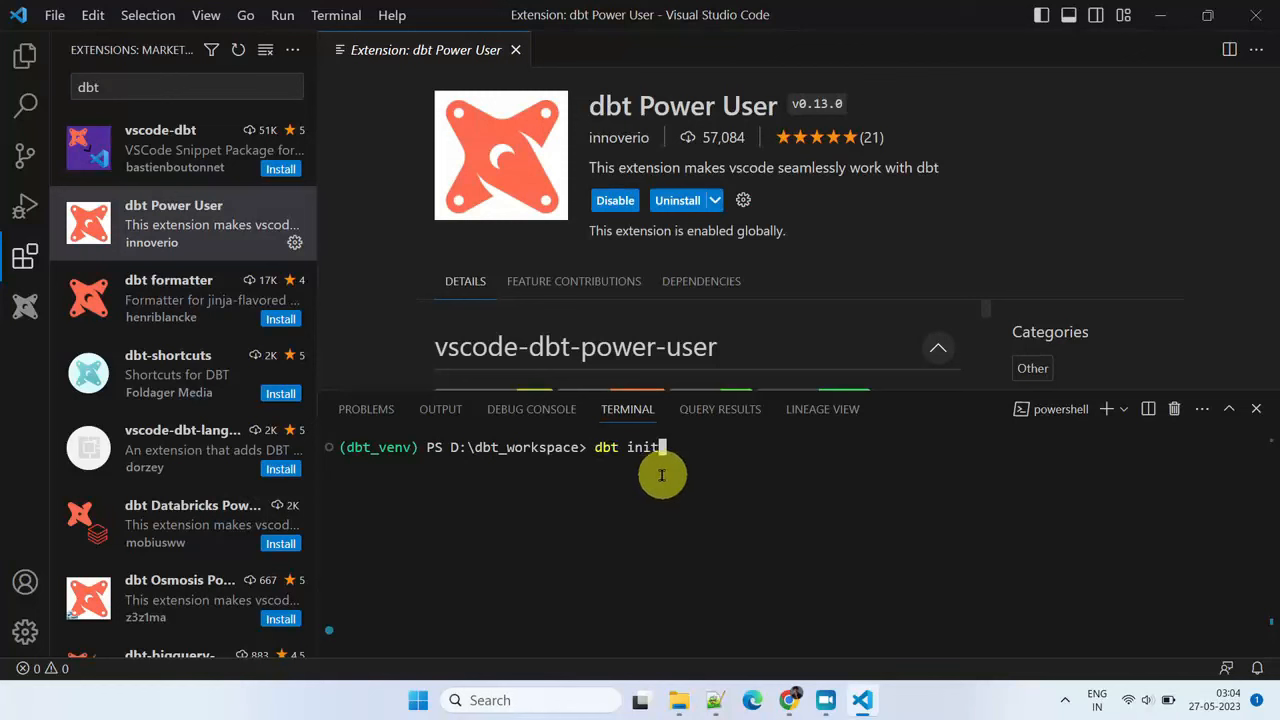
pyautogui.press('Return')
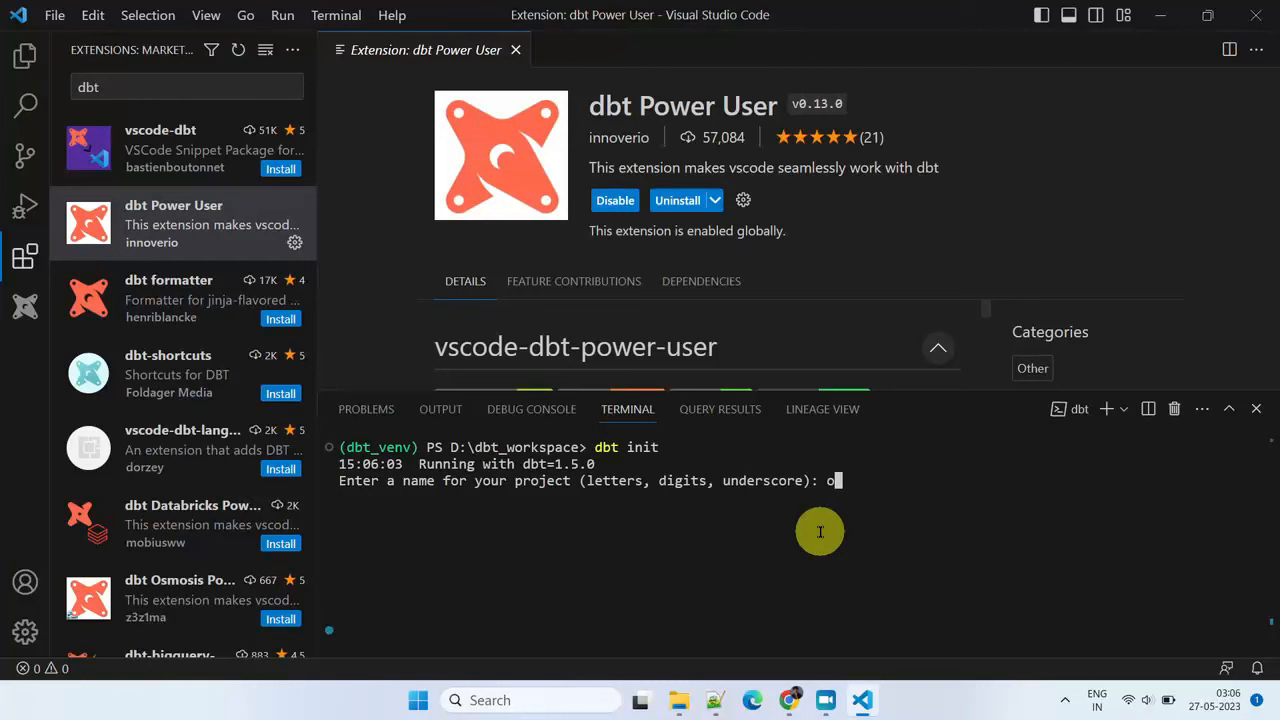
pyautogui.press('Return')
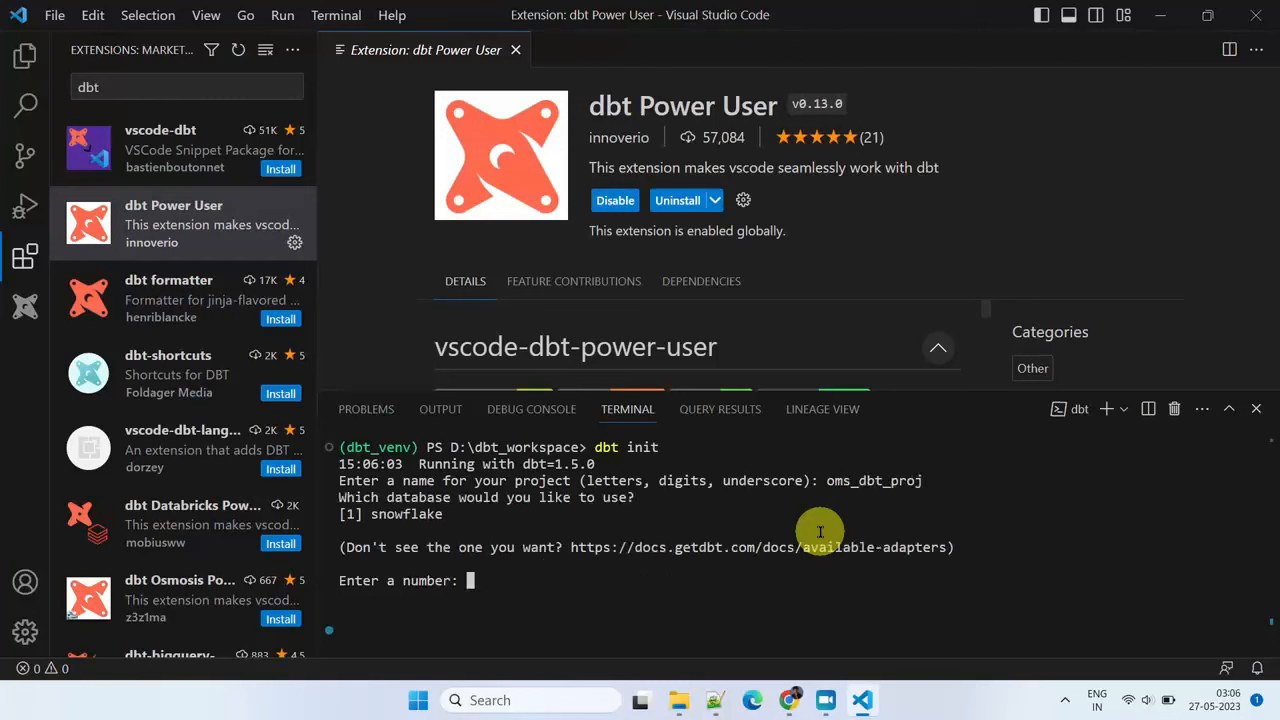
pyautogui.moveTo(528, 576)
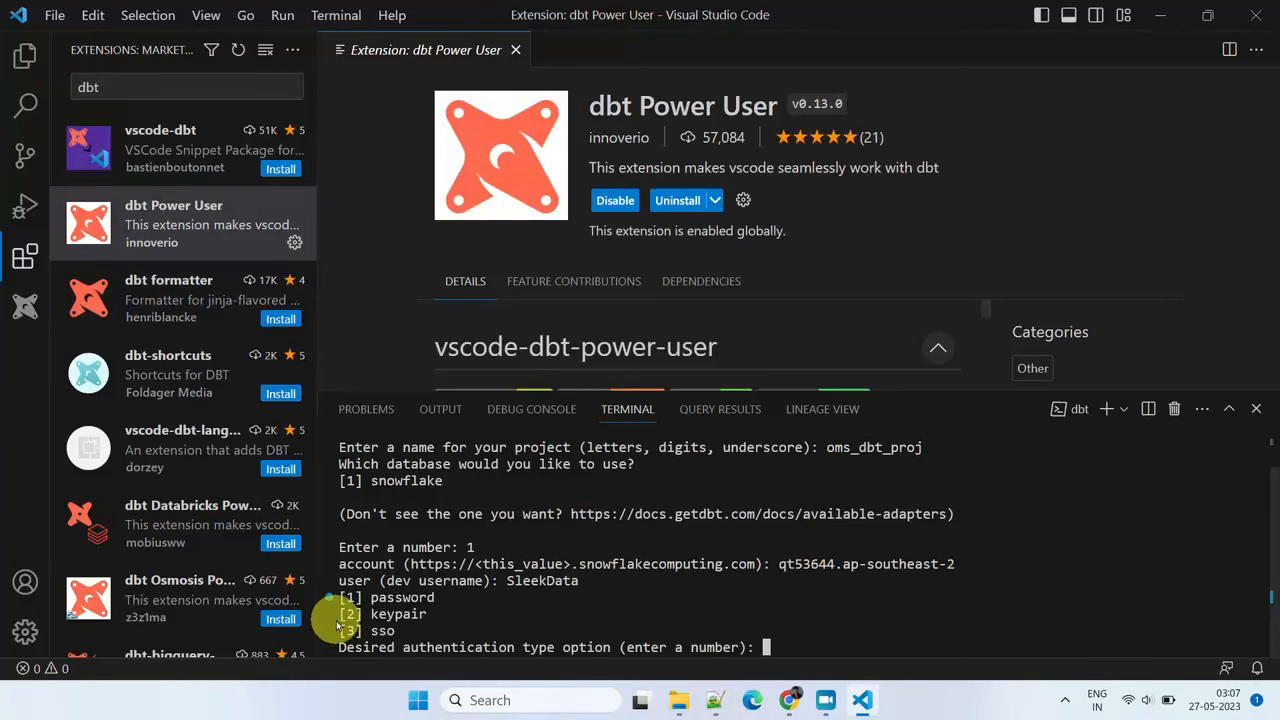
# Choose snowflake (1) and enter role ACCOUNTADMIN and schema L3_CONSUMPTION for the connection
pyautogui.write('1')
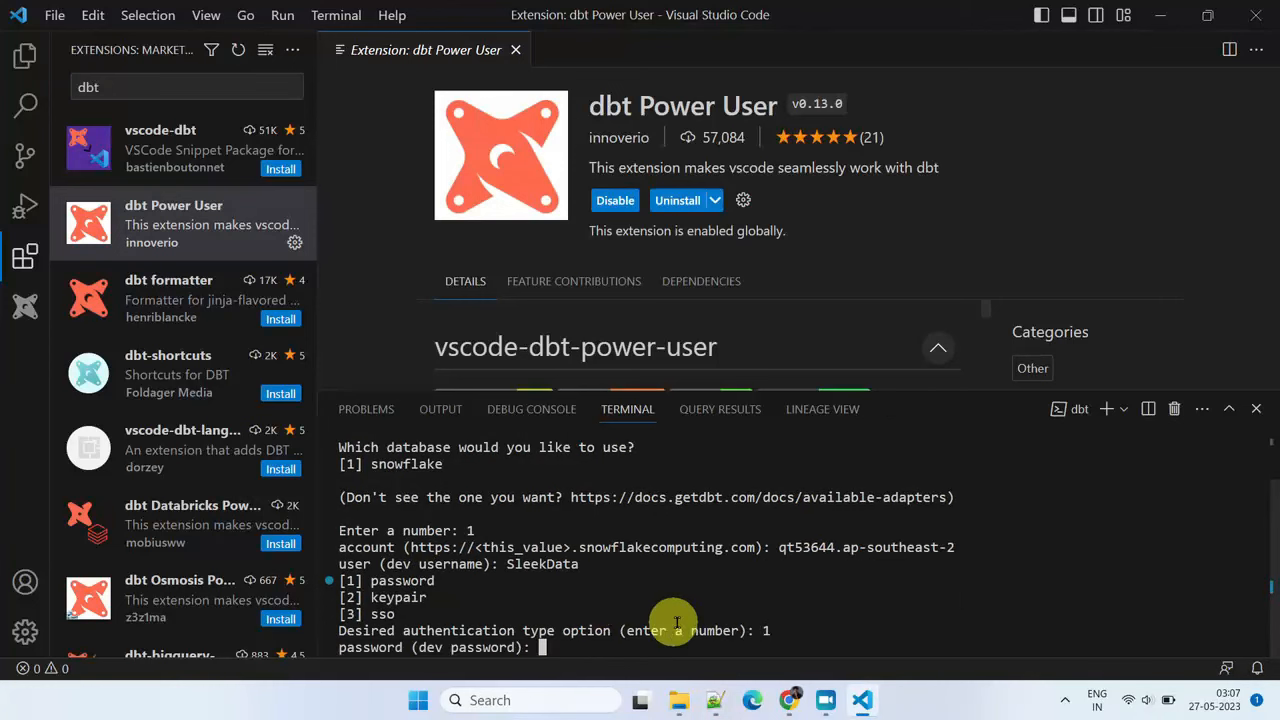
pyautogui.write('ACCOUNTADMIN')
pyautogui.write('SLEEKMART_OMS')
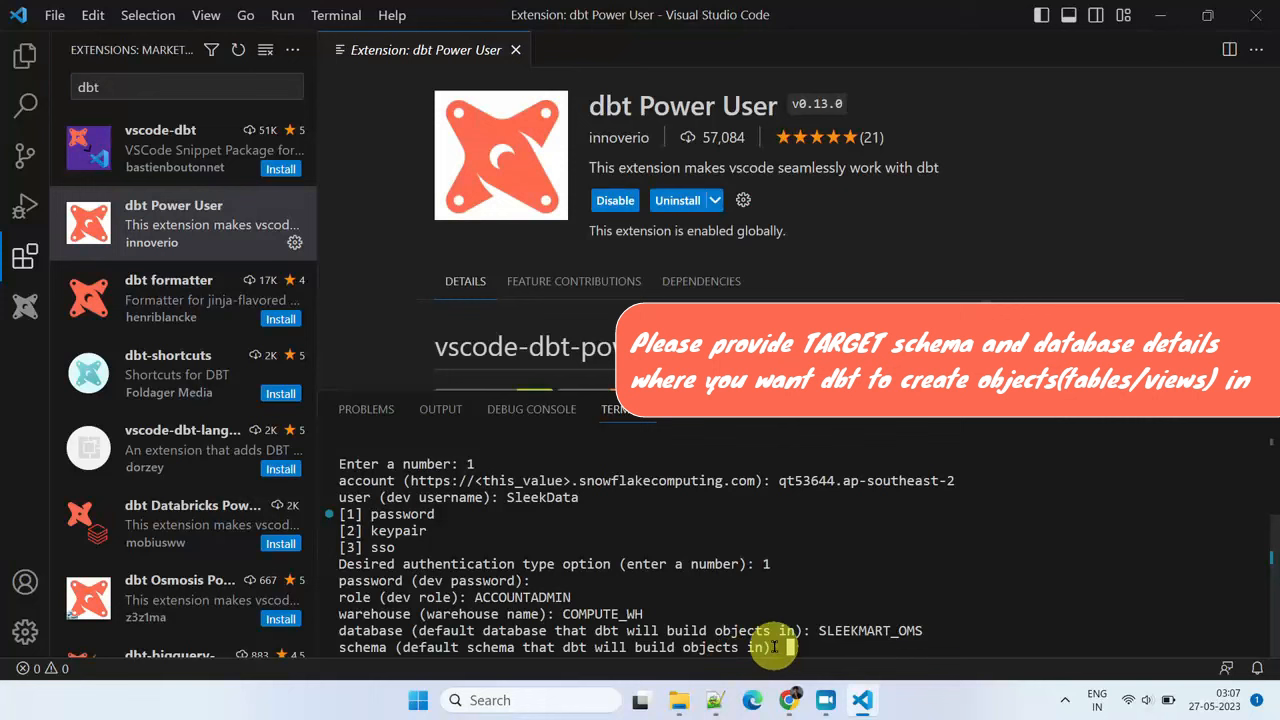
pyautogui.write('L3_CONSUMPTION')
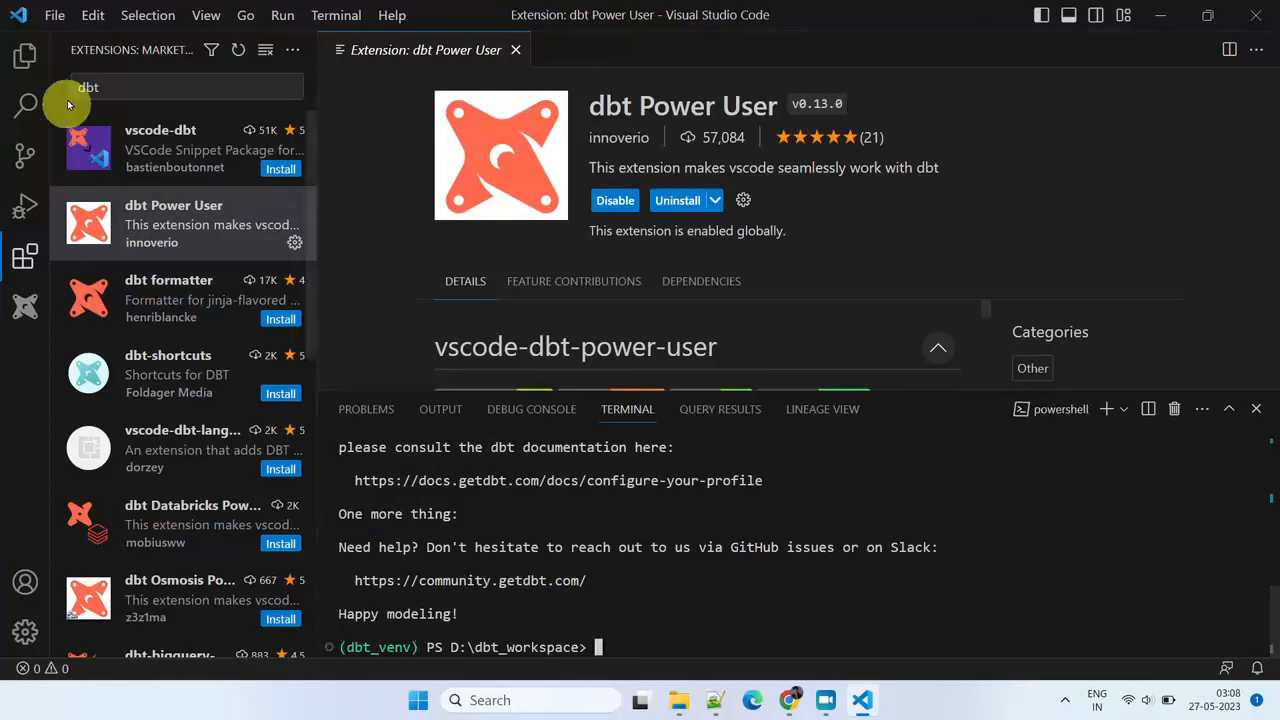
# Open the oms_dbt_proj folder as a trusted workspace and view dbt_project.yml
pyautogui.click(54, 16)
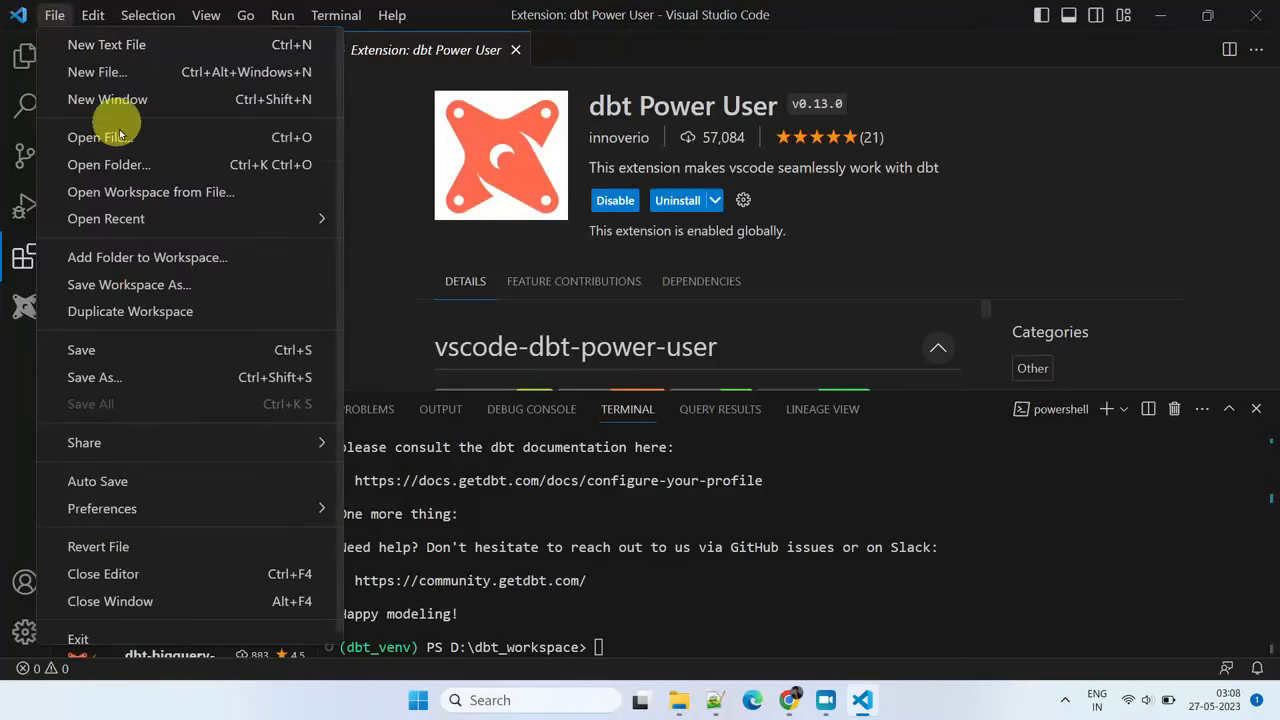
pyautogui.click(108, 164)
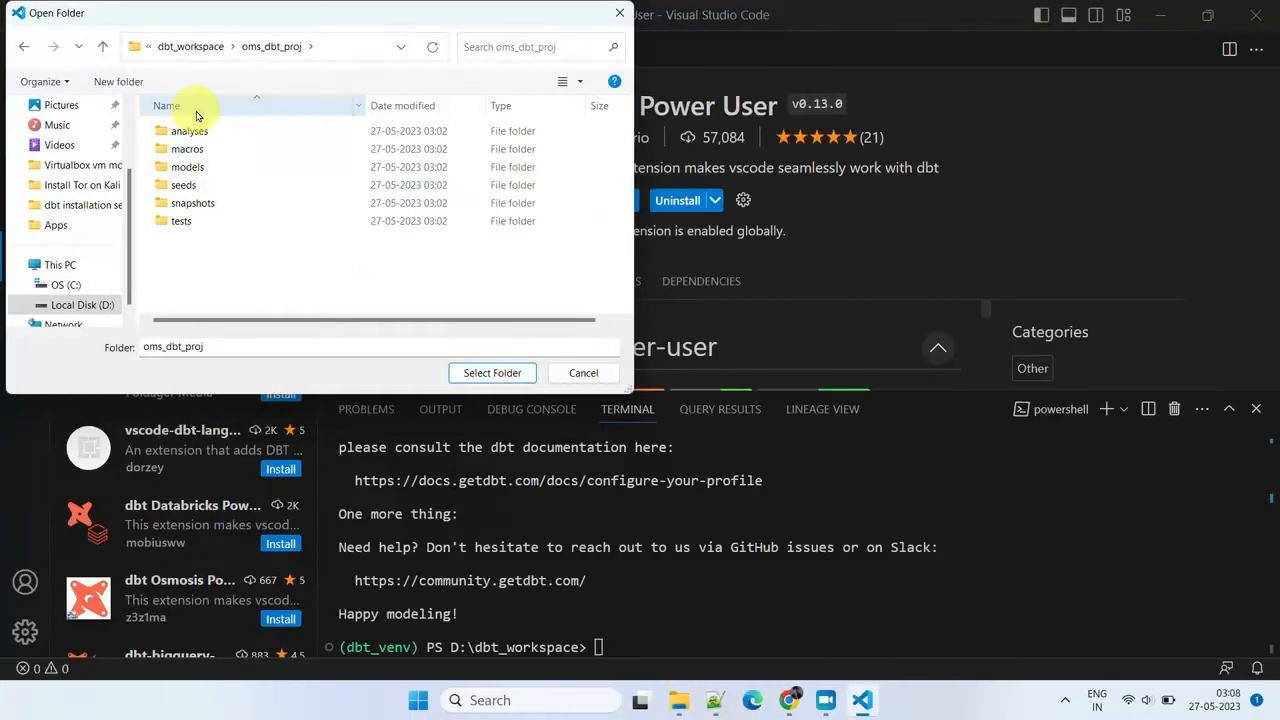
pyautogui.click(492, 372)
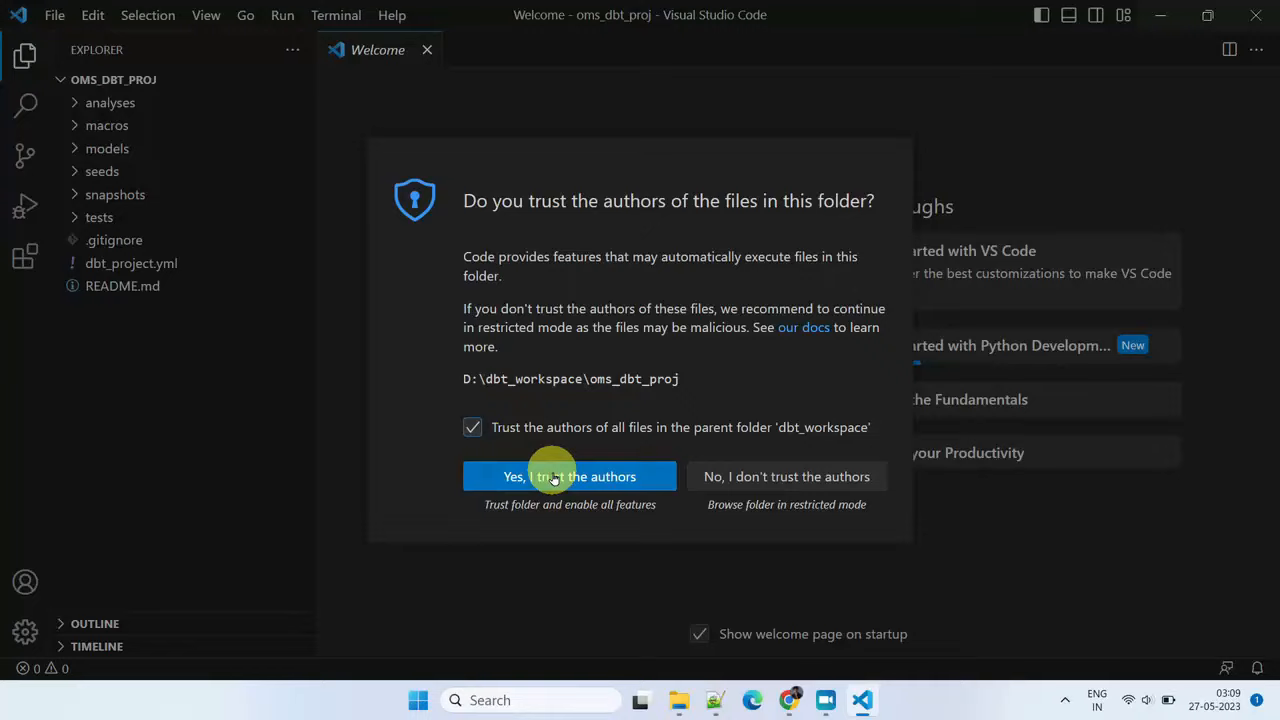
pyautogui.click(568, 476)
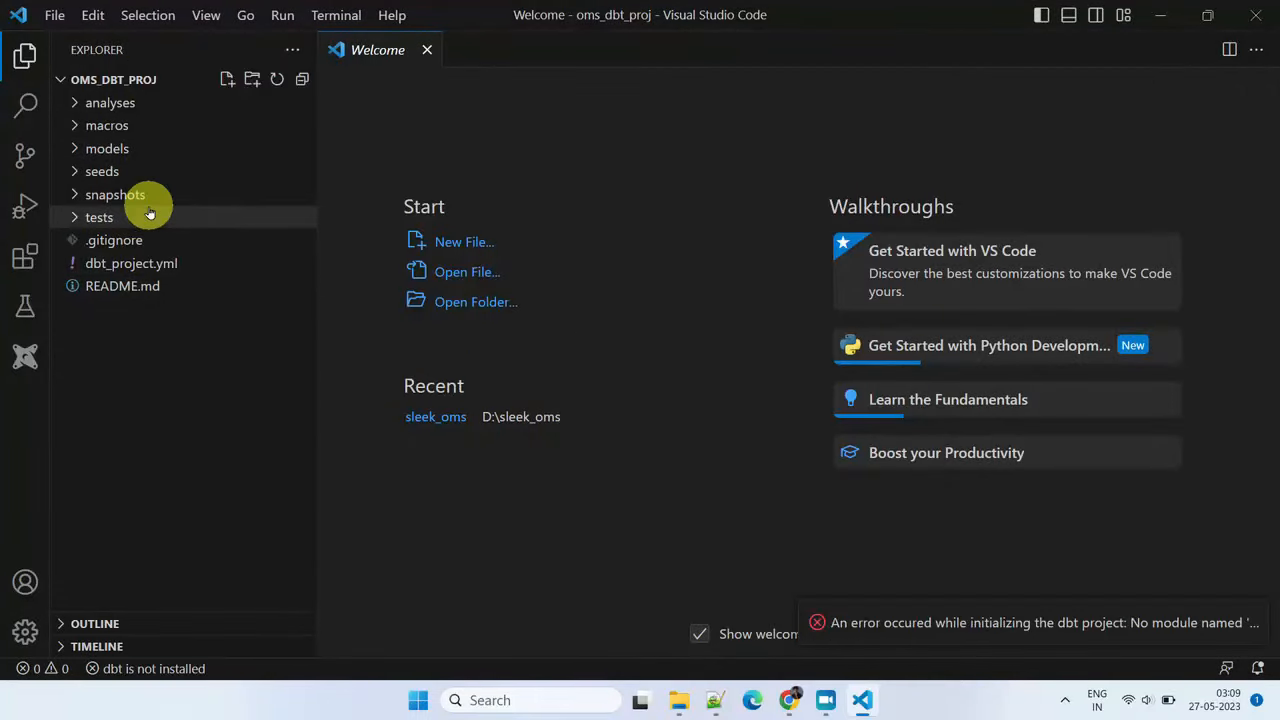
pyautogui.moveTo(132, 264)
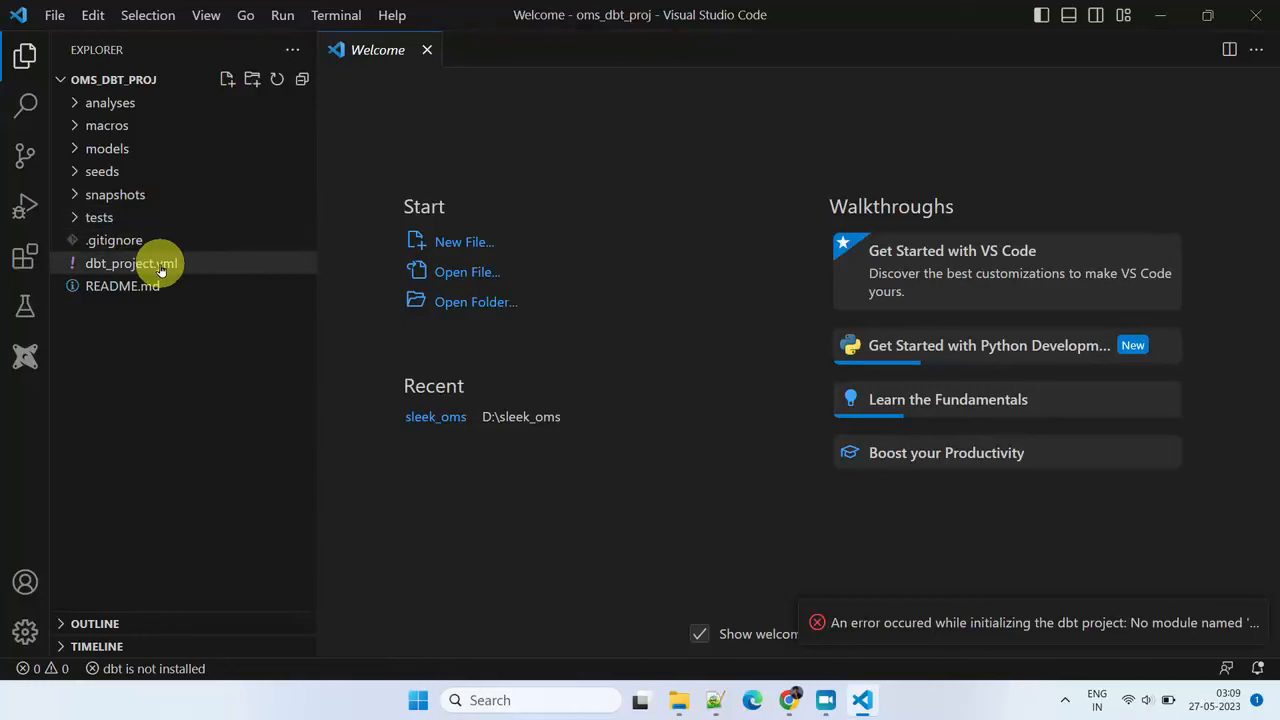
pyautogui.click(130, 264)
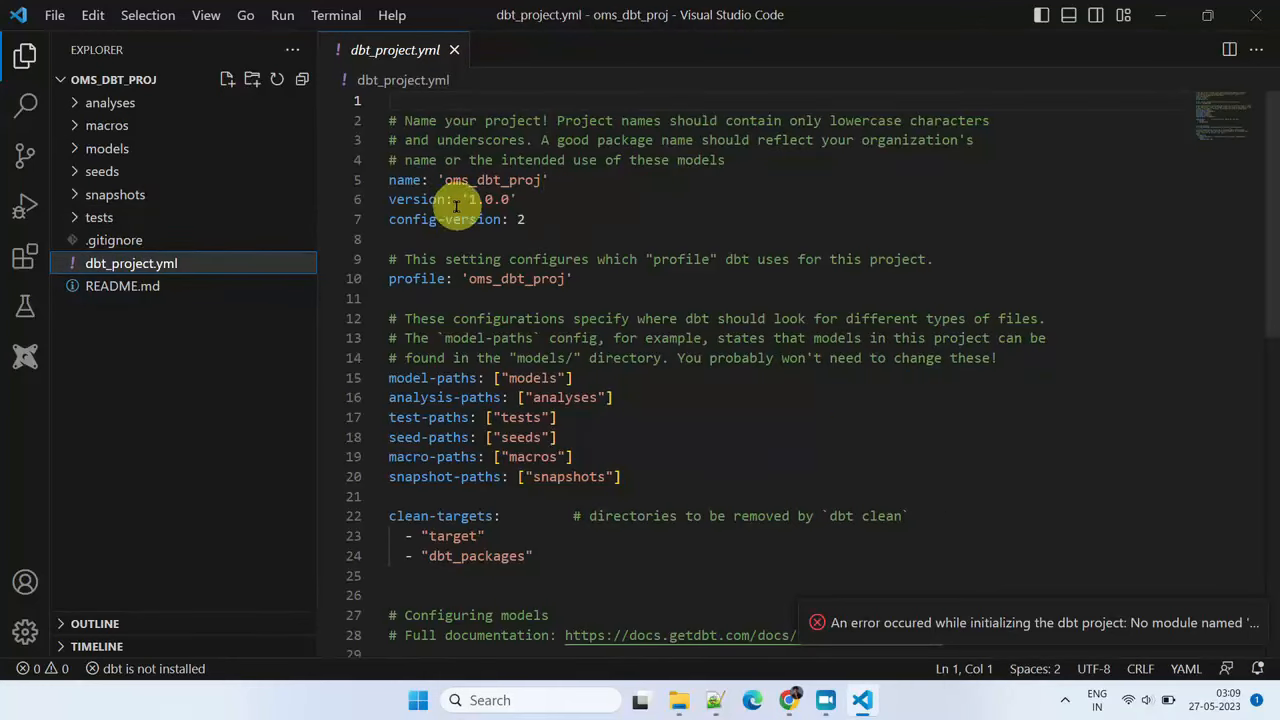
pyautogui.moveTo(392, 280)
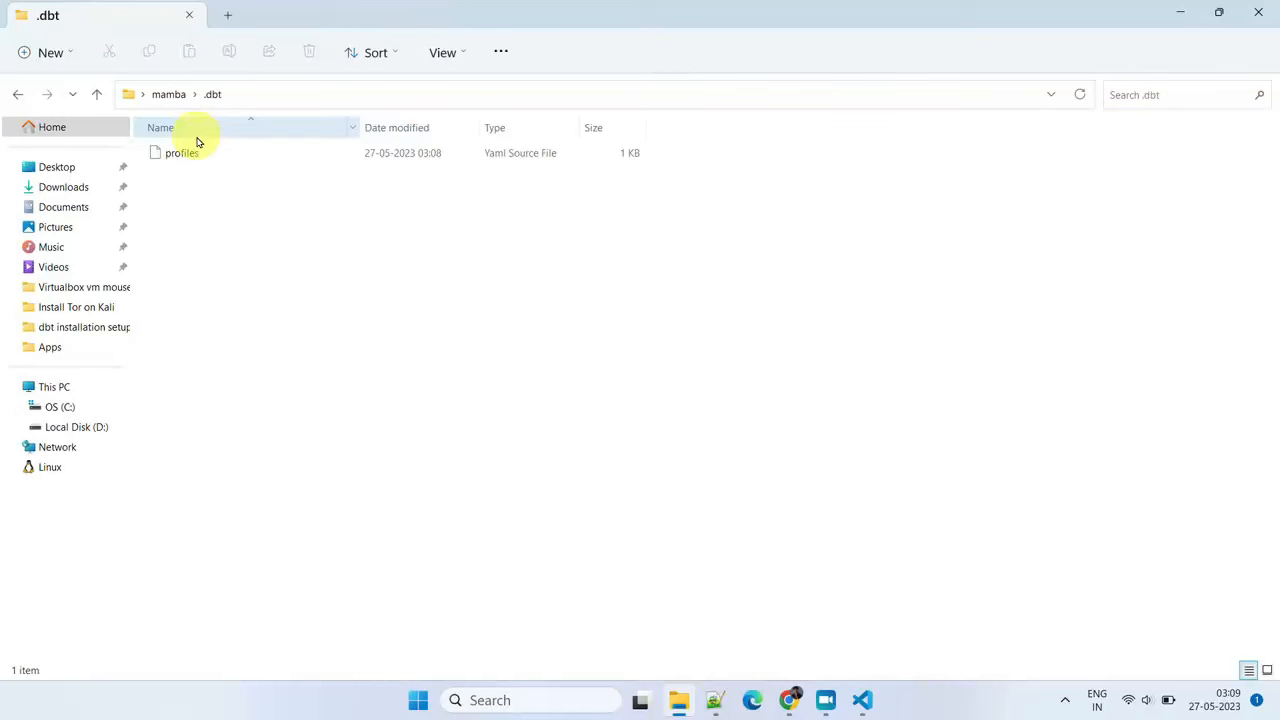
pyautogui.moveTo(182, 152)
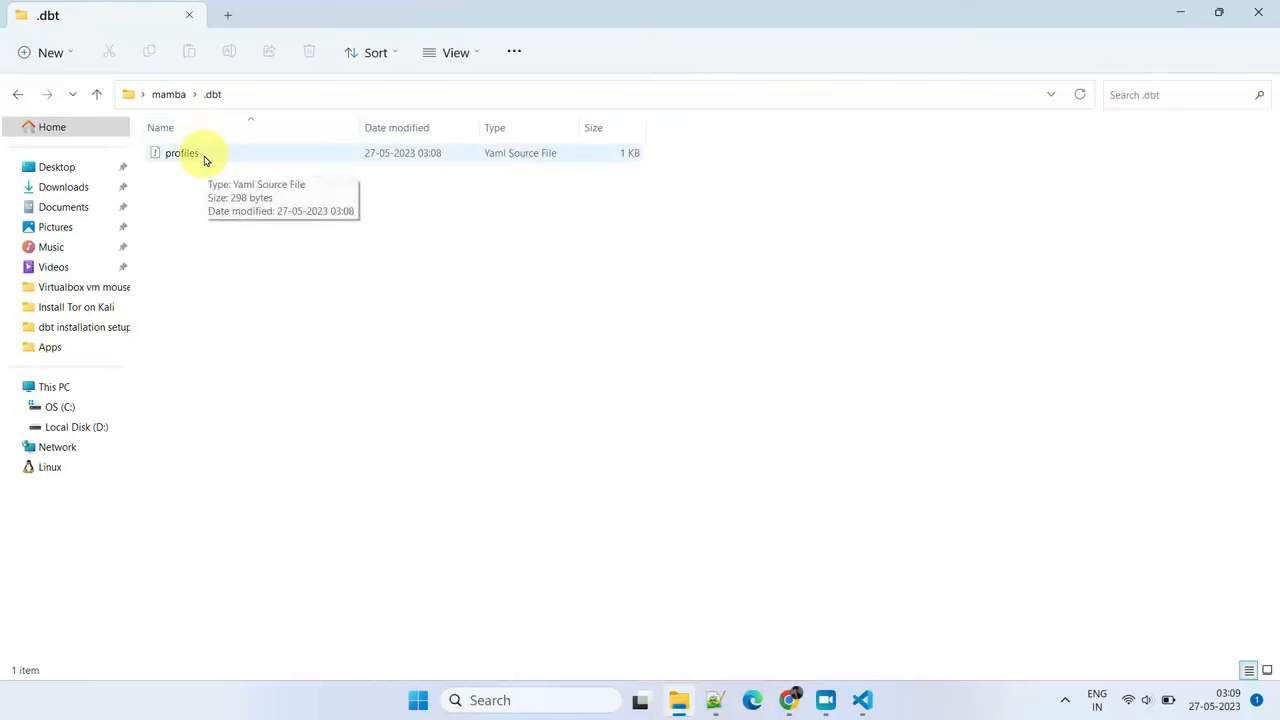
# Open profiles.yml from the .dbt folder in Notepad++ to review the oms_dbt_proj Snowflake settings
pyautogui.click(180, 152)
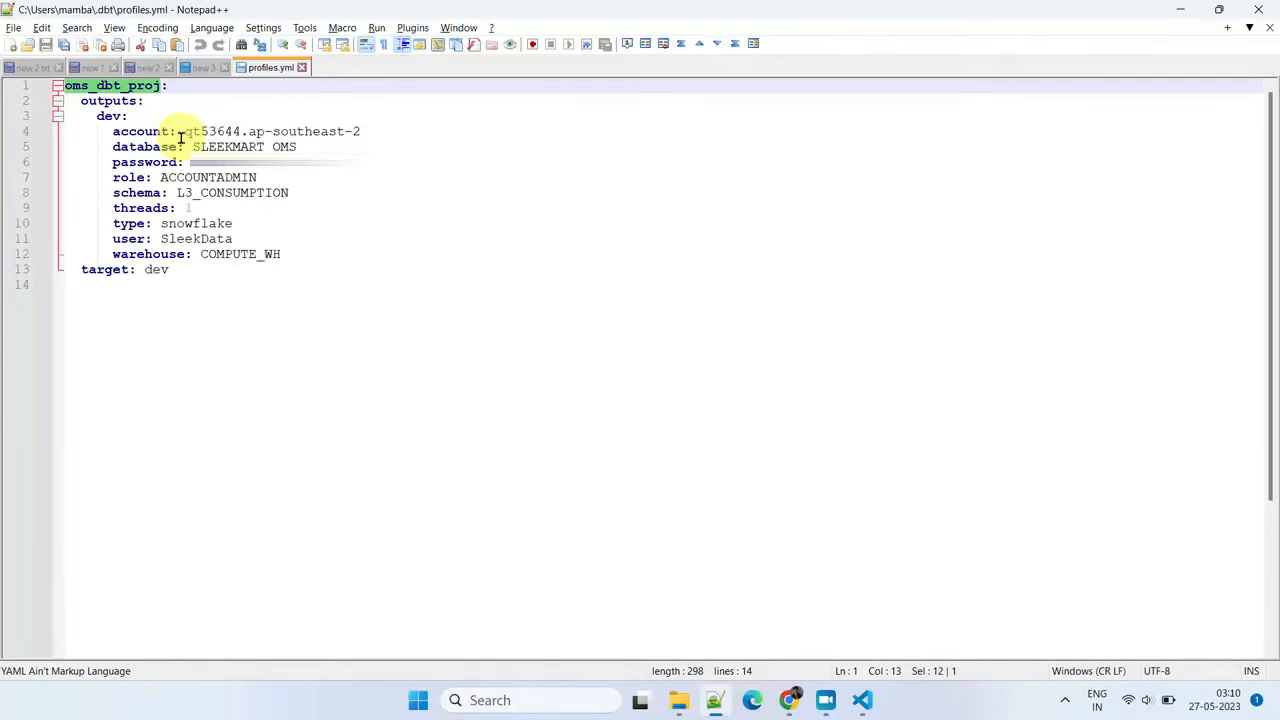
pyautogui.click(202, 68)
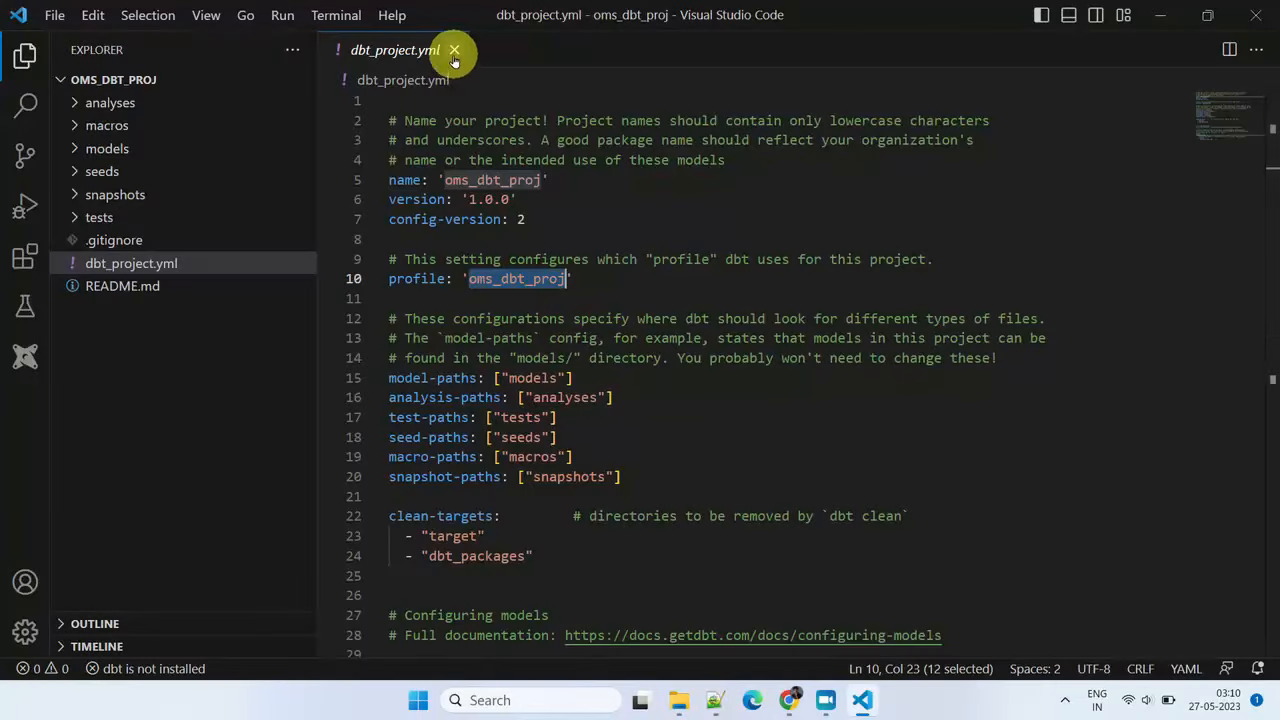
# Activate dbt_venv via Activate.ps1 in a VS Code terminal and run dbt debug until all checks pass
pyautogui.click(206, 16)
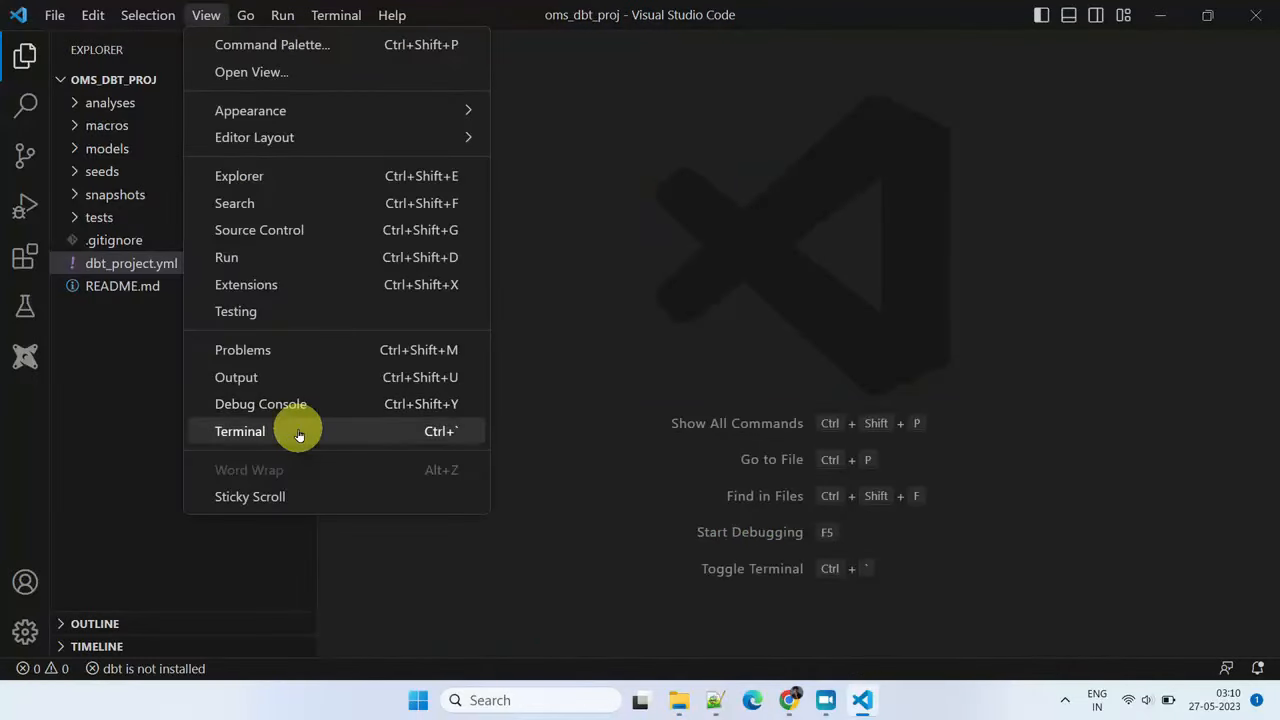
pyautogui.click(240, 432)
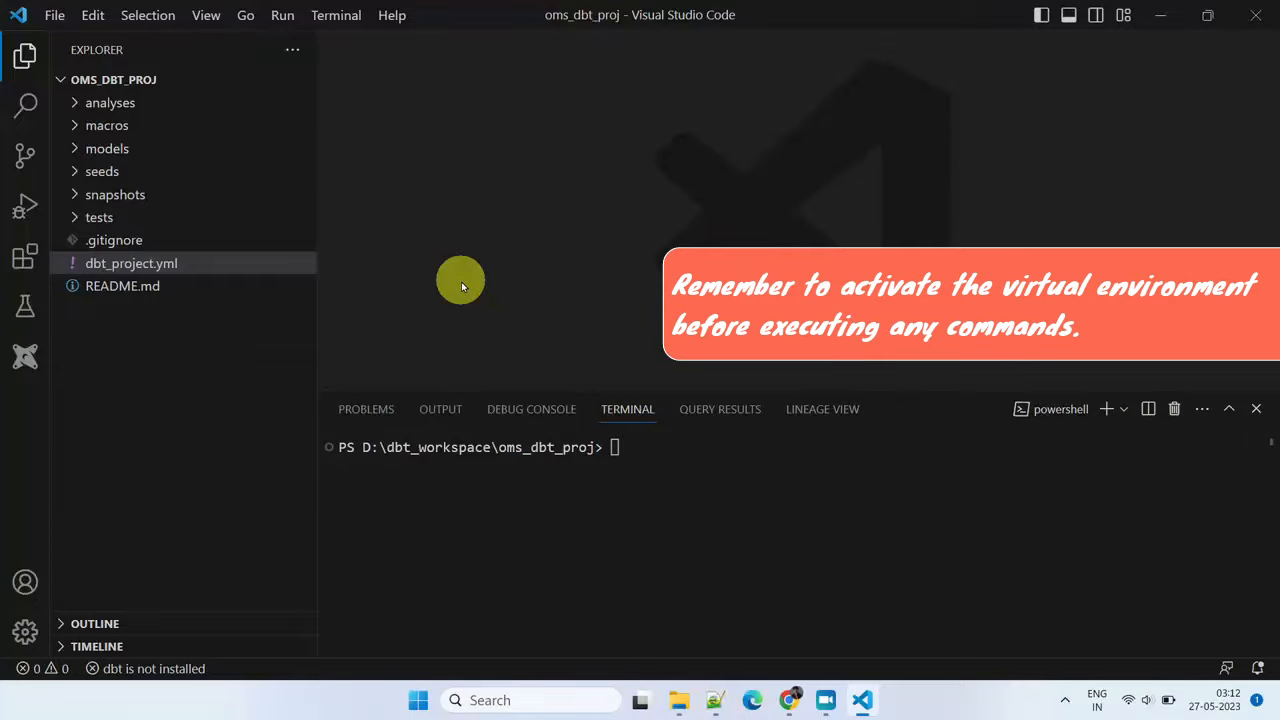
pyautogui.write('D:\\dbt_workspace\\dbt_venv\\Scripts\\Activate.ps1')
pyautogui.write('dbt de')
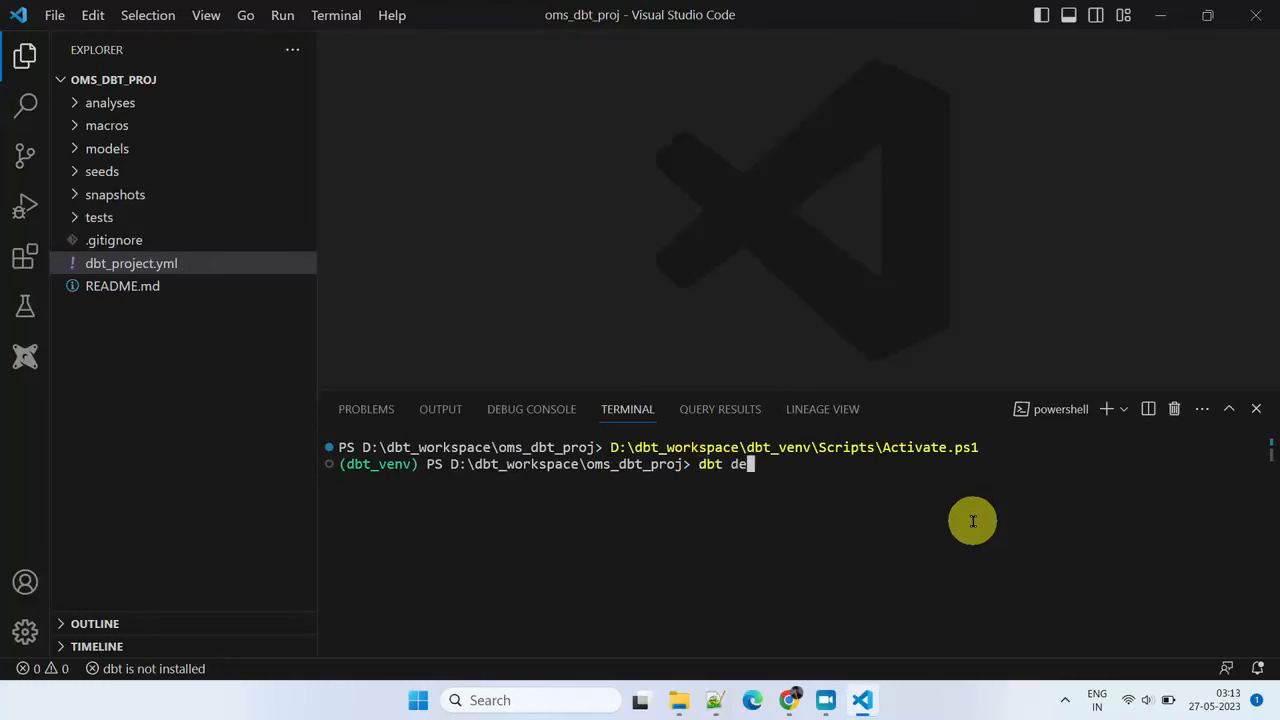
pyautogui.press('Return')
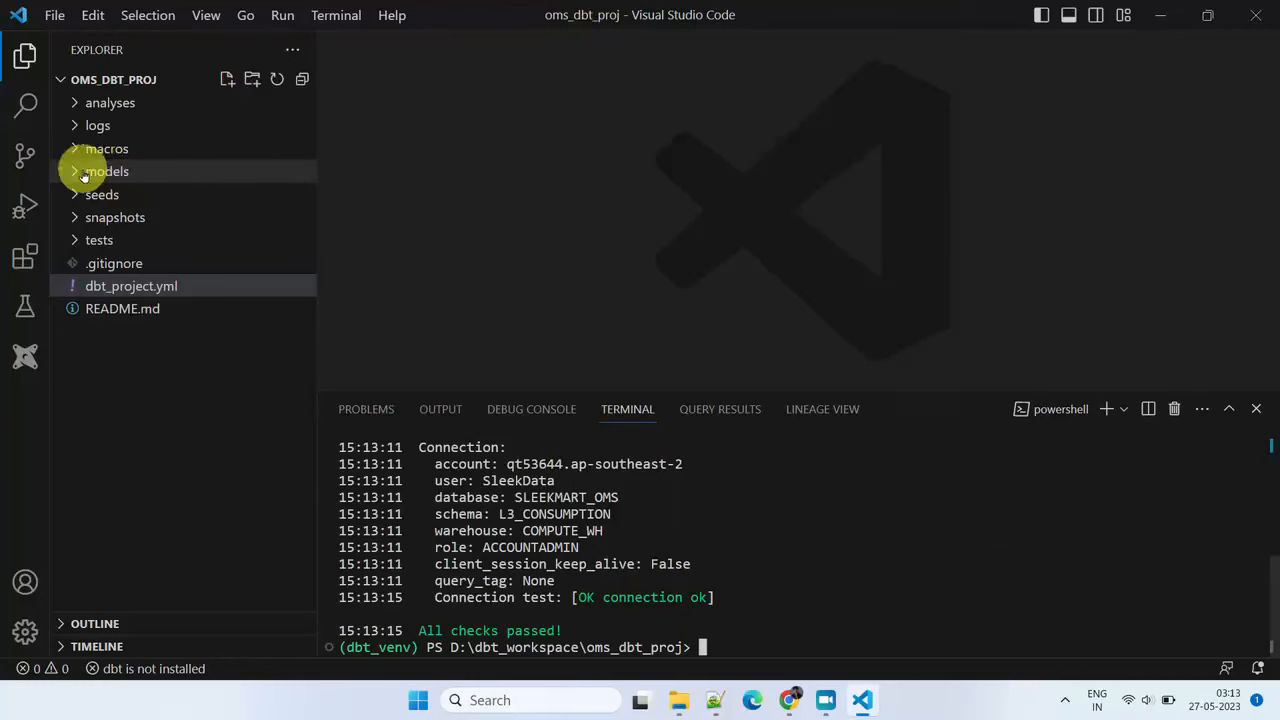
# Run the customer order-count join query in the demo worksheet, returning 199 rows
pyautogui.click(106, 172)
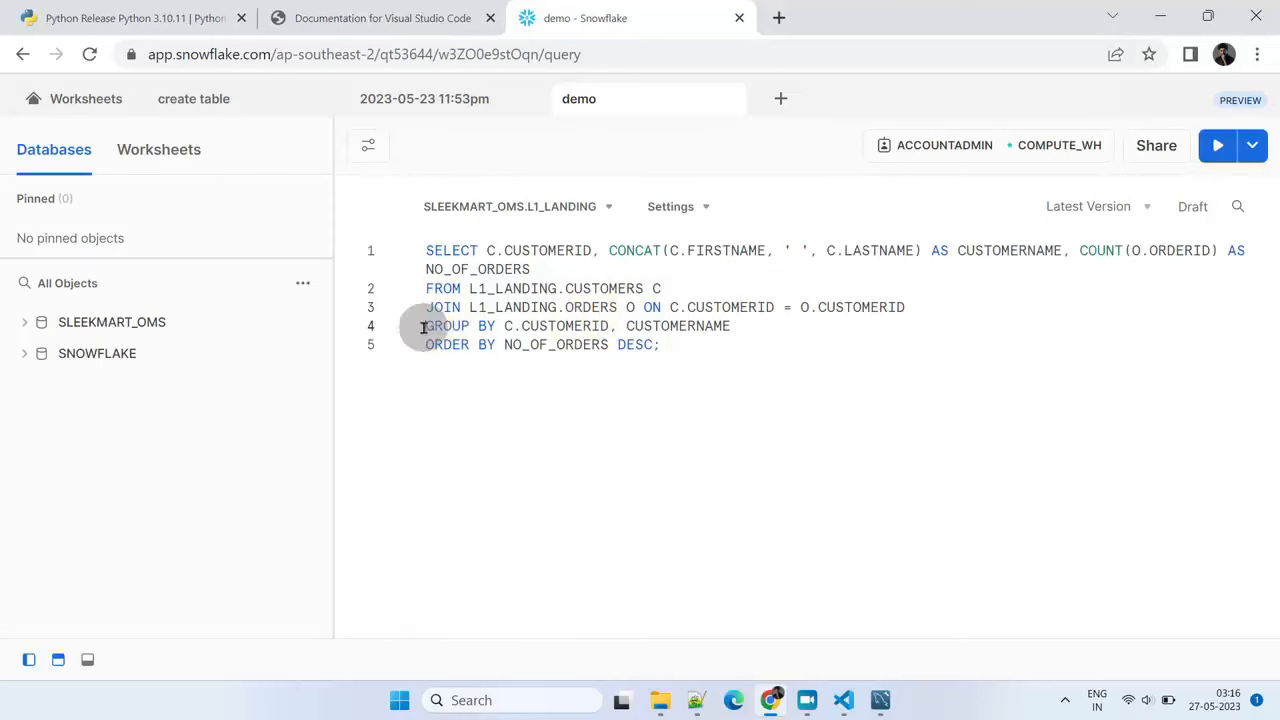
pyautogui.click(1216, 144)
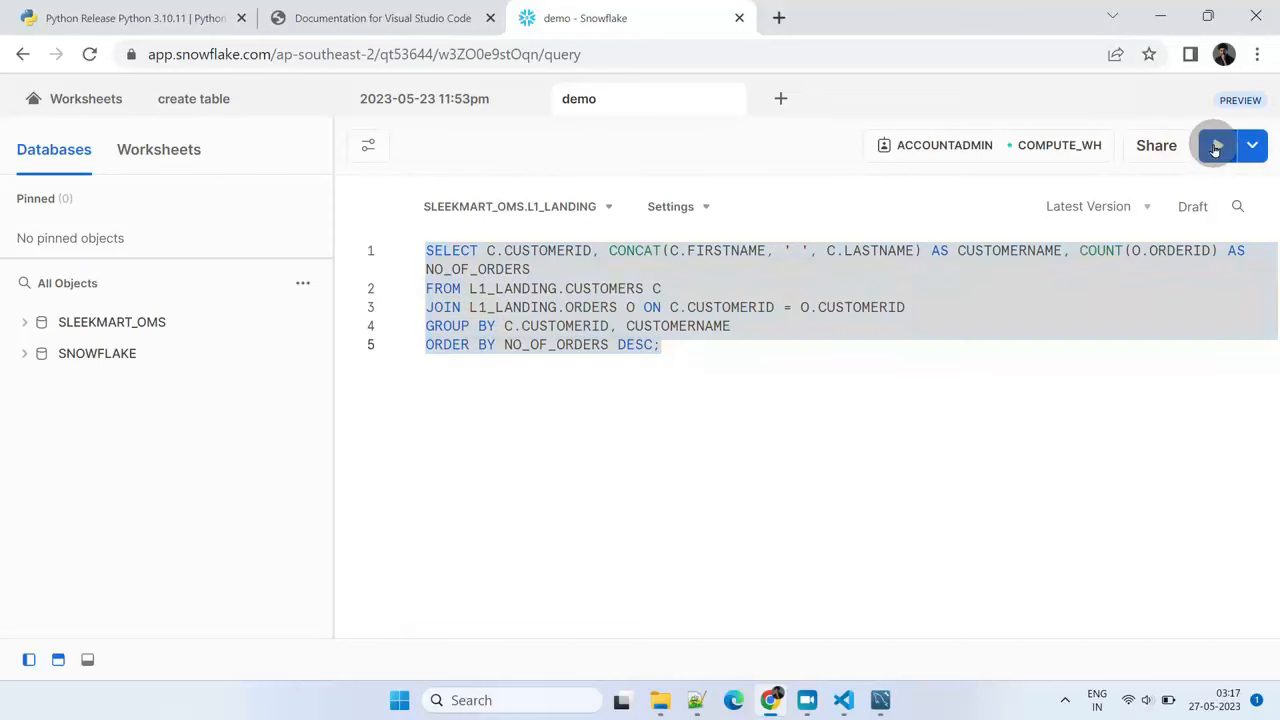
pyautogui.click(1216, 144)
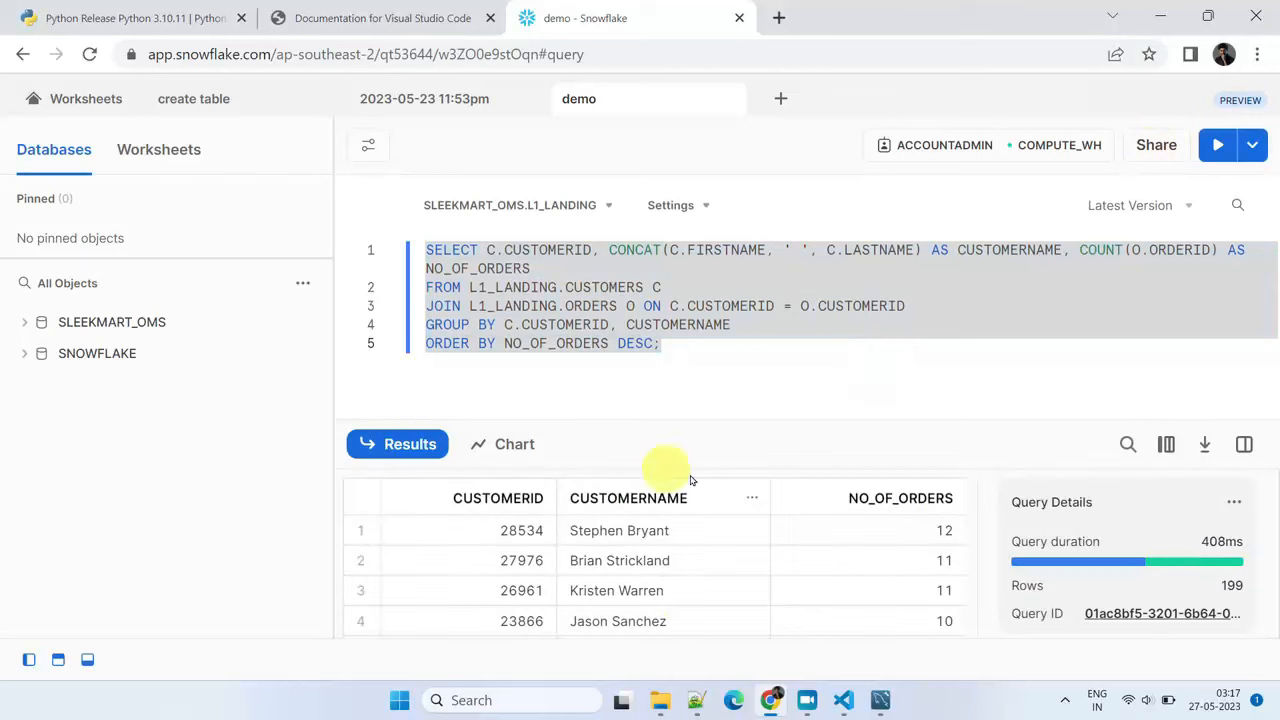
pyautogui.moveTo(736, 568)
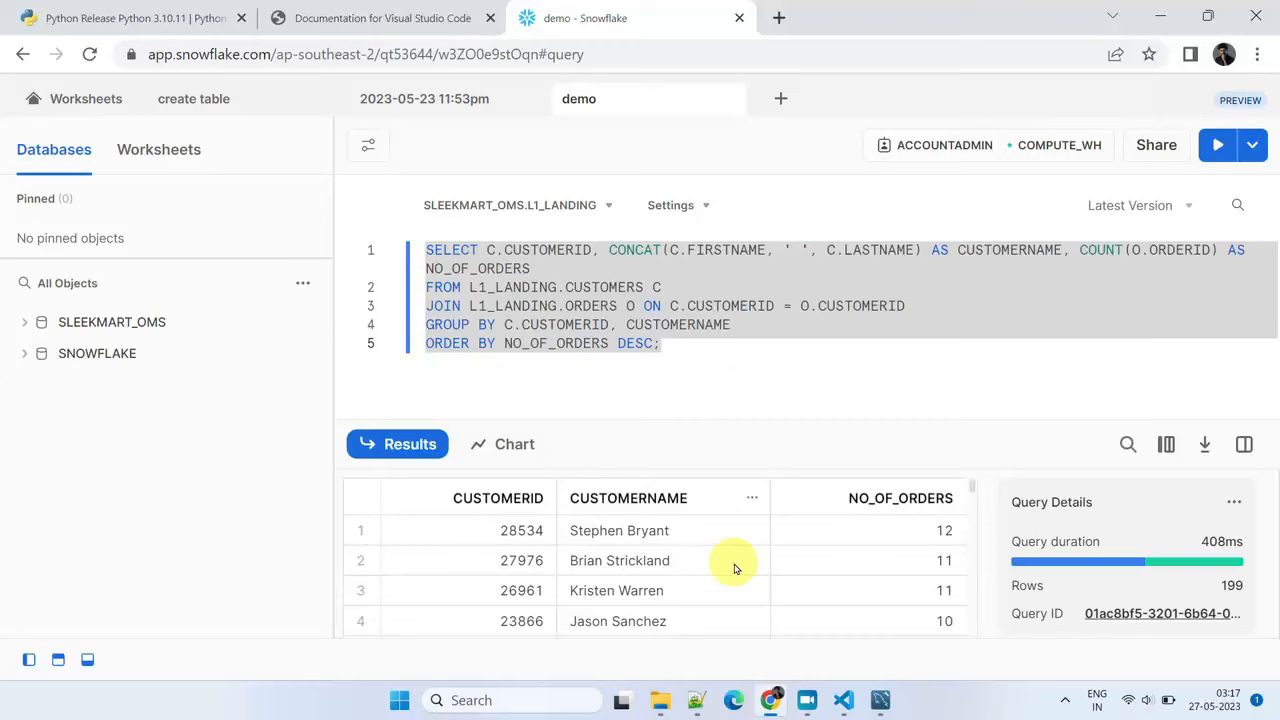
# Rewrite the query as a WITH CUSTOMERORDERS AS (...) CTE and run it
pyautogui.click(568, 448)
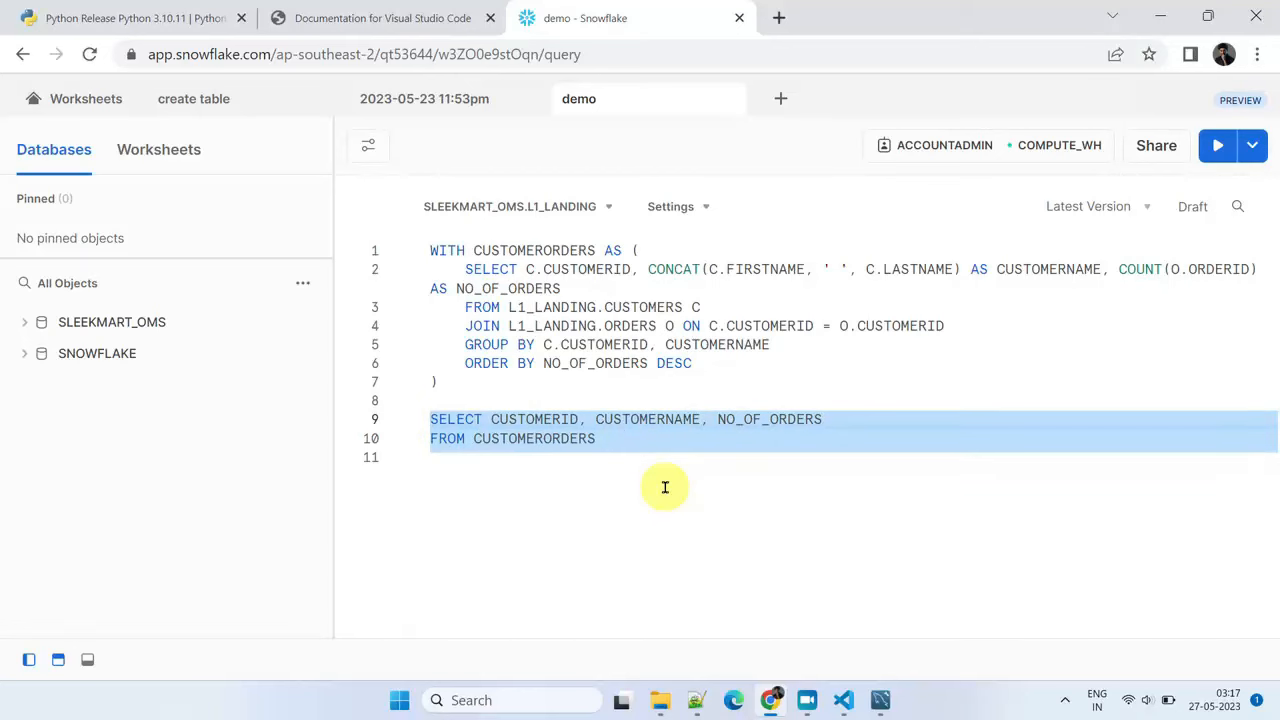
pyautogui.click(1216, 144)
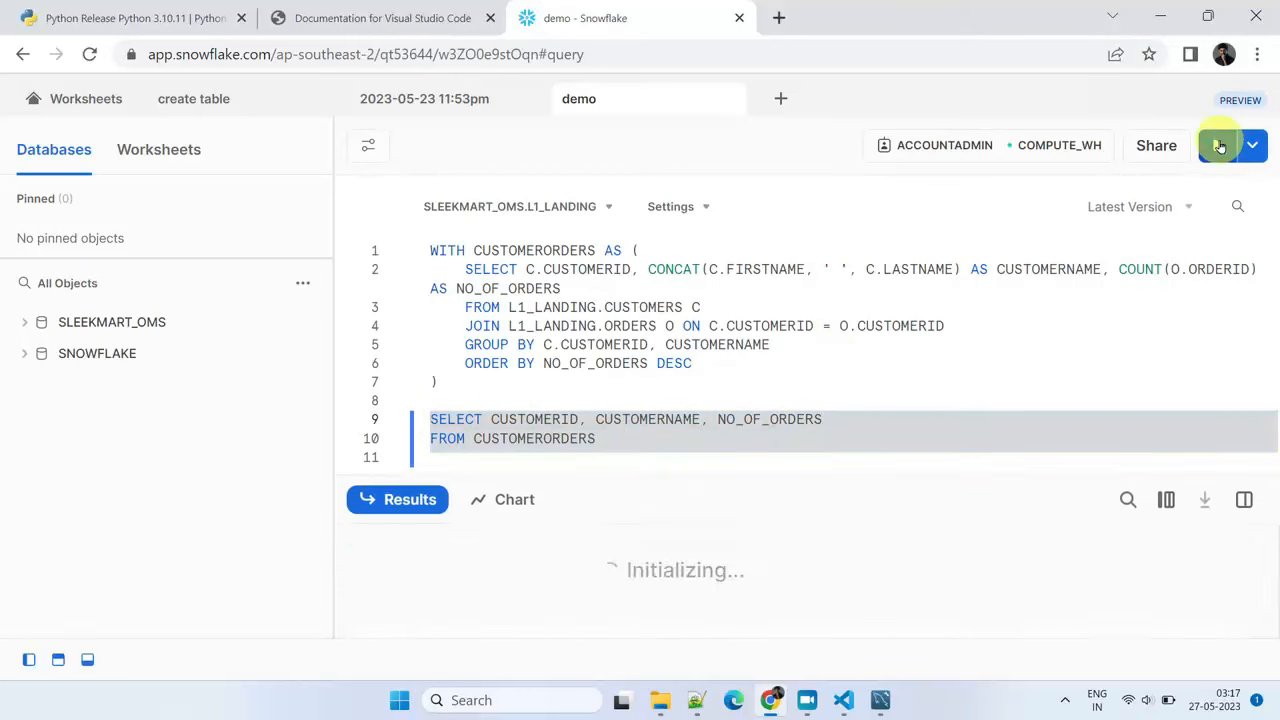
pyautogui.click(880, 700)
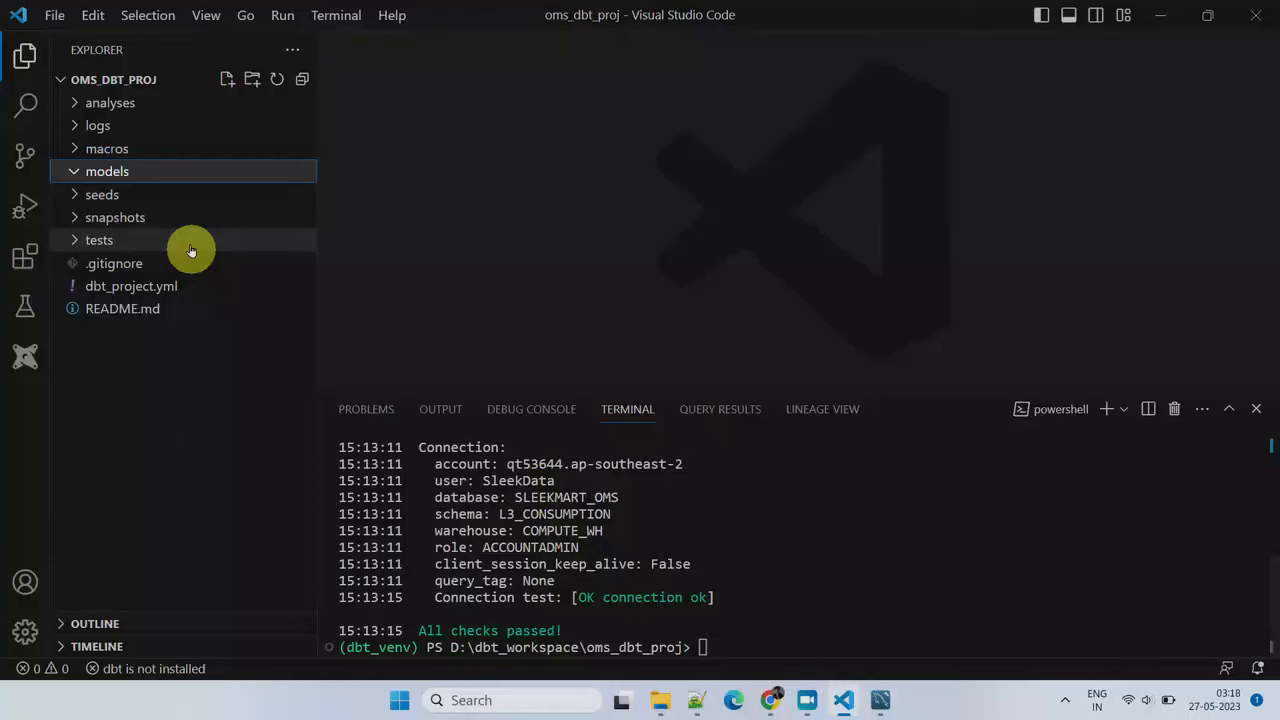
# Create models/customerorders.sql with the CTE query, save it, and run dbt run to build the view
pyautogui.rightClick(108, 172)
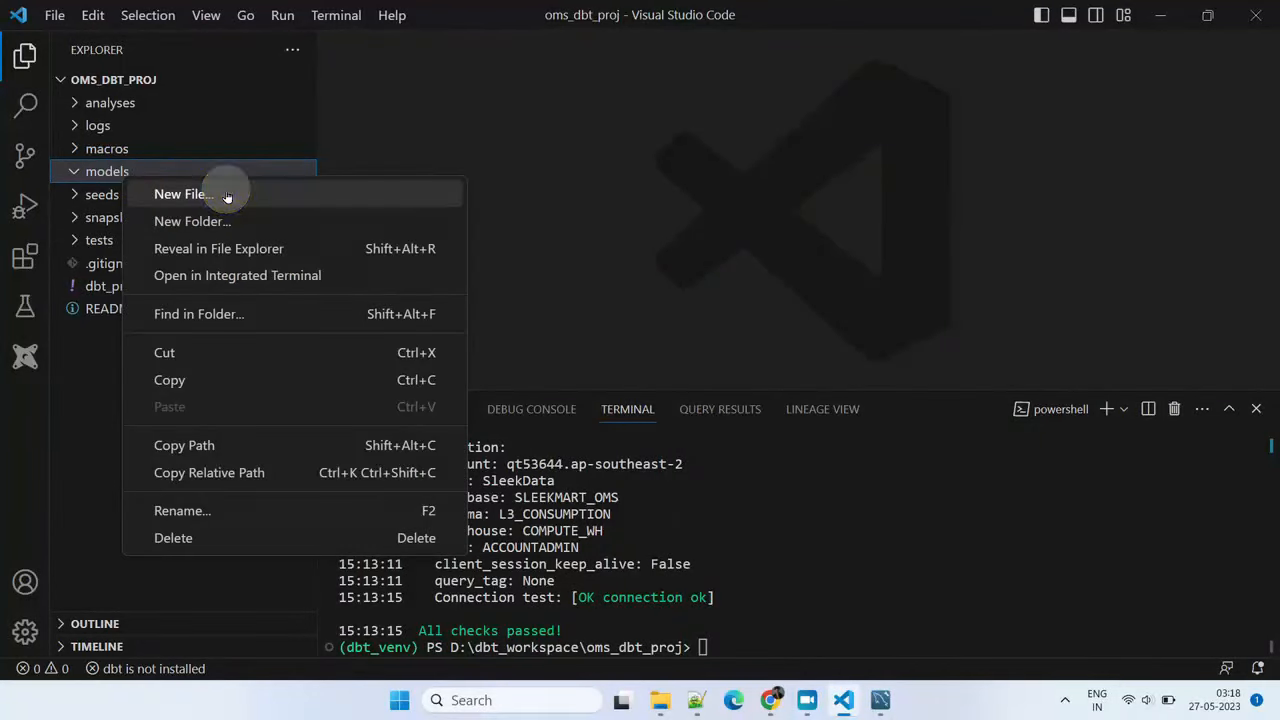
pyautogui.click(184, 194)
pyautogui.write('customerorders.sql')
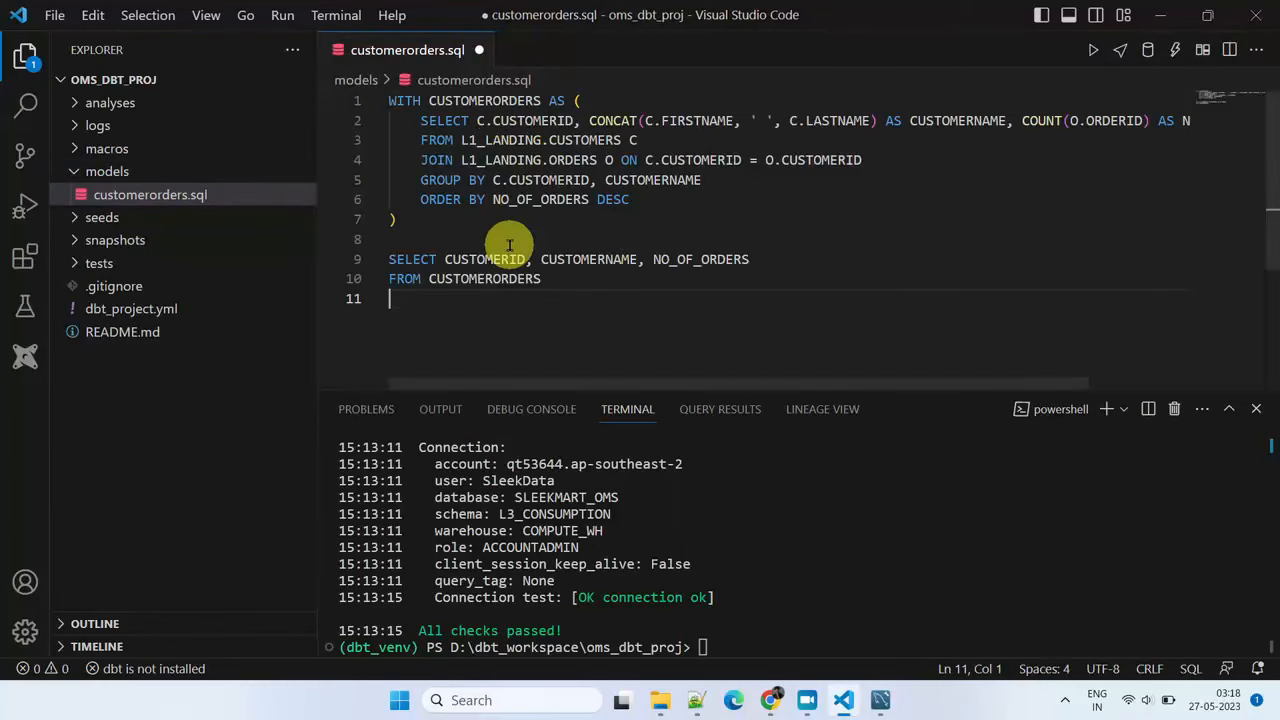
pyautogui.click(54, 16)
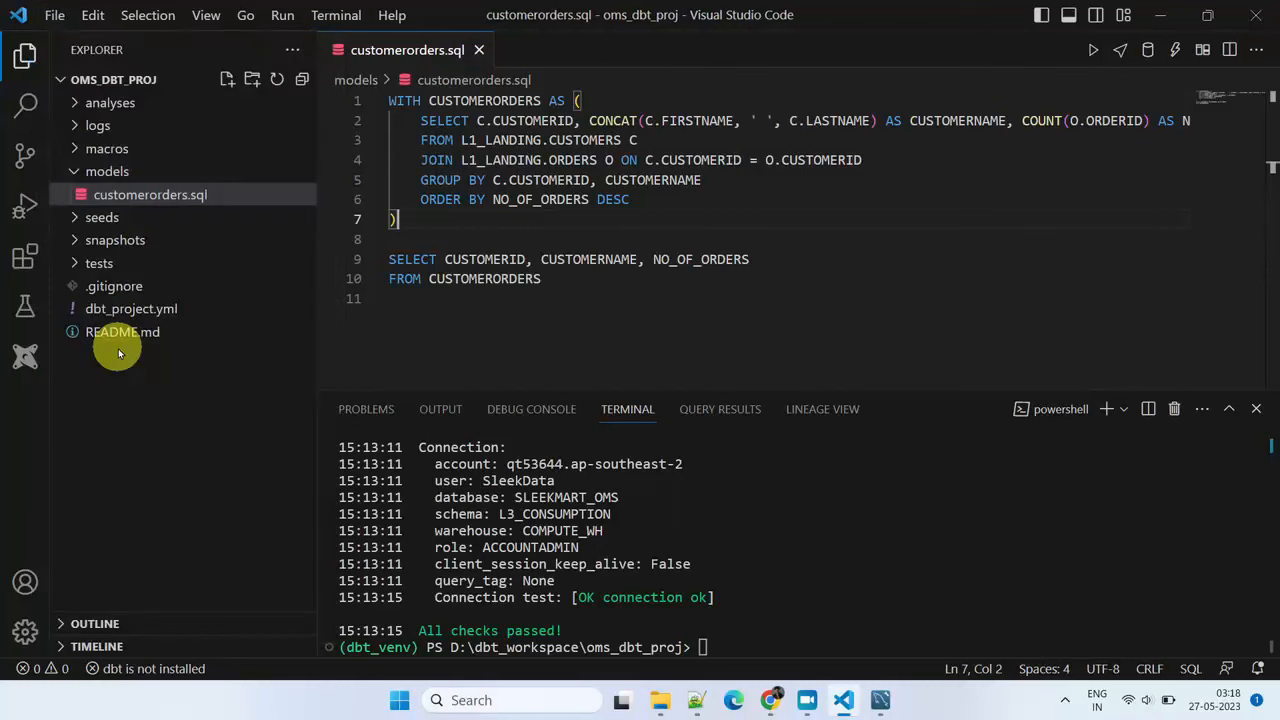
pyautogui.moveTo(608, 260)
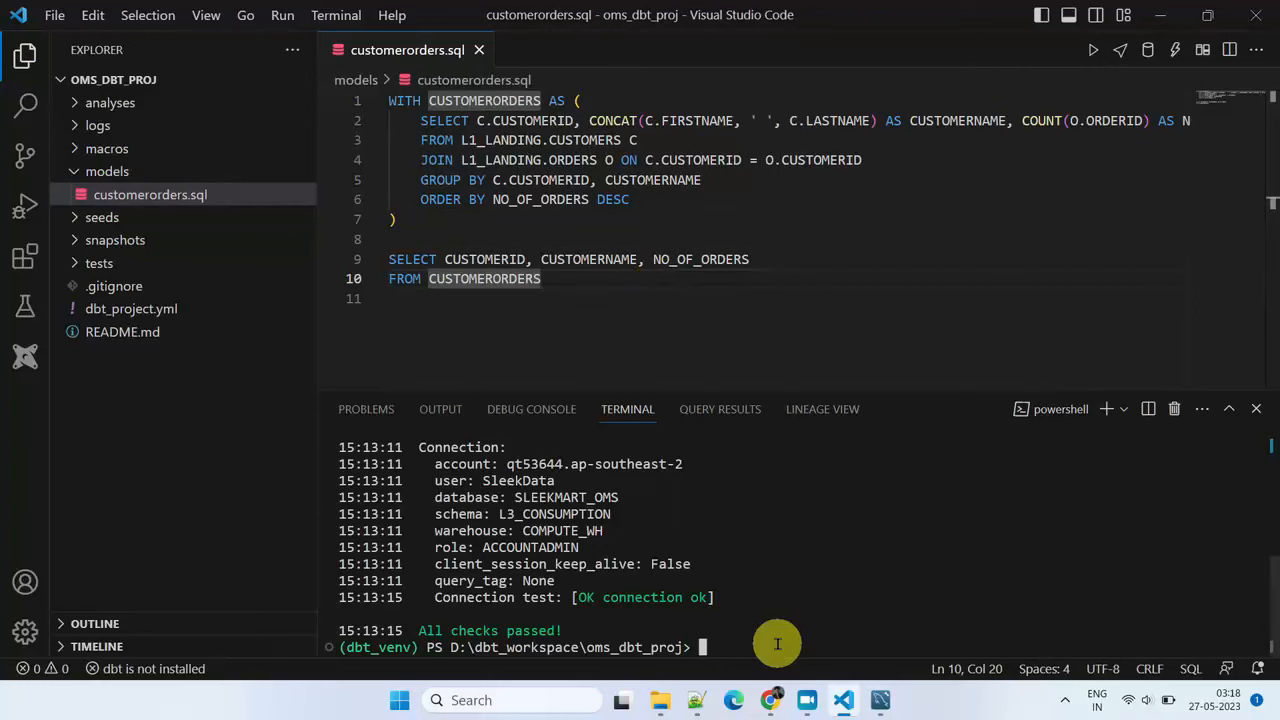
pyautogui.write('dbt run')
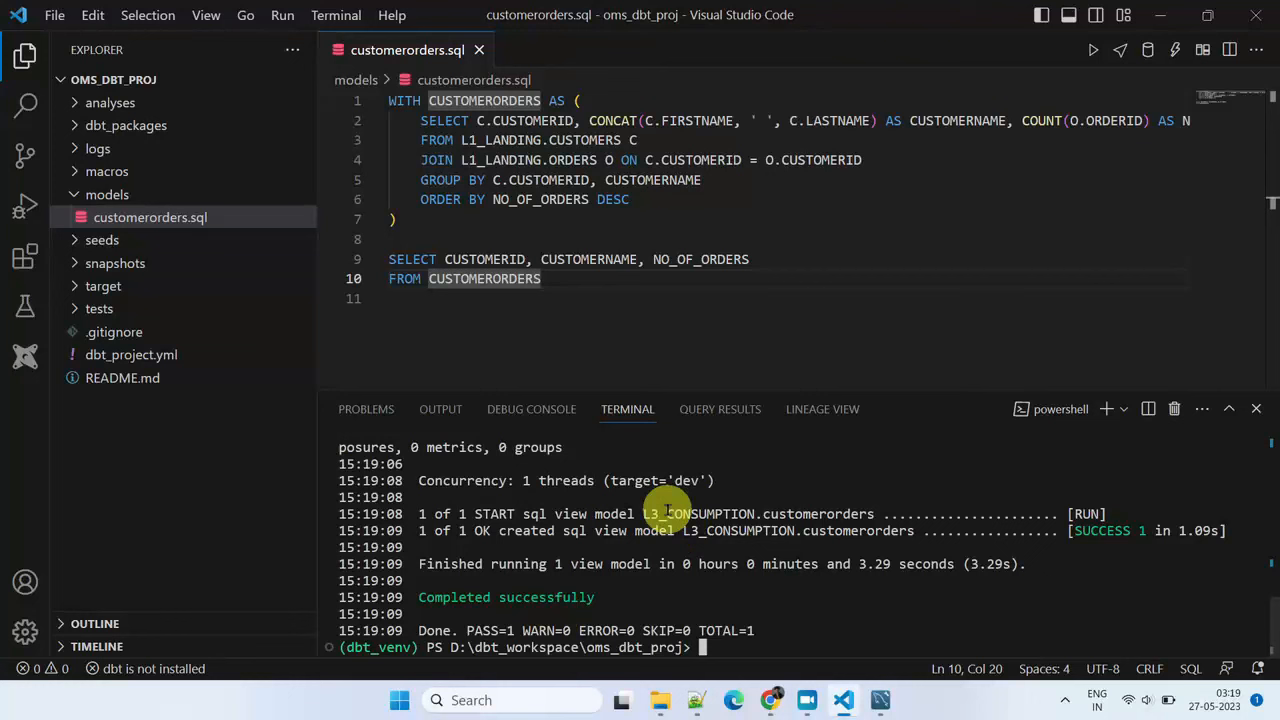
pyautogui.moveTo(560, 512)
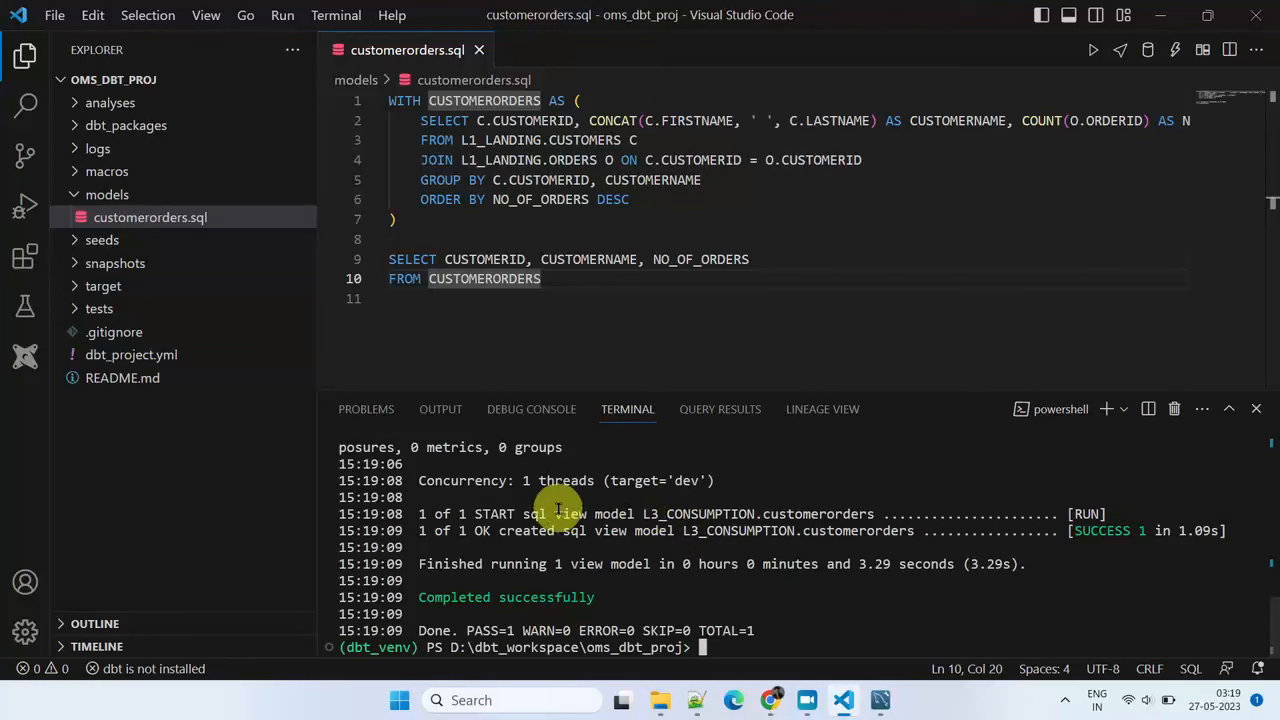
pyautogui.moveTo(836, 512)
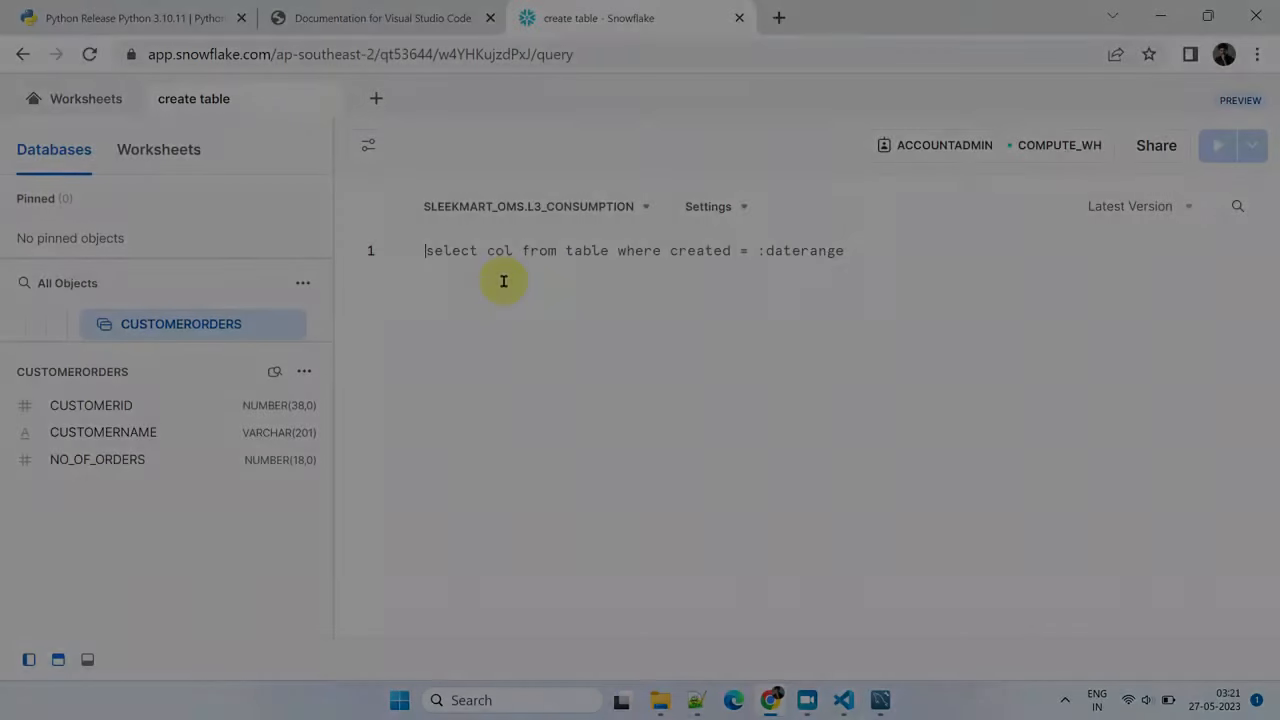
pyautogui.click(1216, 144)
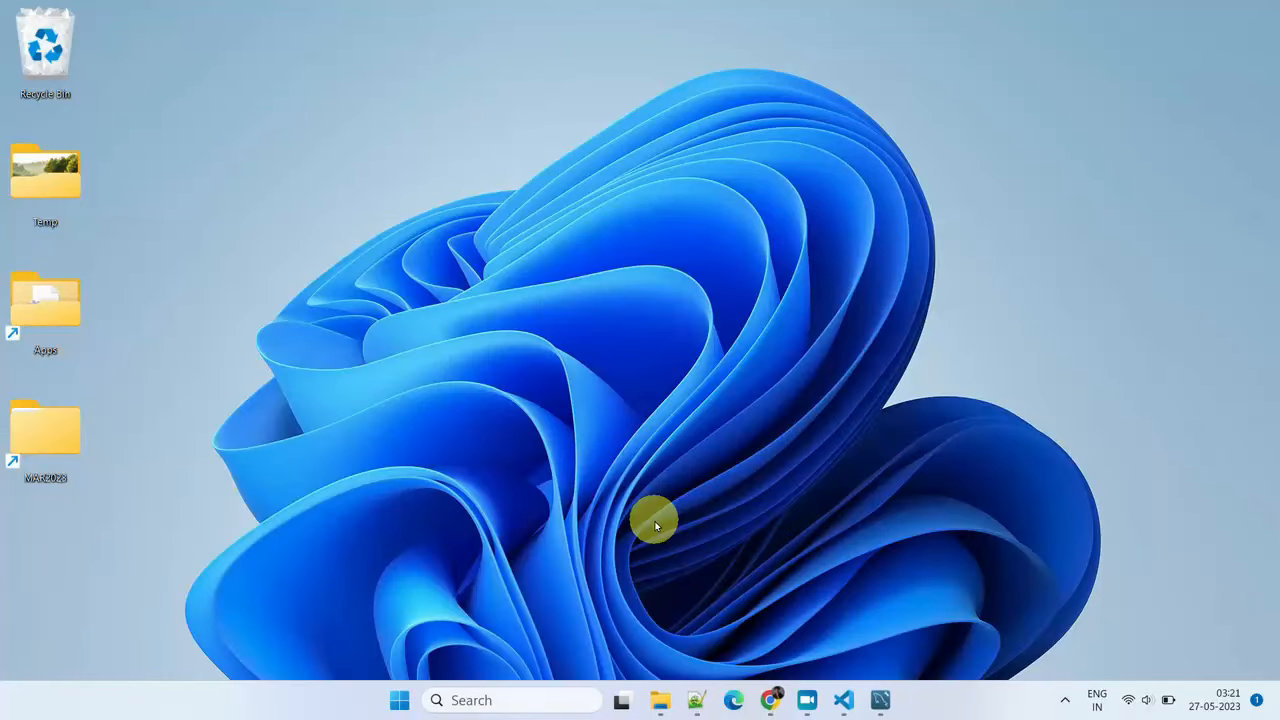
pyautogui.click(844, 700)
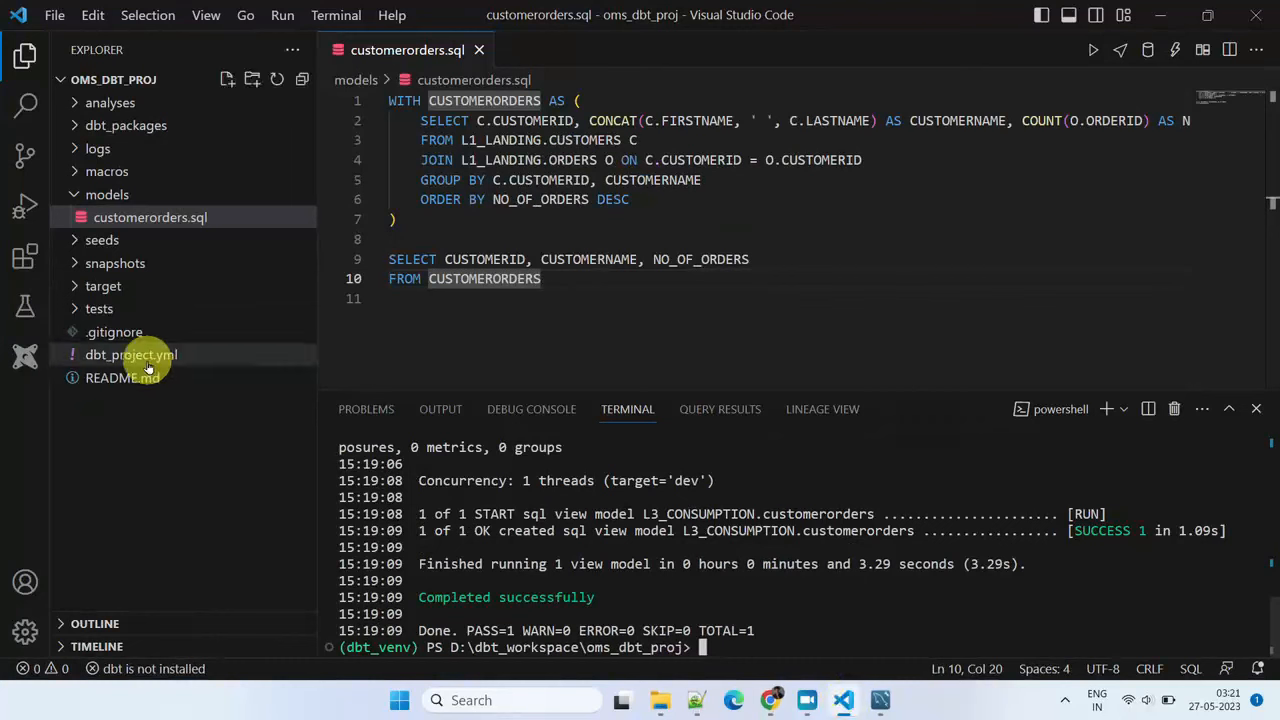
# Review table/view materialization in dbt_project.yml and set customerorders.sql to materialized='table'
pyautogui.click(132, 354)
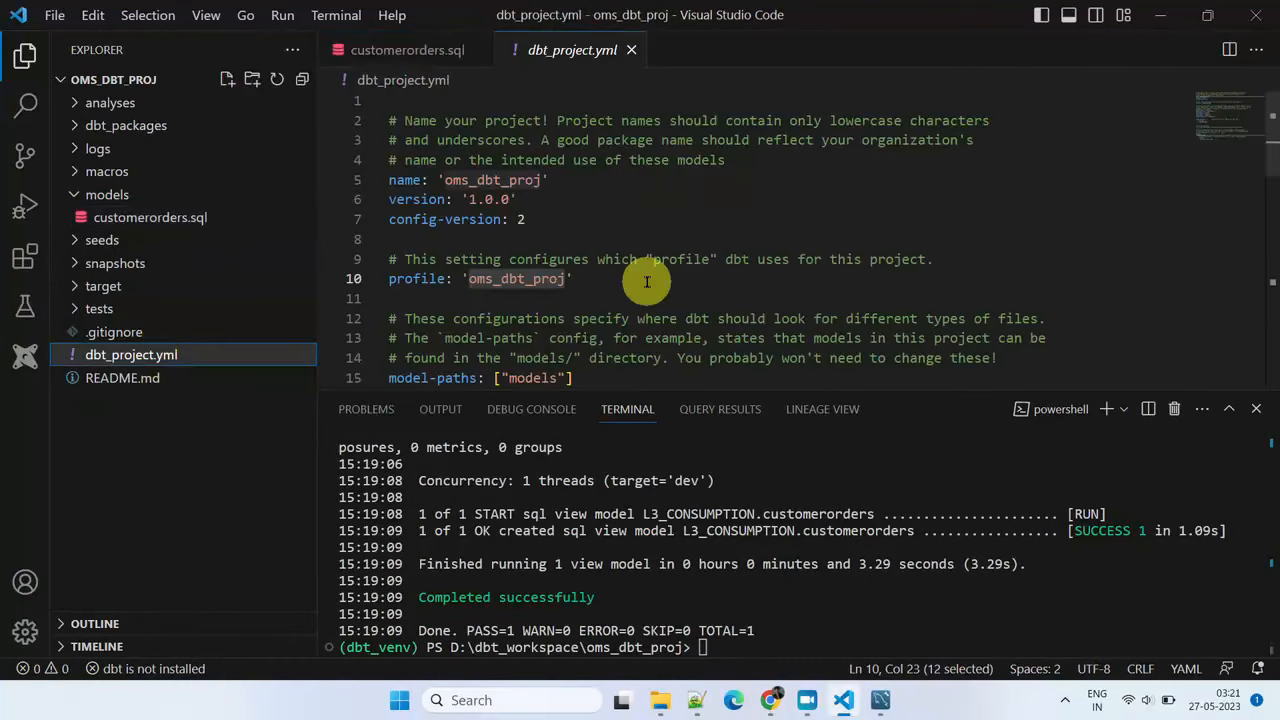
pyautogui.scroll(-3)
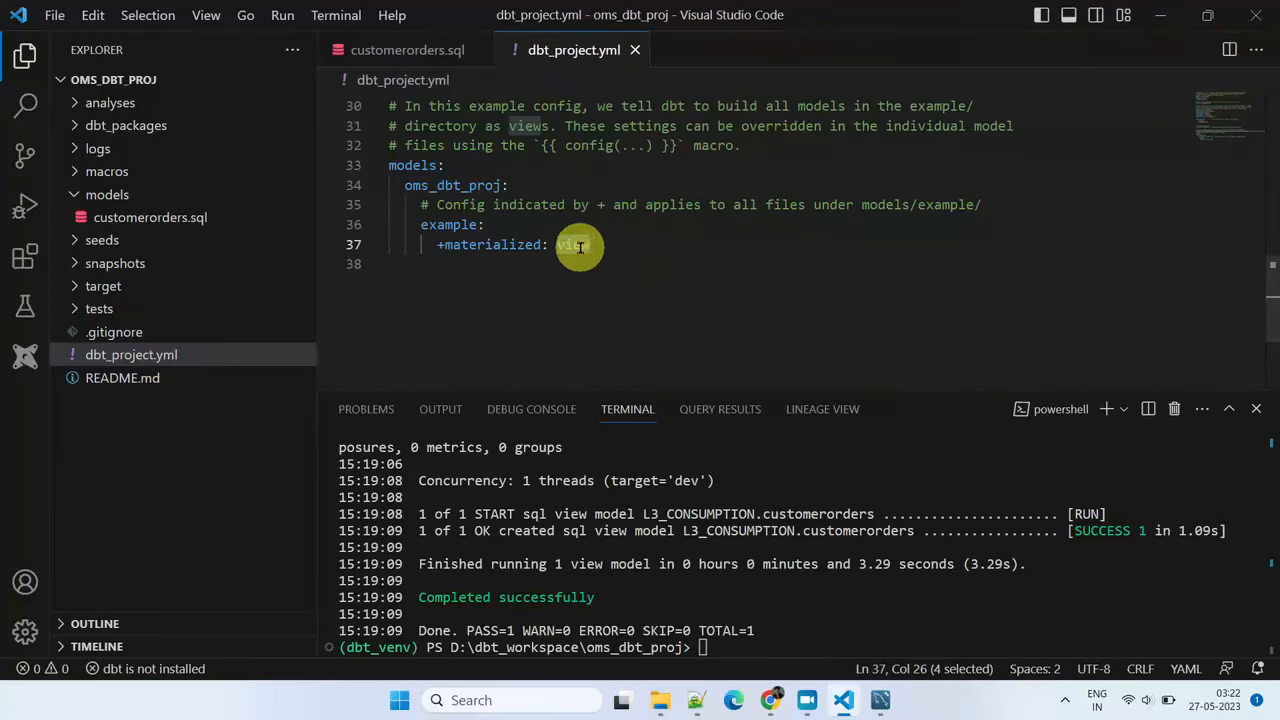
pyautogui.write('table')
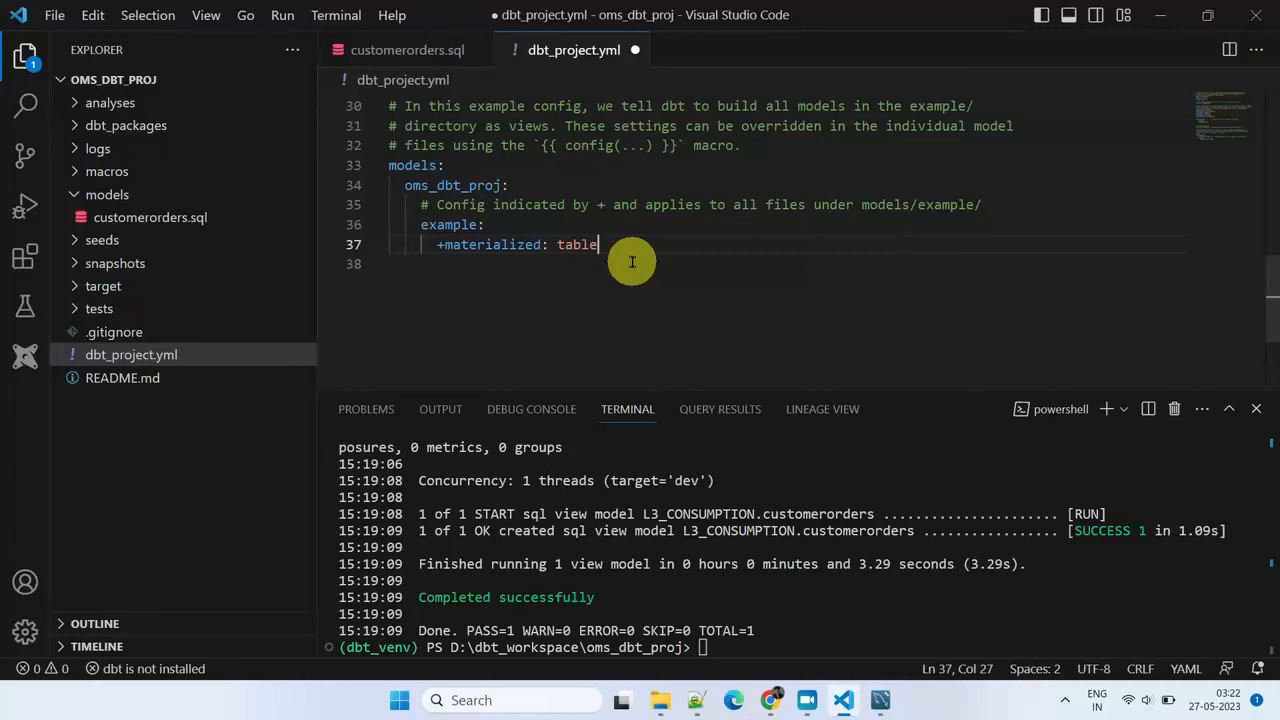
pyautogui.write('view')
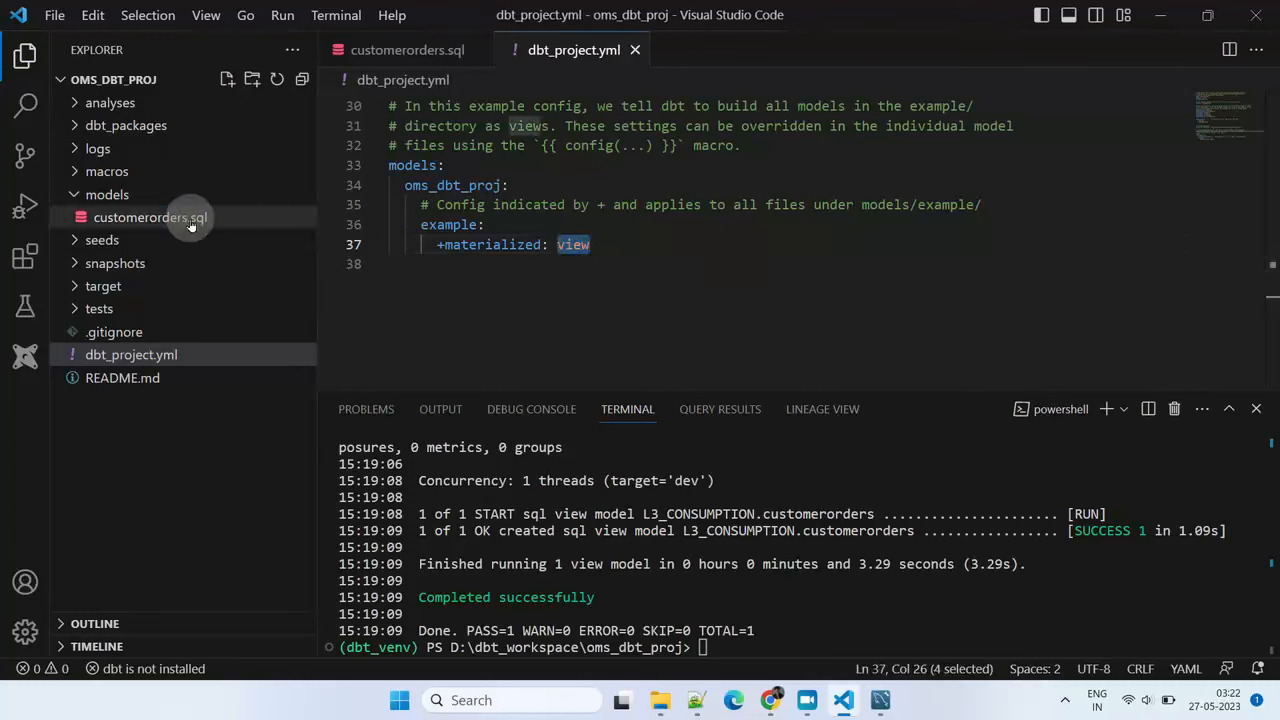
pyautogui.click(150, 216)
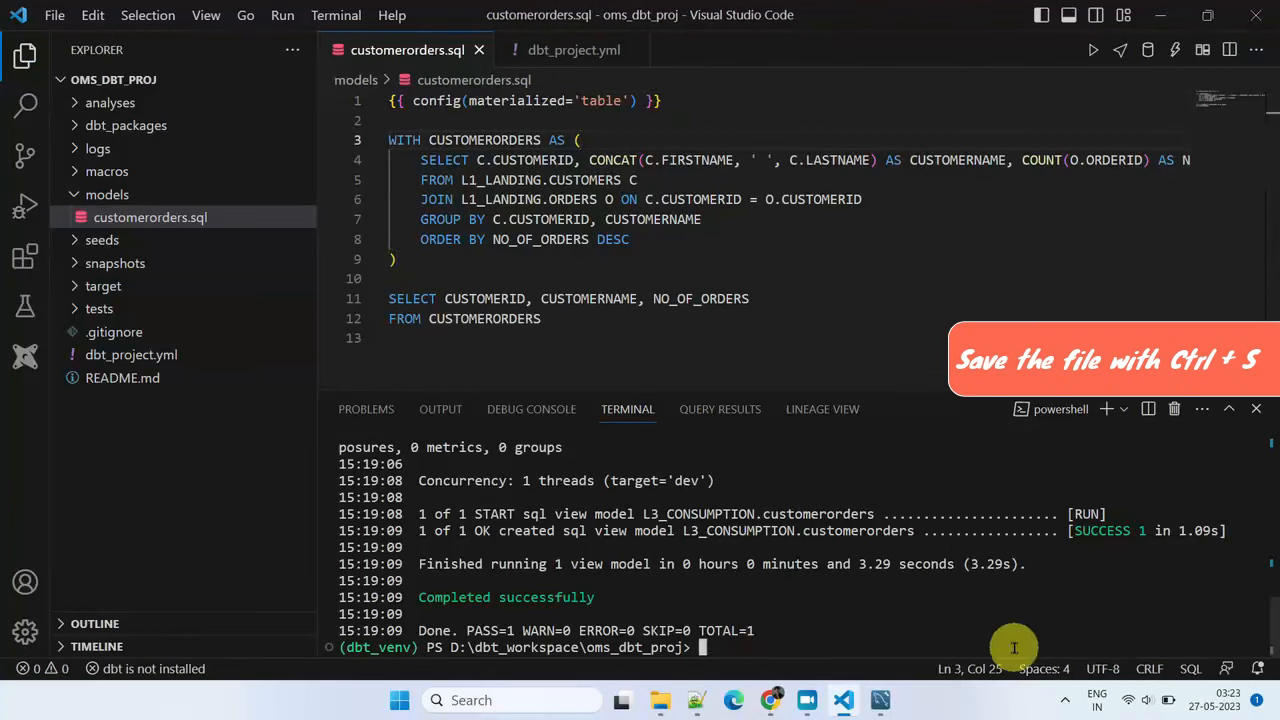
# Rerun dbt run and confirm CUSTOMERORDERS appears under L3_CONSUMPTION Tables in Snowflake
pyautogui.write('dbt run')
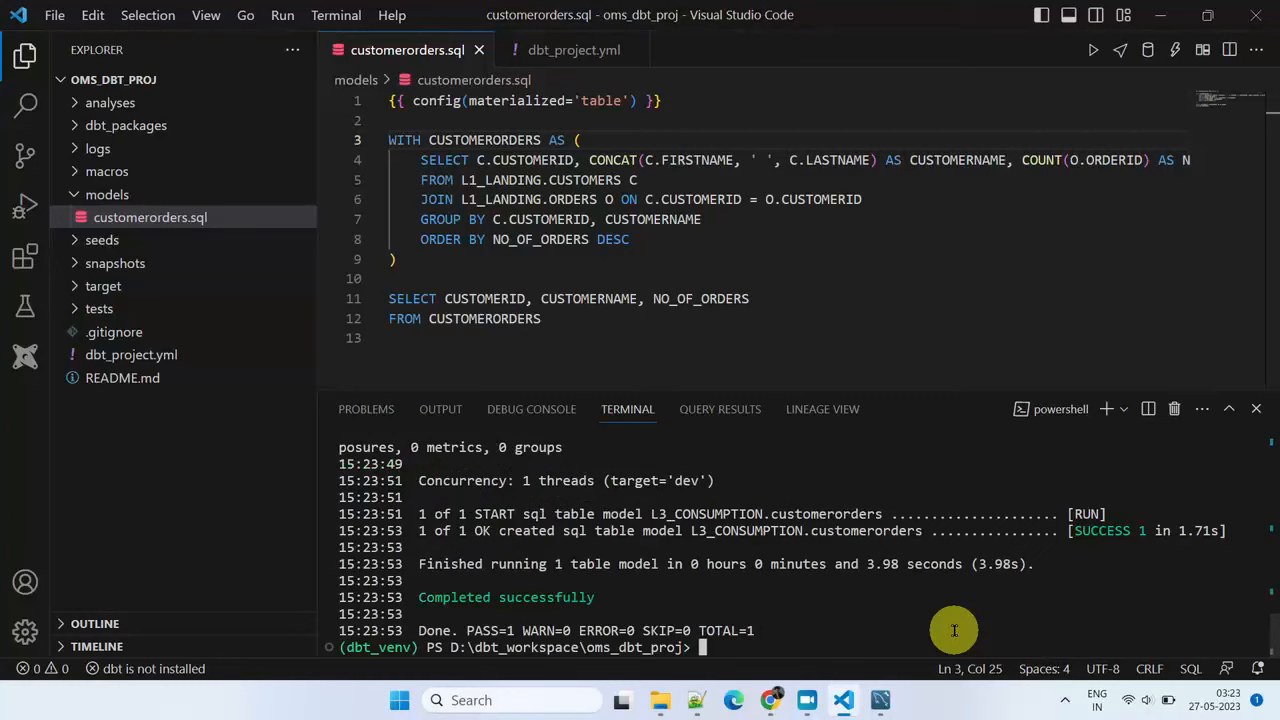
pyautogui.moveTo(610, 564)
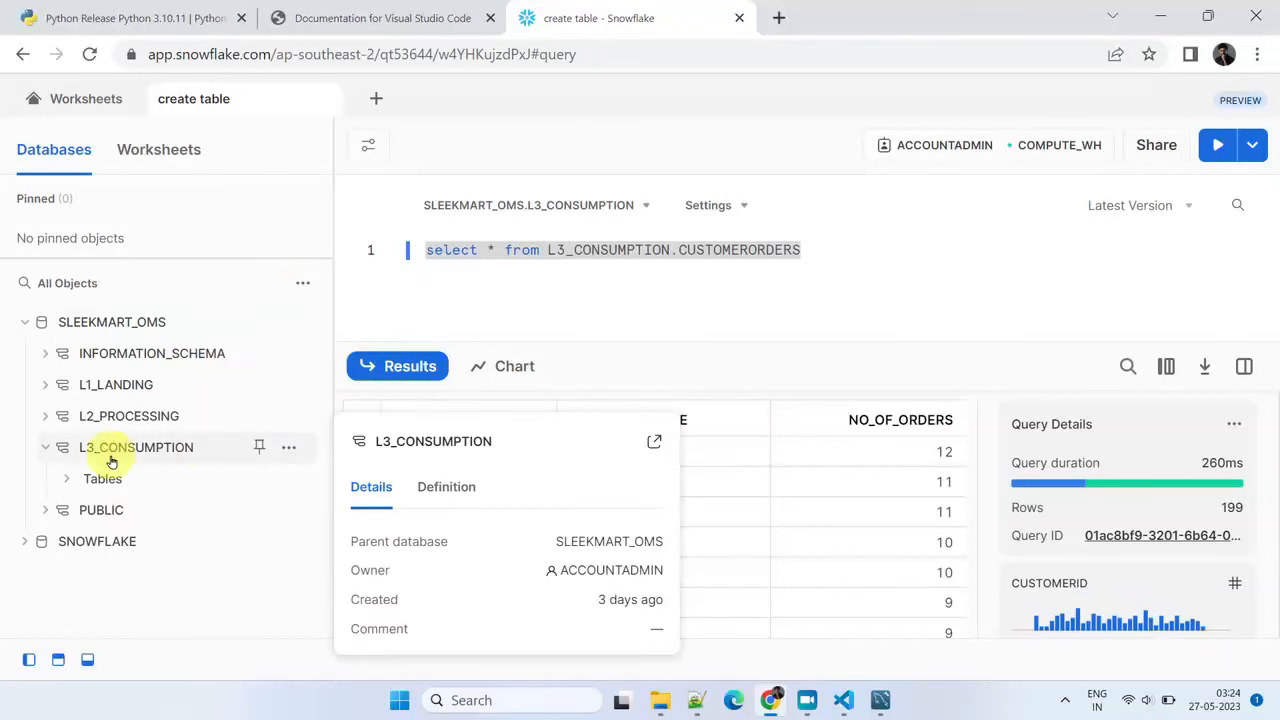
pyautogui.click(102, 478)
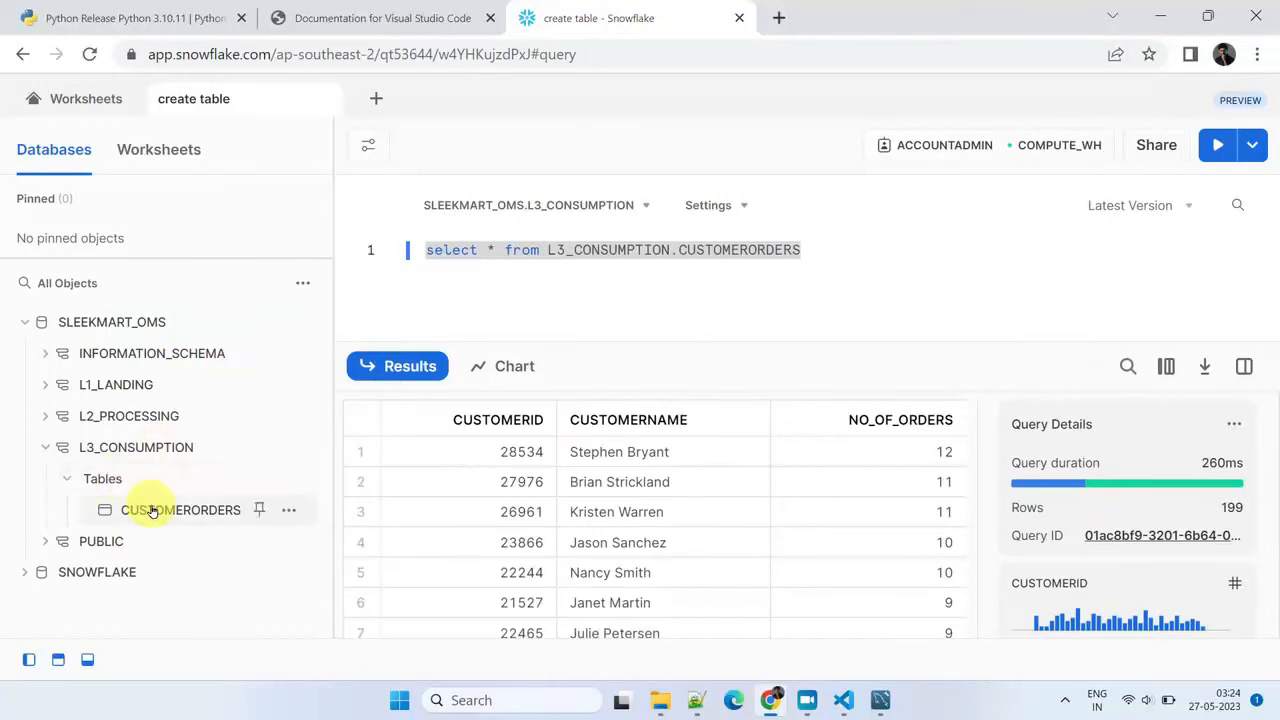